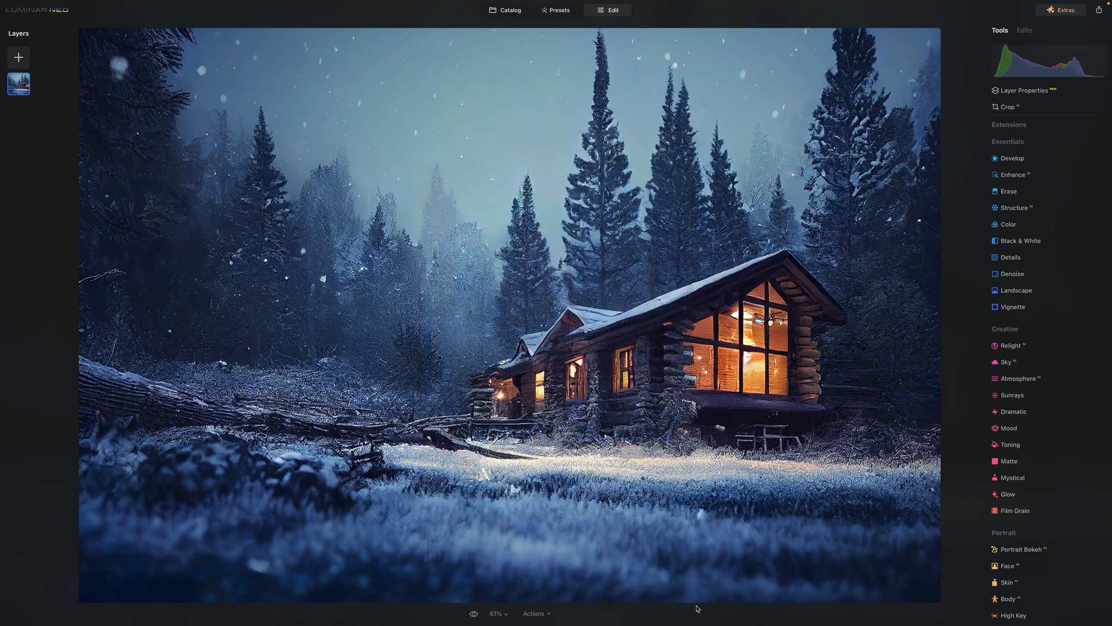
Return to the catalog to view the Winter Bundle album's four winter photos
click(504, 10)
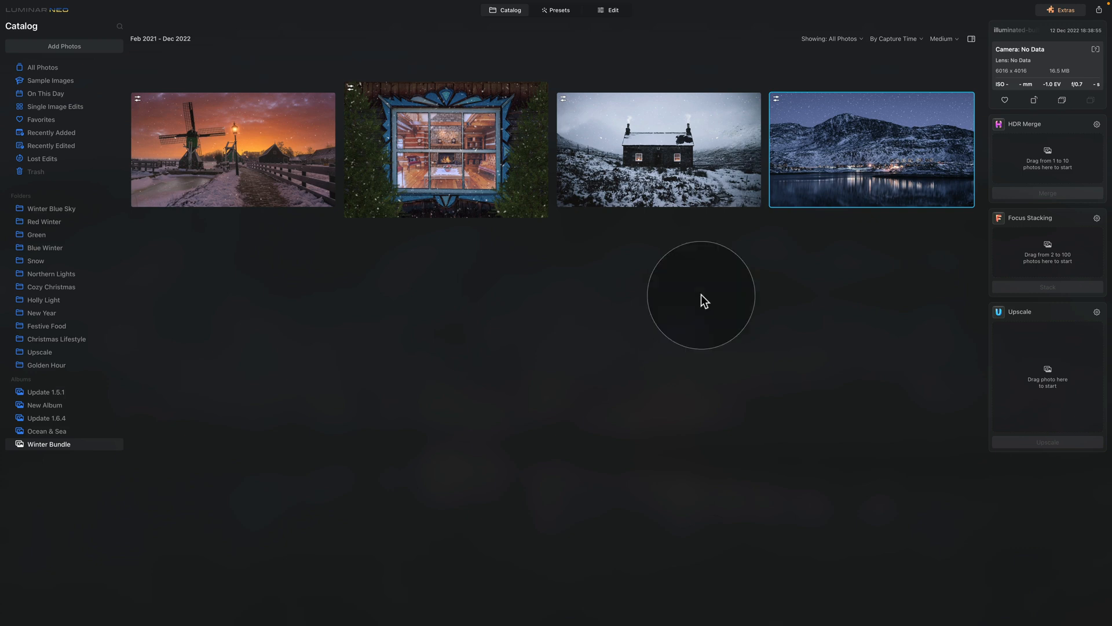
mouse_move(637, 239)
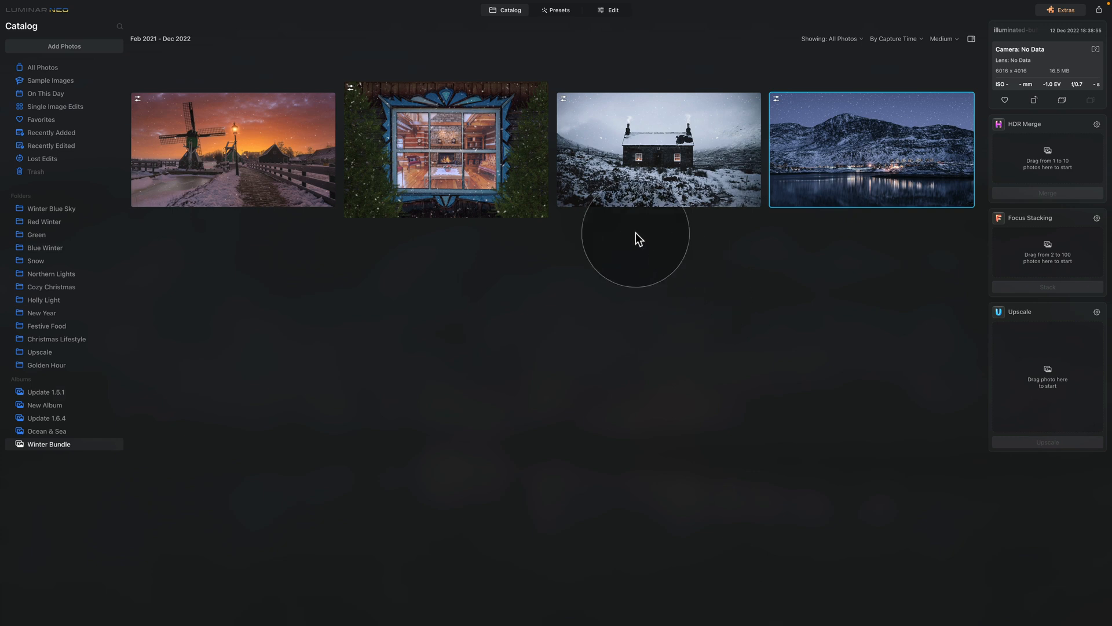
mouse_move(710, 270)
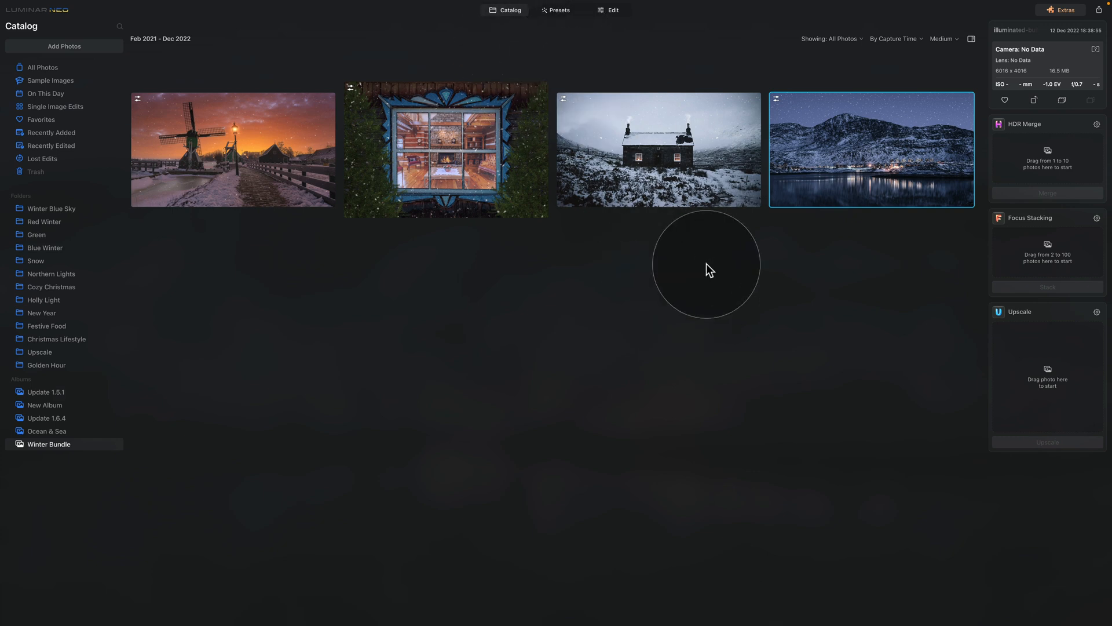
mouse_move(786, 257)
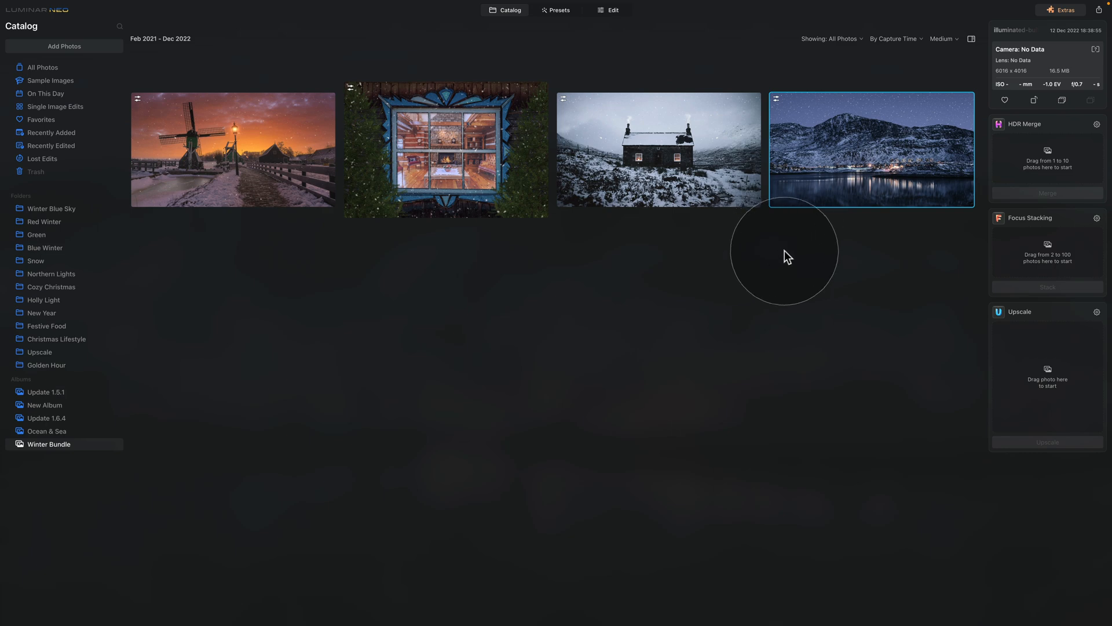
mouse_move(671, 40)
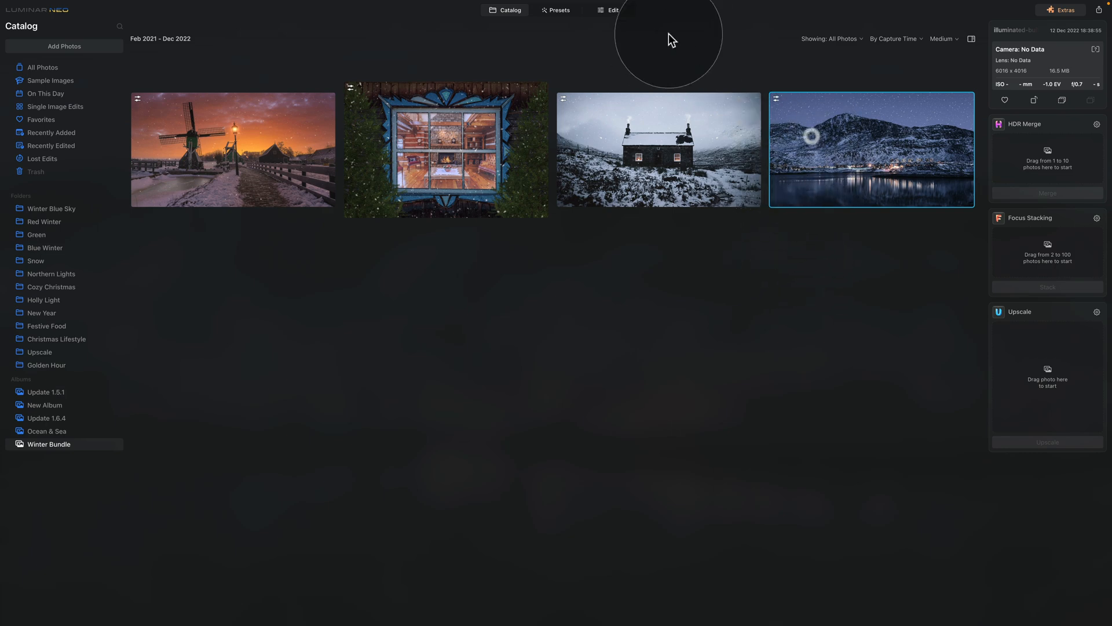
Edit the mountain lake photo, hide its star overlay layer, then show it again
click(608, 11)
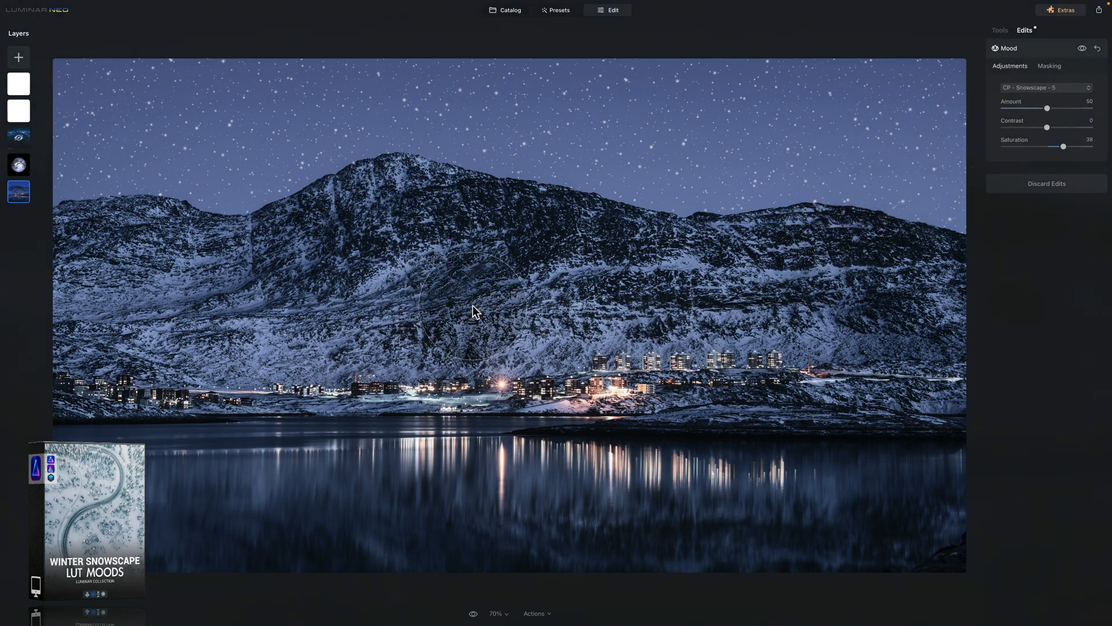
mouse_move(484, 301)
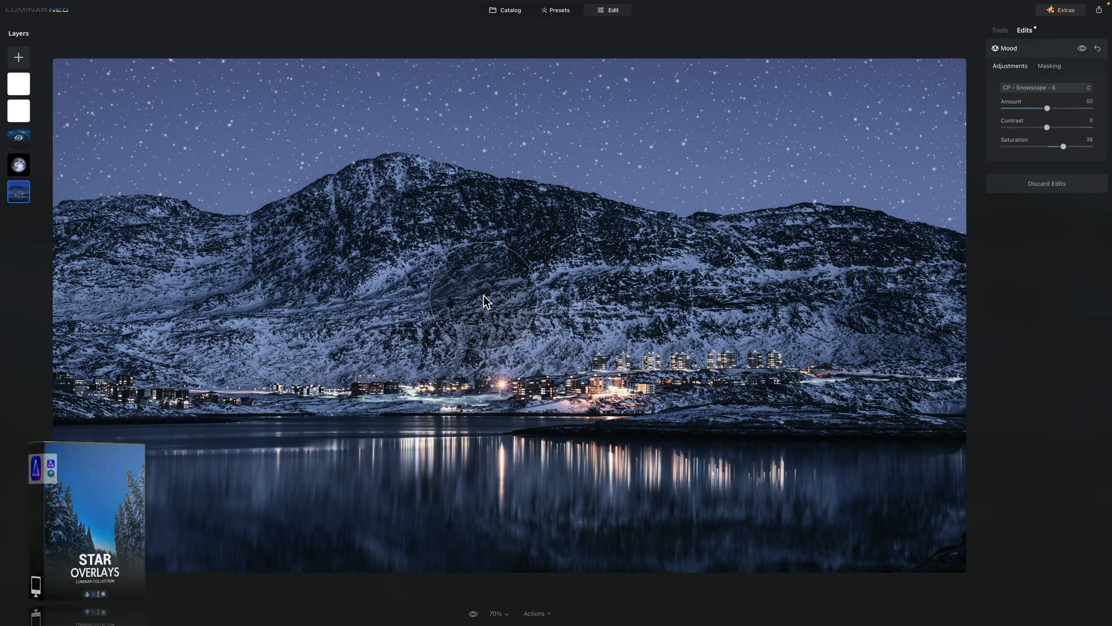
mouse_move(495, 326)
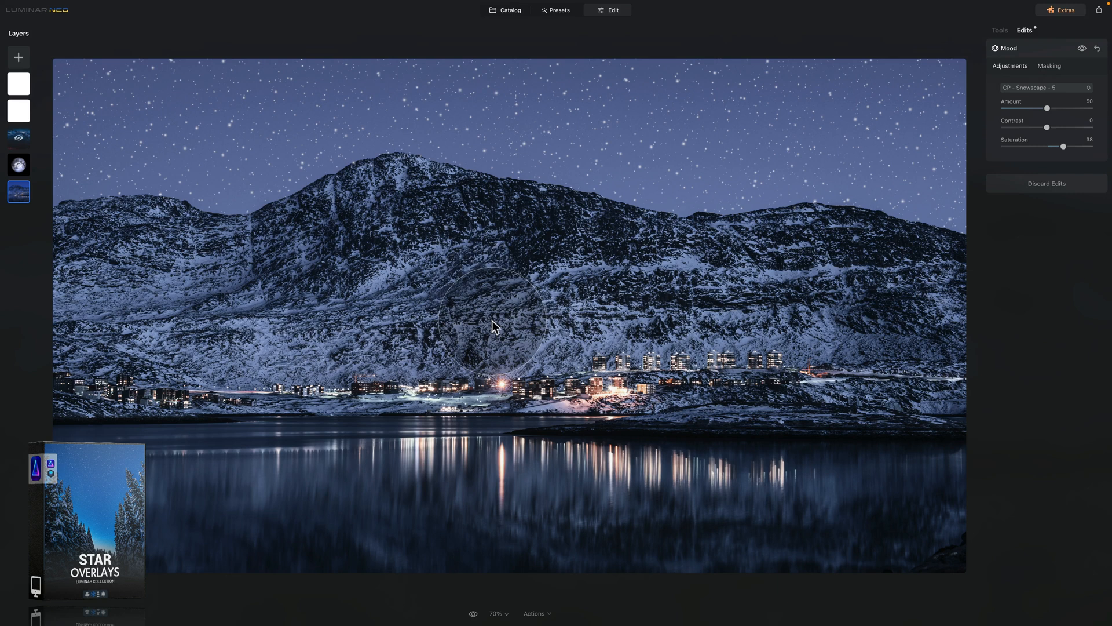
mouse_move(42, 222)
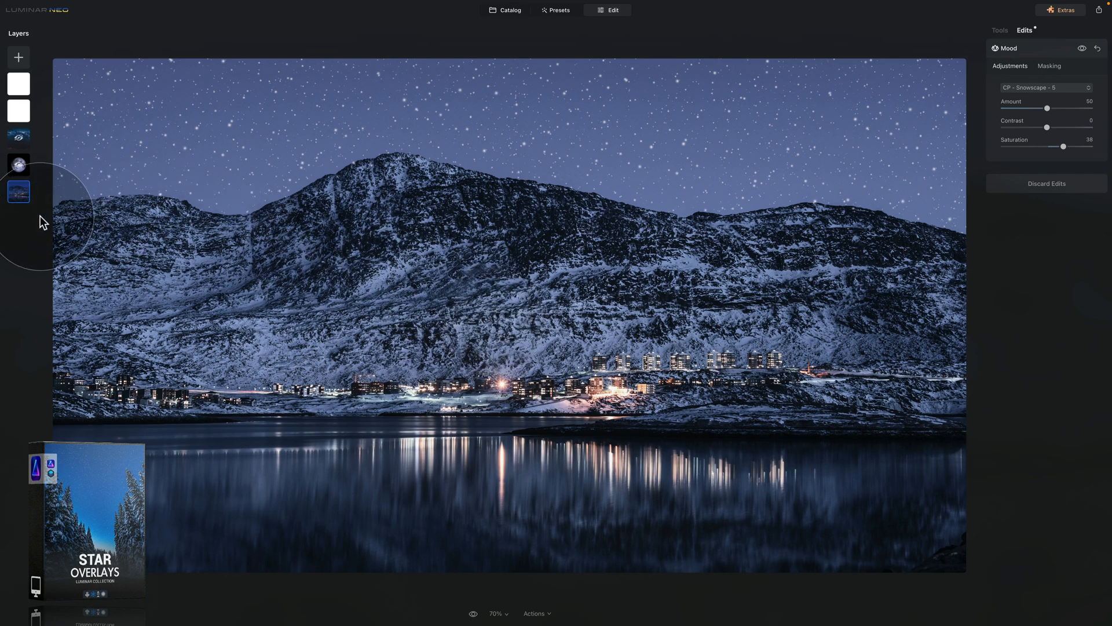
mouse_move(39, 133)
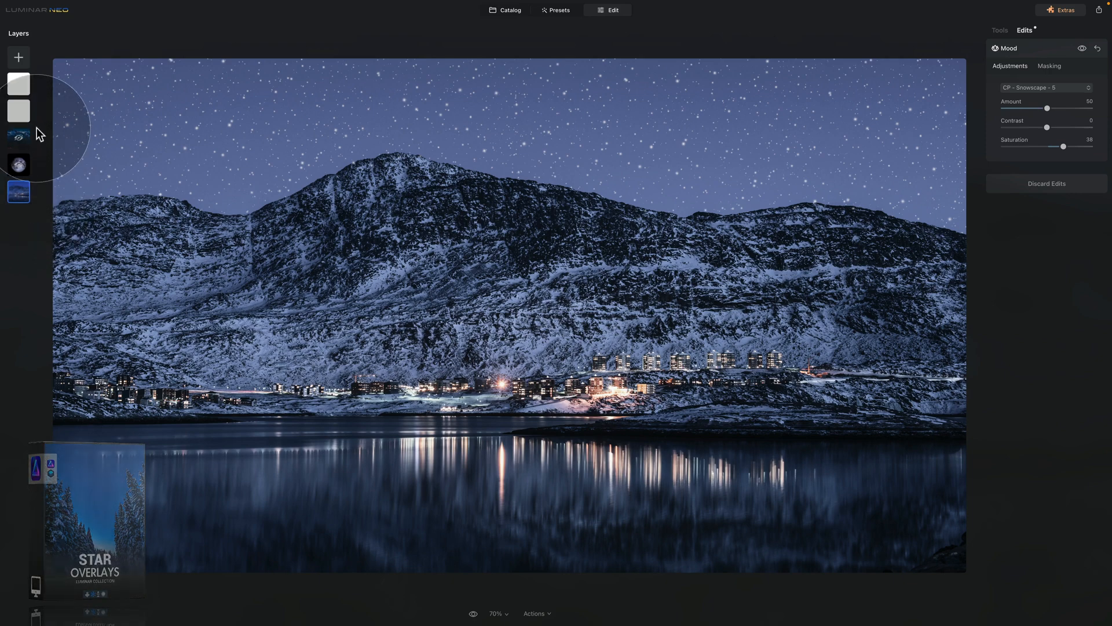
right_click(18, 111)
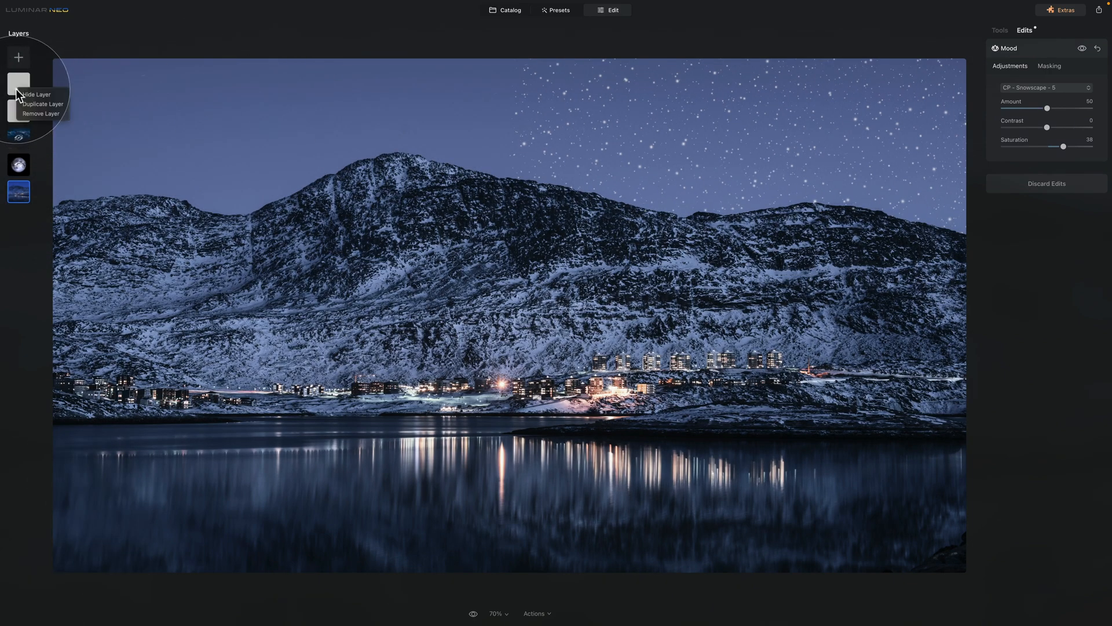
click(36, 94)
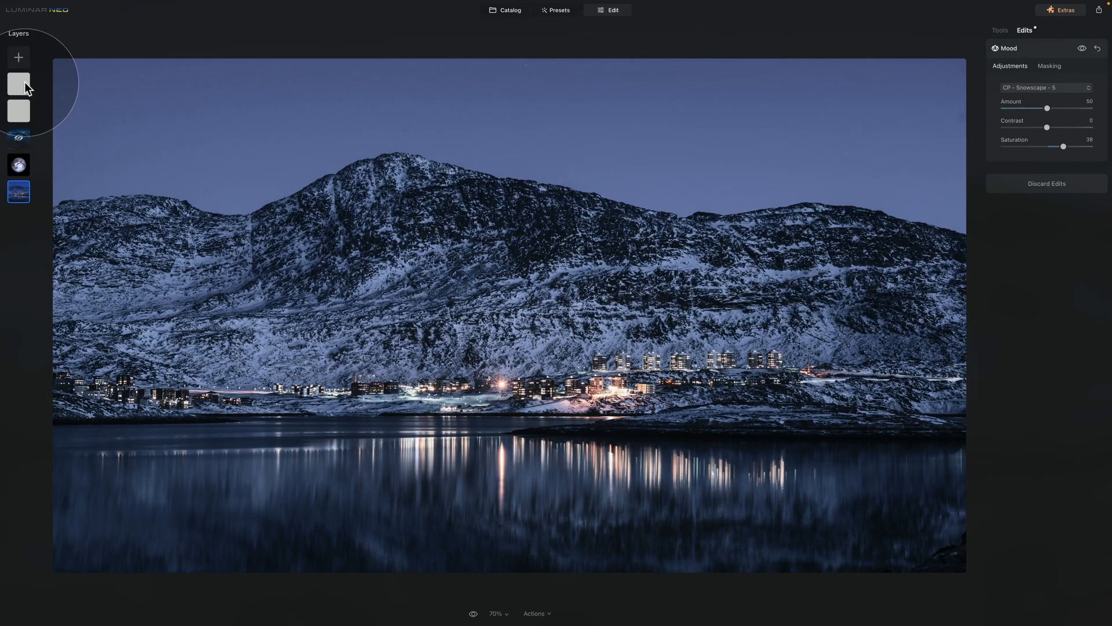
click(18, 110)
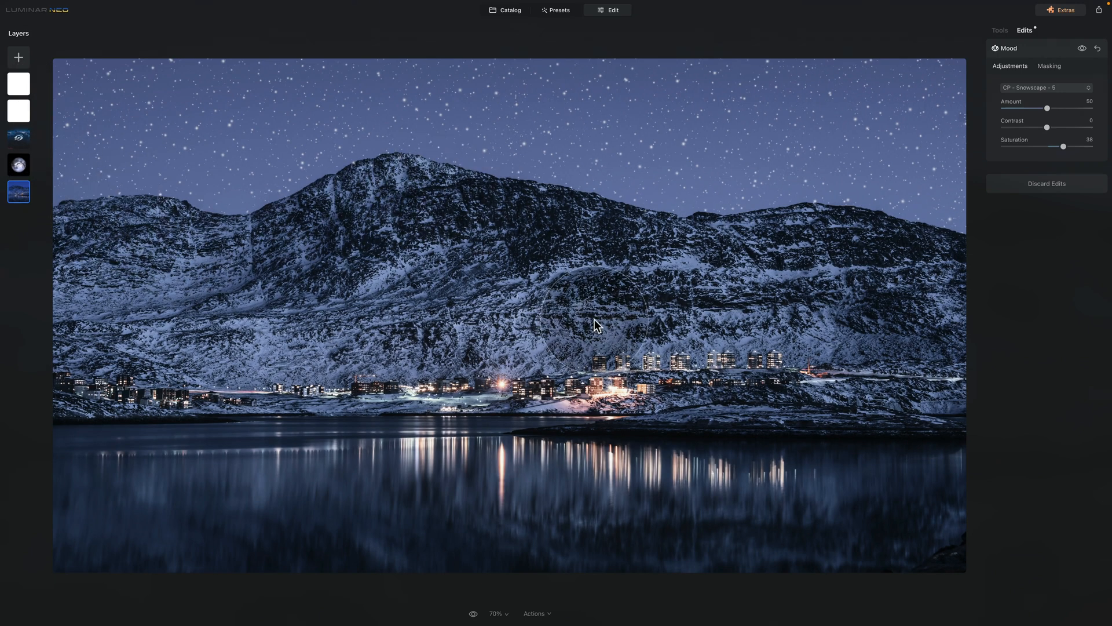
mouse_move(614, 268)
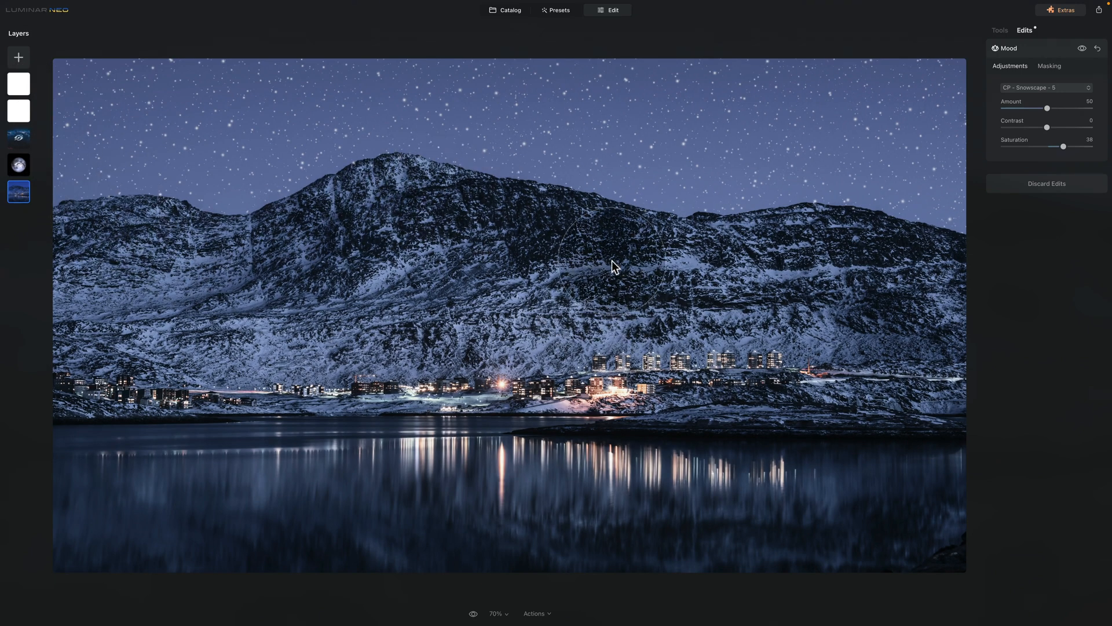
From the catalog, bring the snowy stone cottage photo into the editor
click(510, 11)
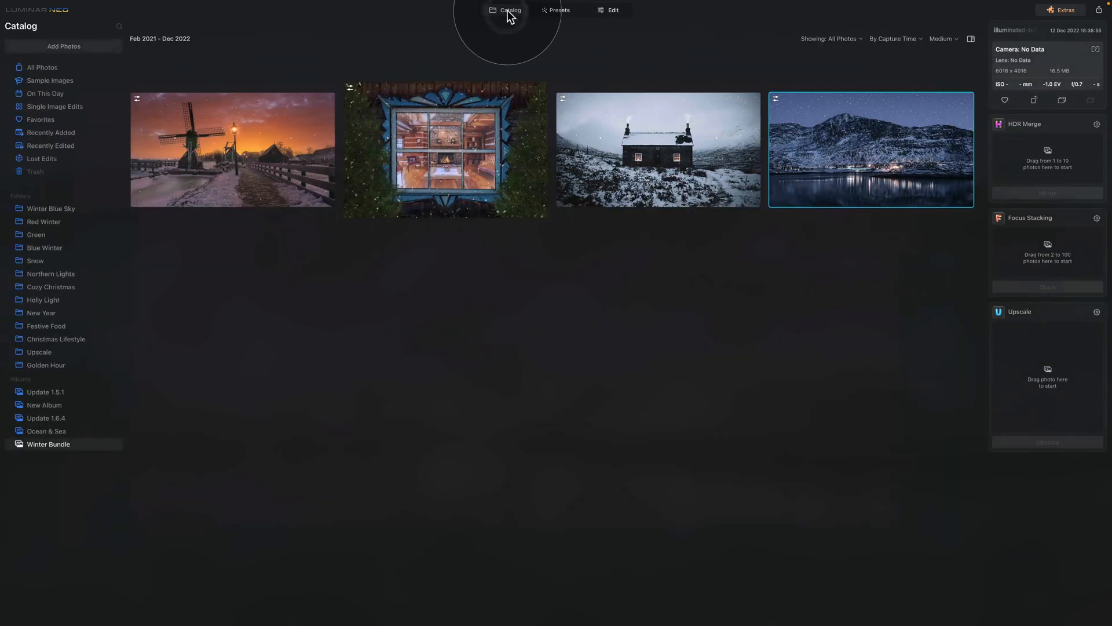
mouse_move(659, 141)
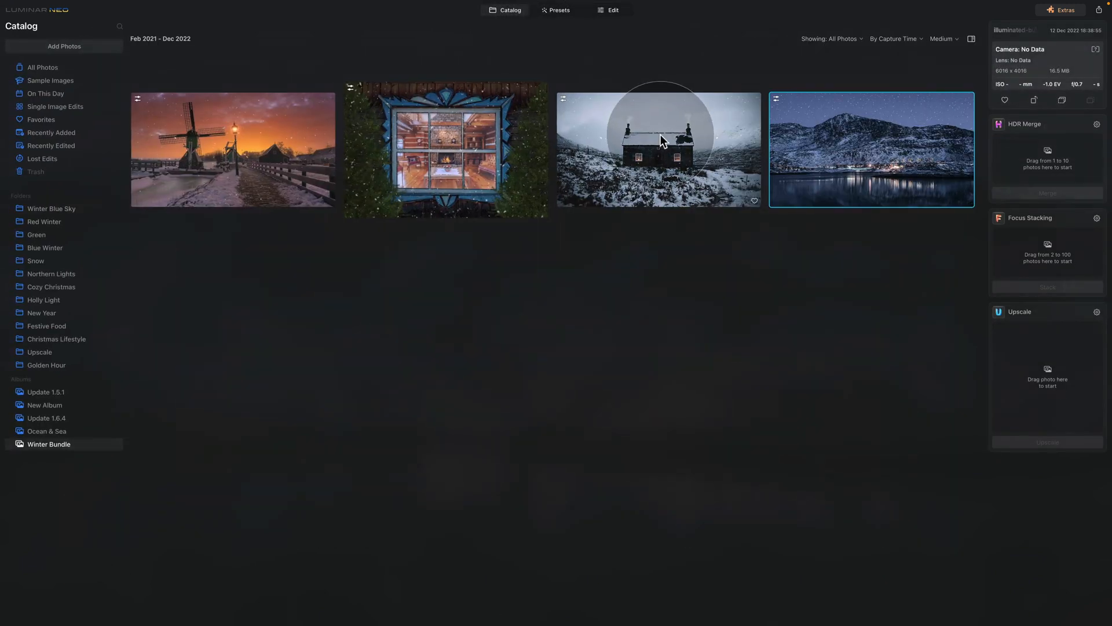
click(658, 149)
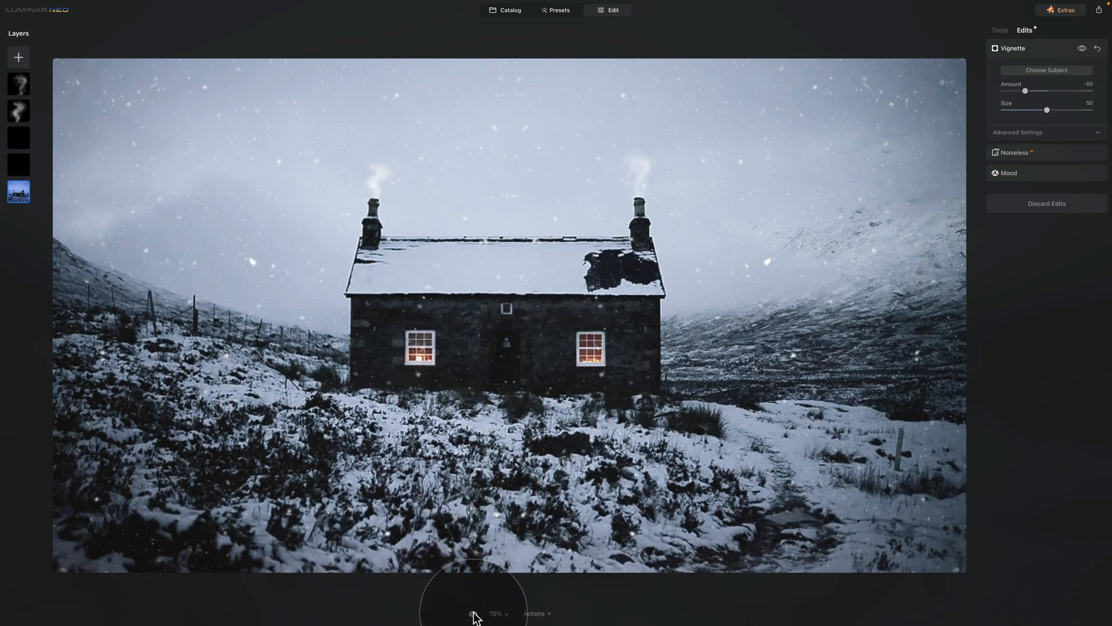
click(473, 613)
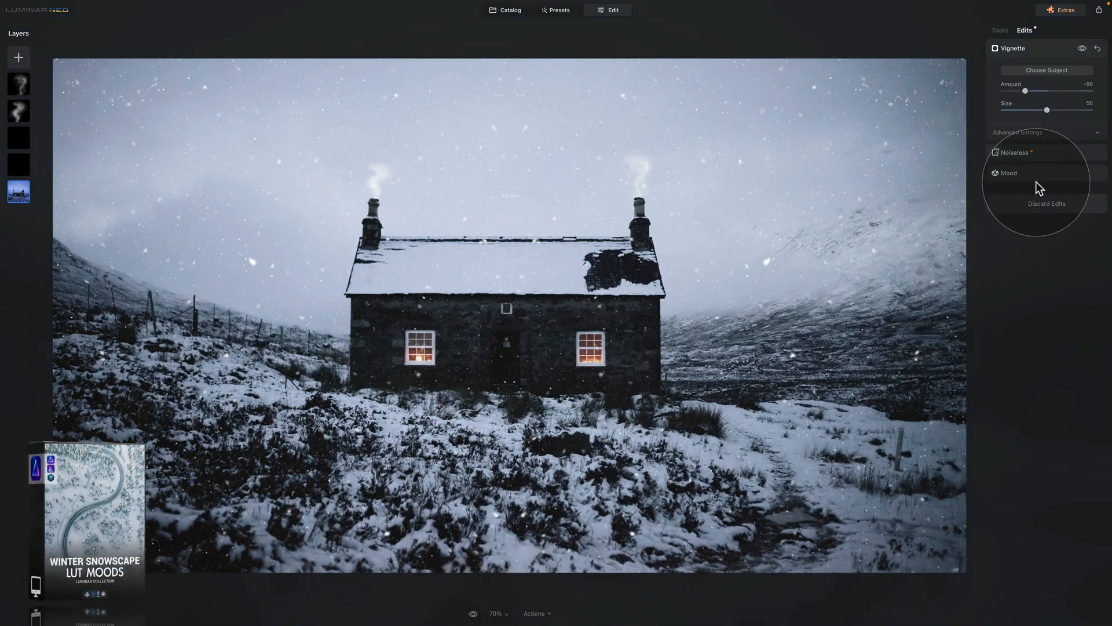
click(1009, 172)
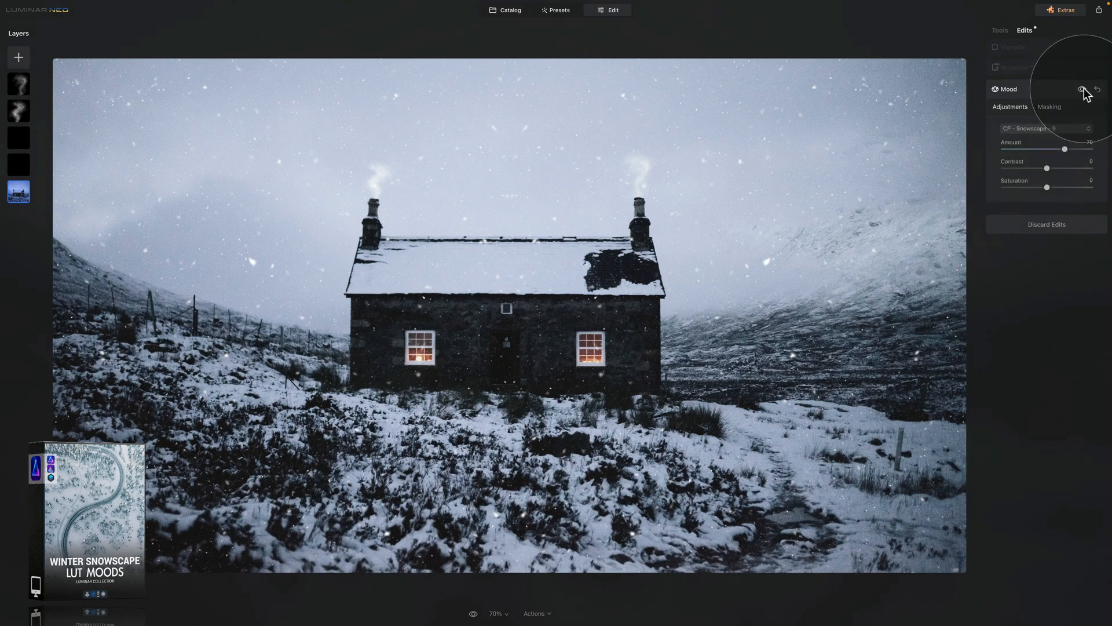
click(1083, 89)
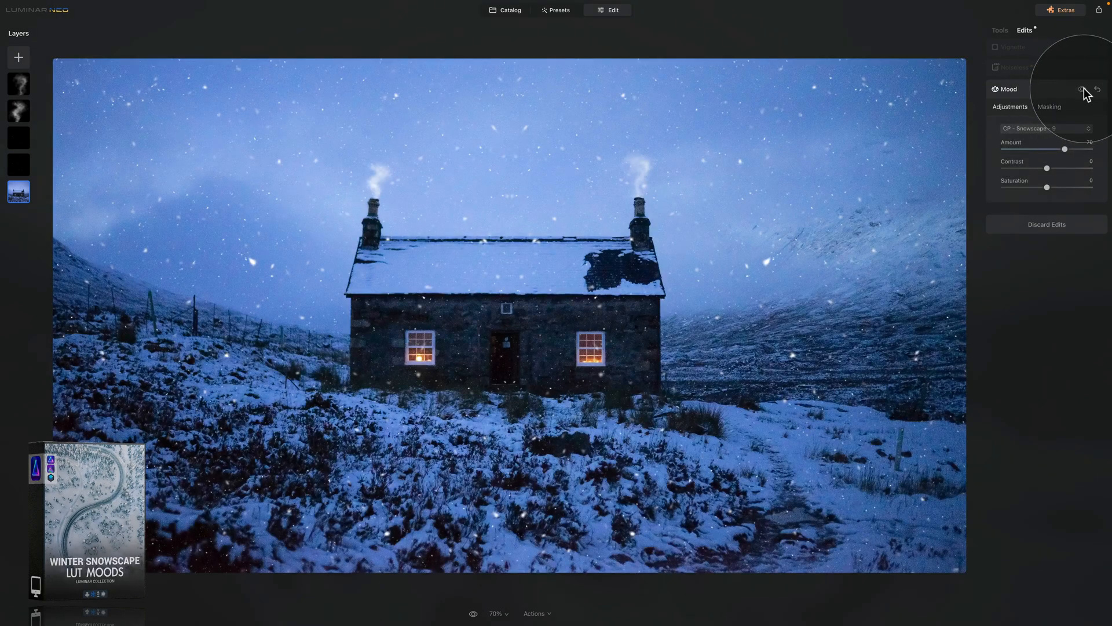
click(1082, 89)
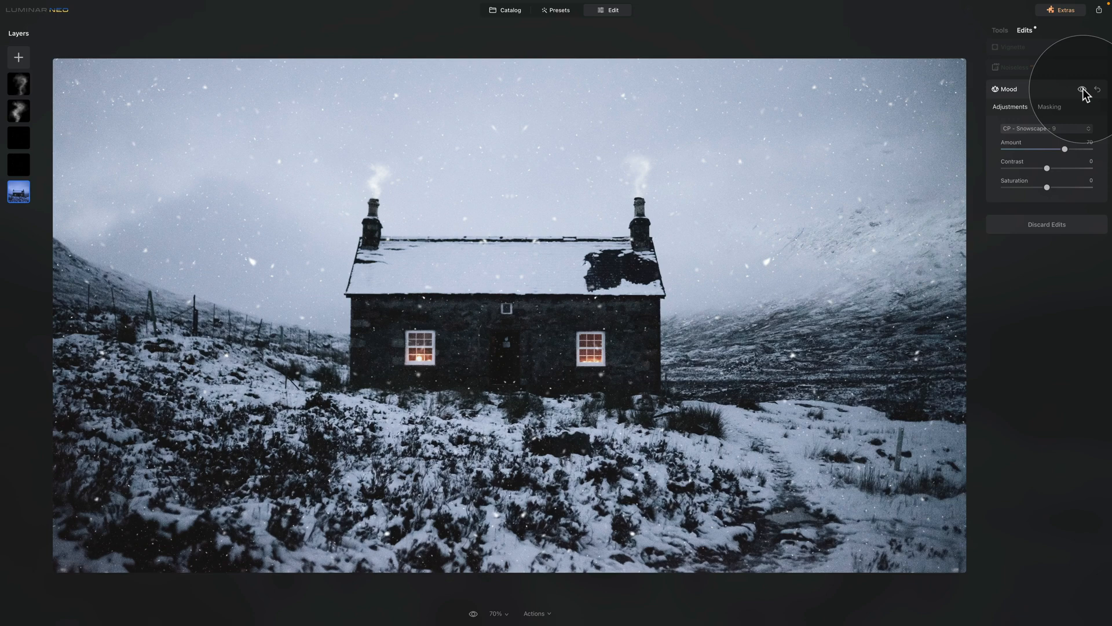
click(1016, 68)
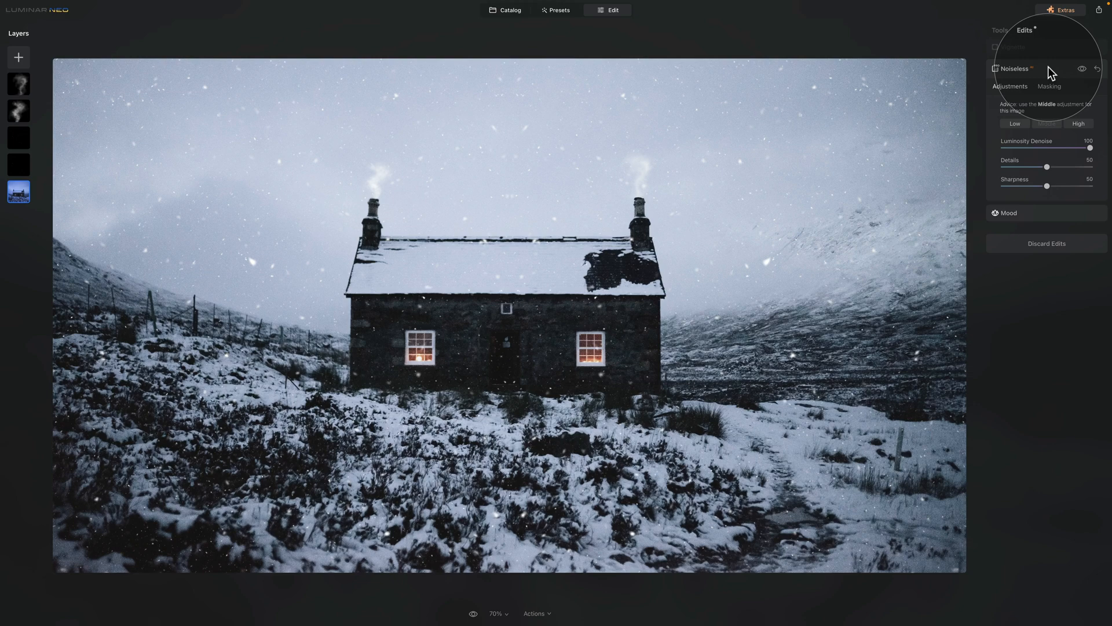
mouse_move(1036, 53)
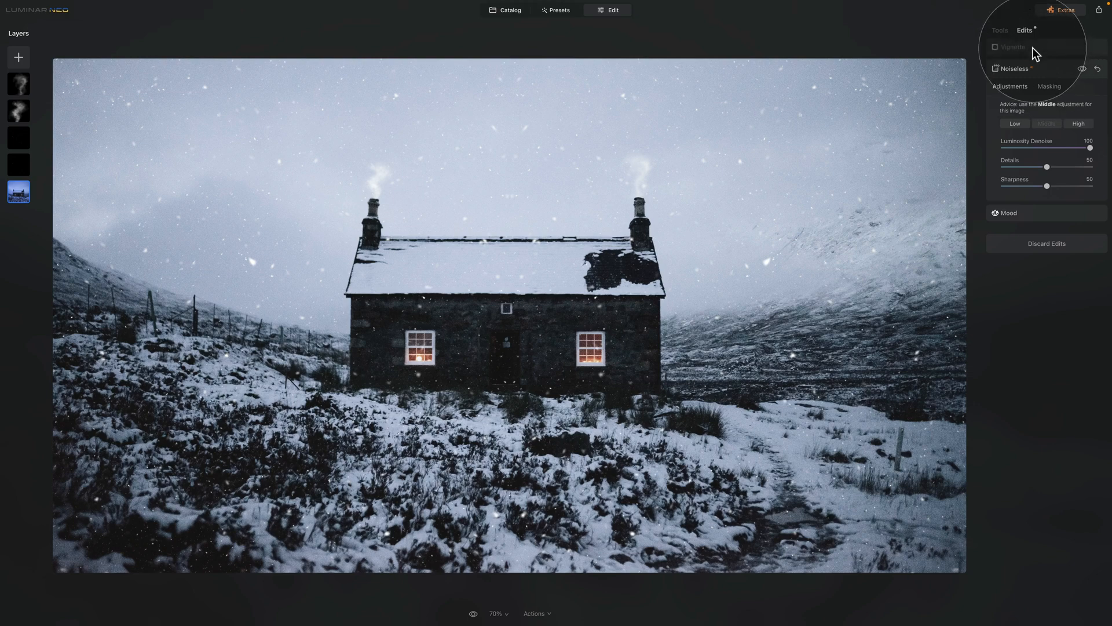
click(1013, 47)
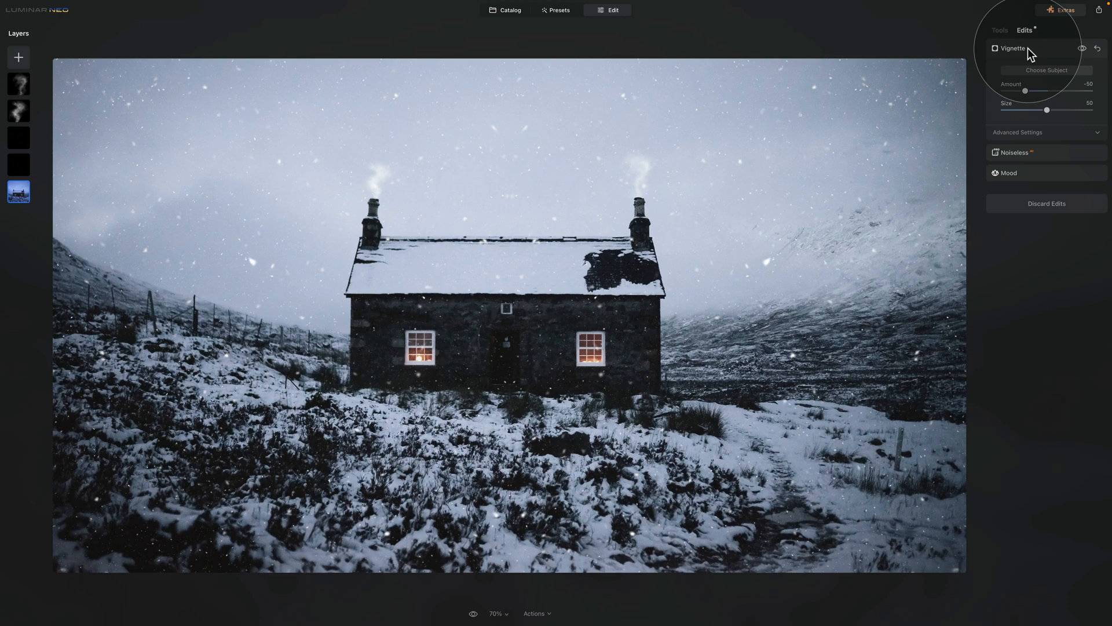
mouse_move(981, 69)
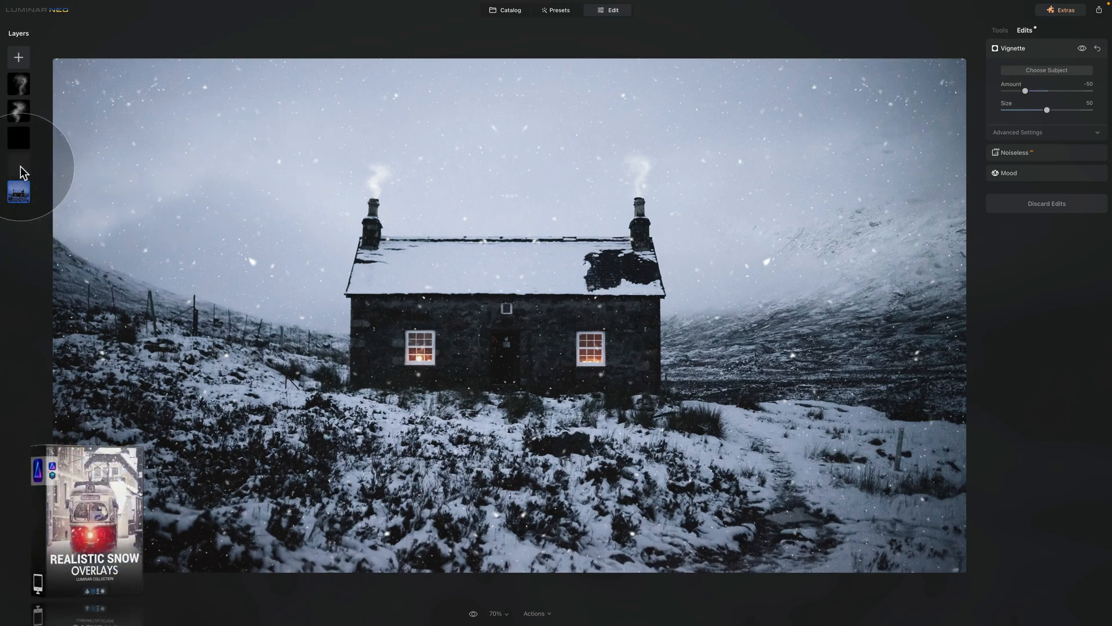
right_click(18, 137)
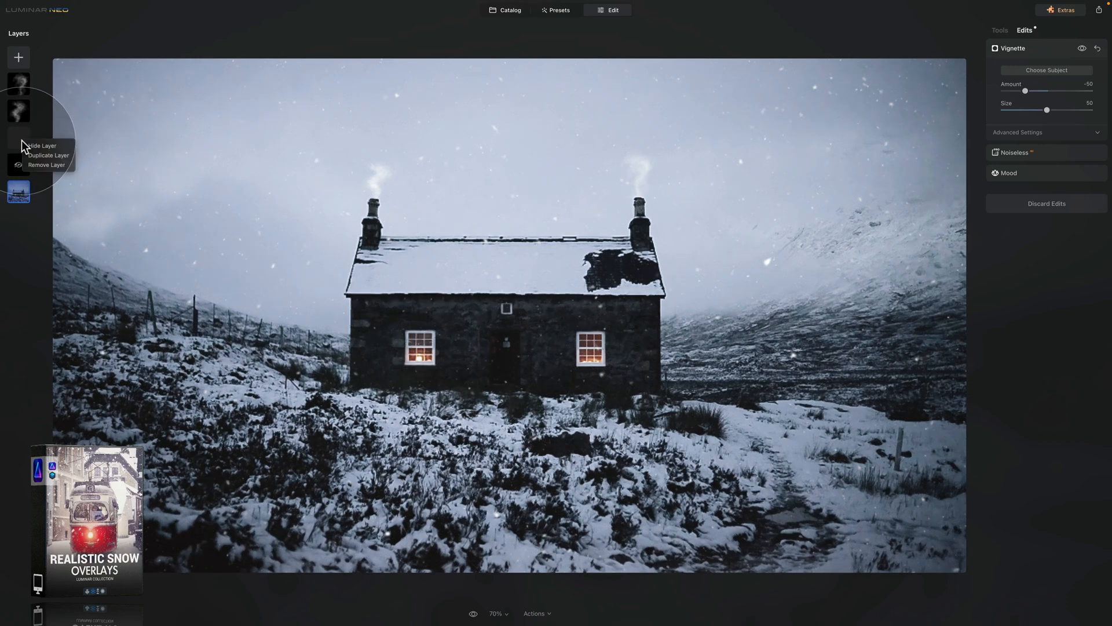
click(41, 146)
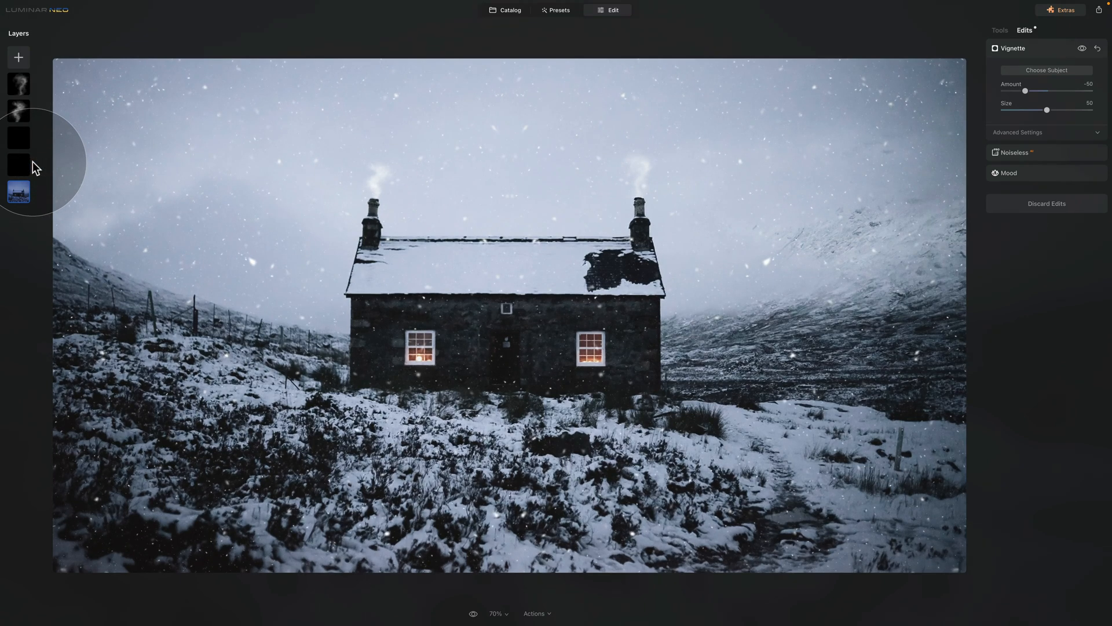
mouse_move(303, 208)
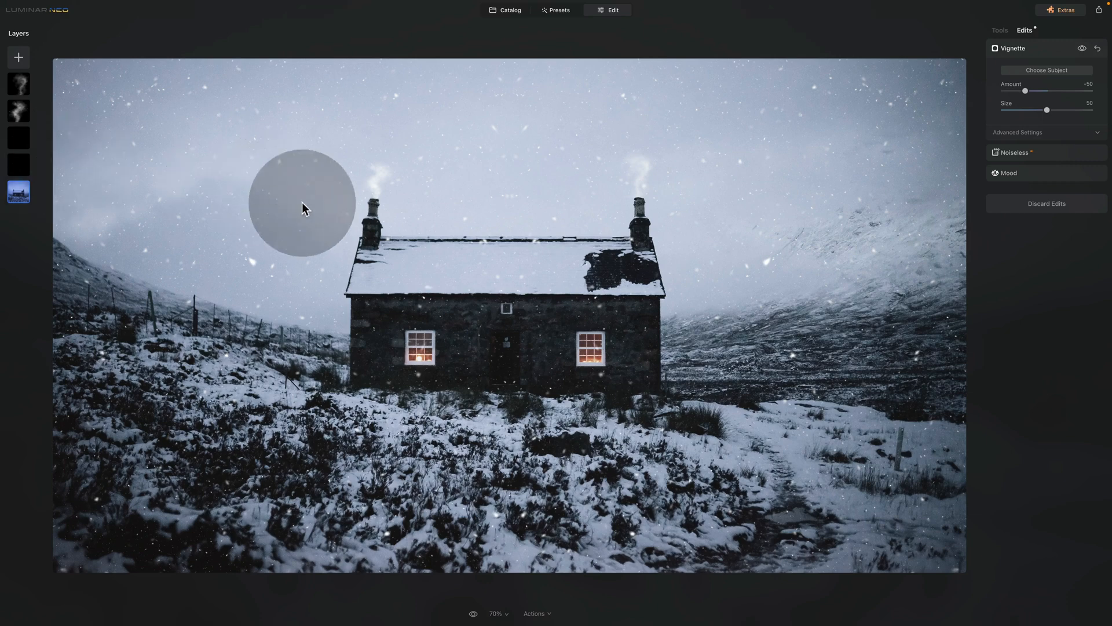
mouse_move(633, 183)
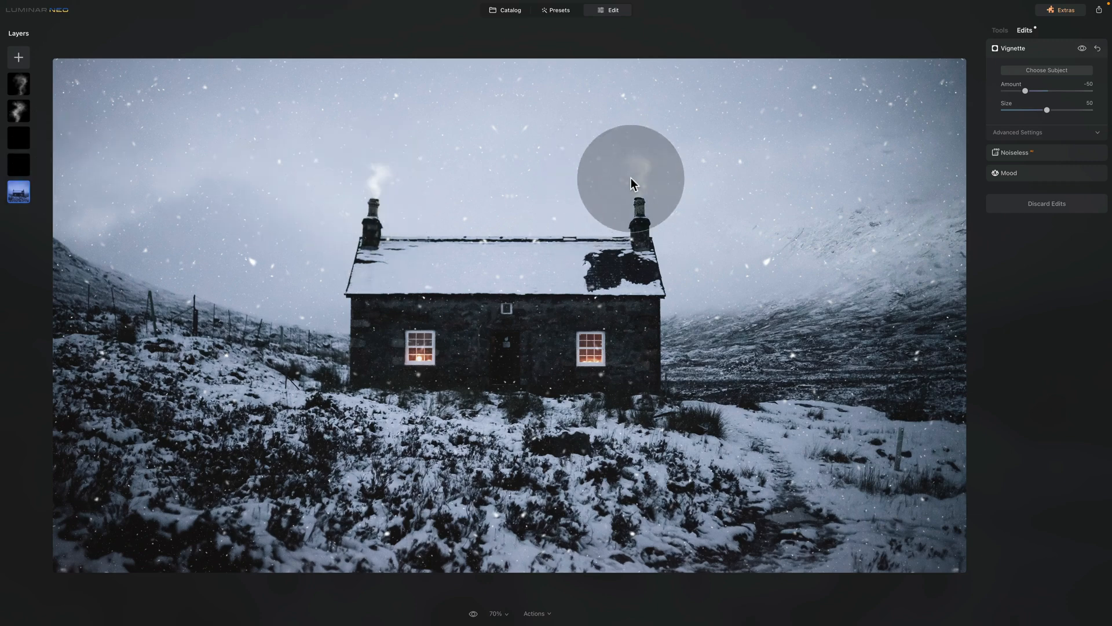
right_click(19, 111)
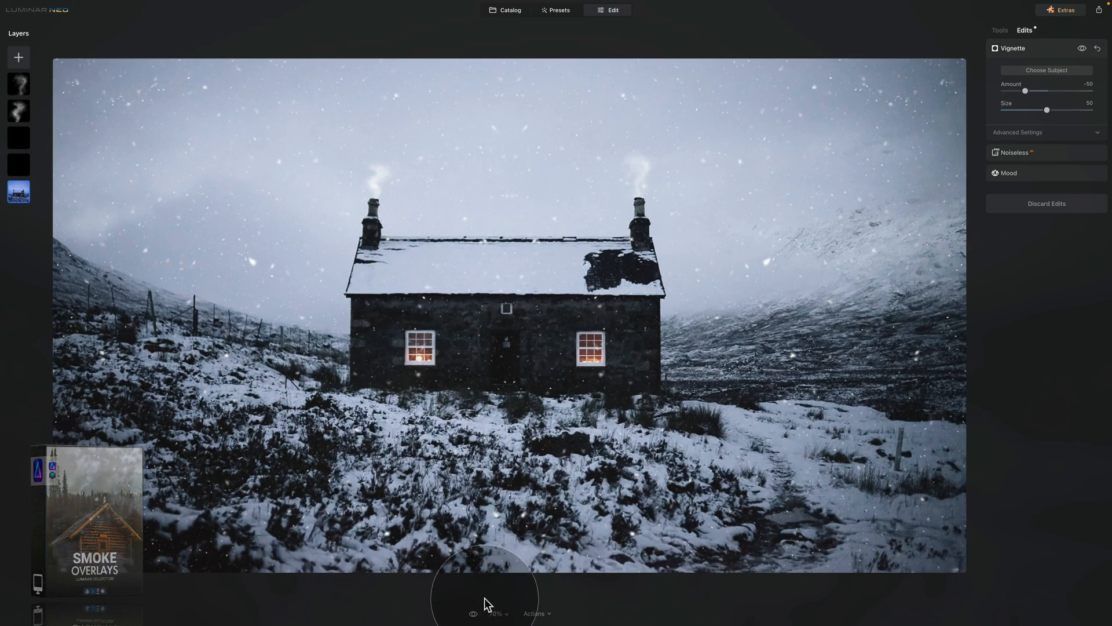
click(473, 613)
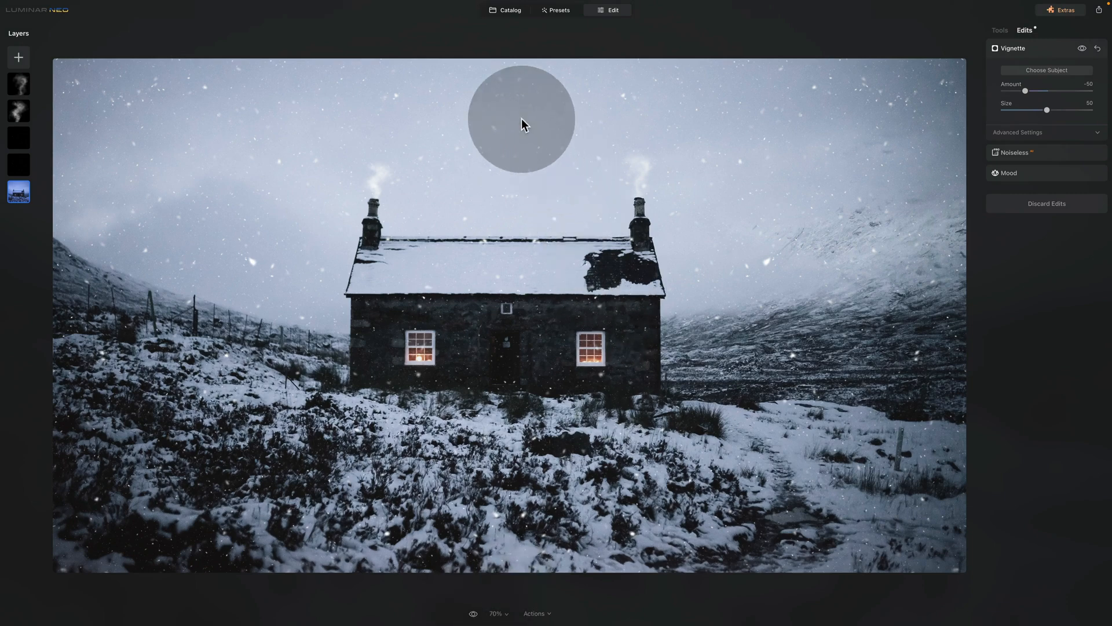
From the catalog, select the cabin window composite in the Winter Bundle album
click(509, 11)
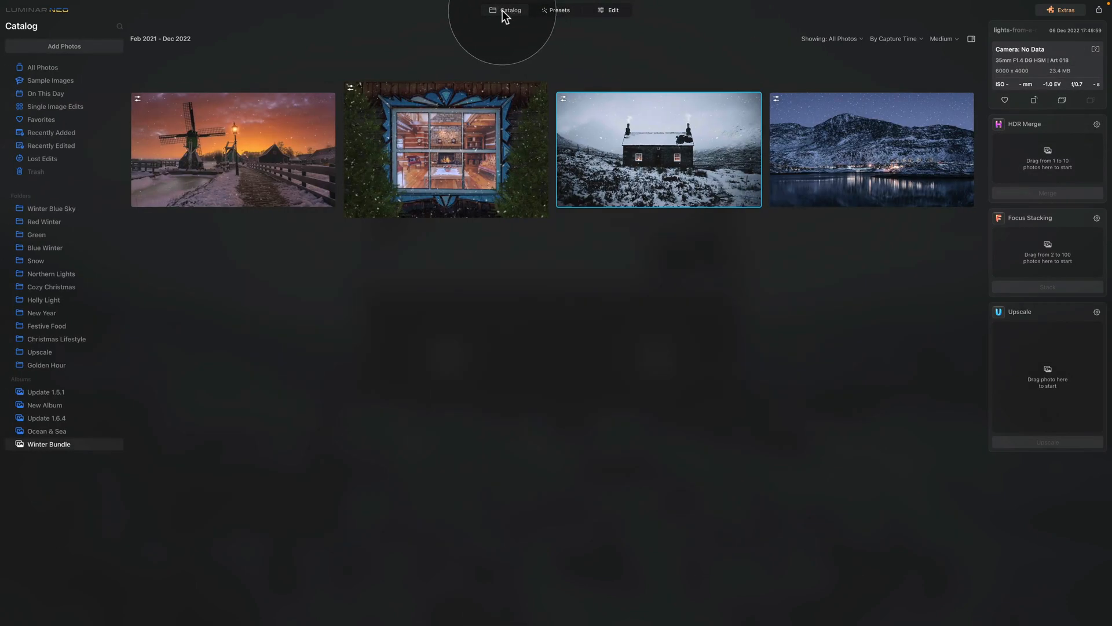
click(445, 150)
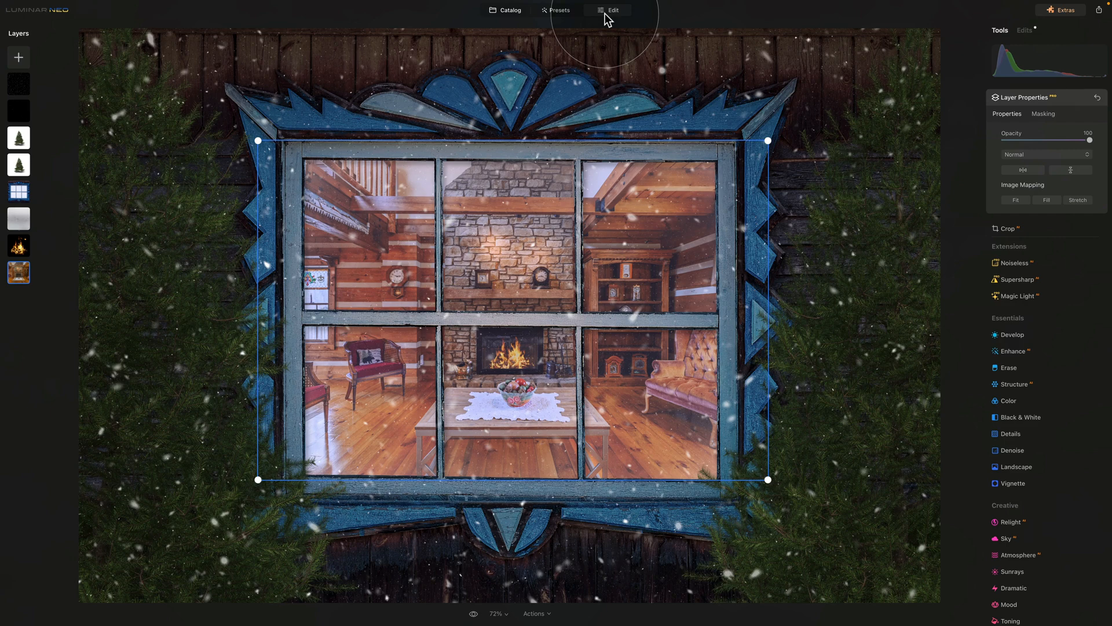
mouse_move(25, 85)
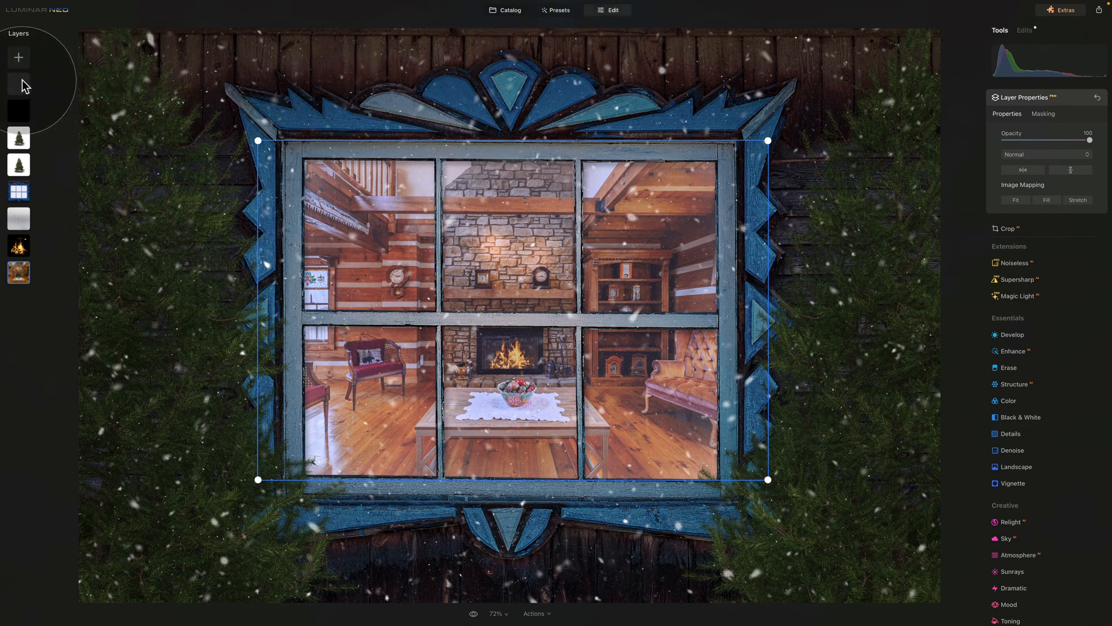
Hide the composite's upper overlay layers, then reveal the fire and window frame layers again
right_click(18, 83)
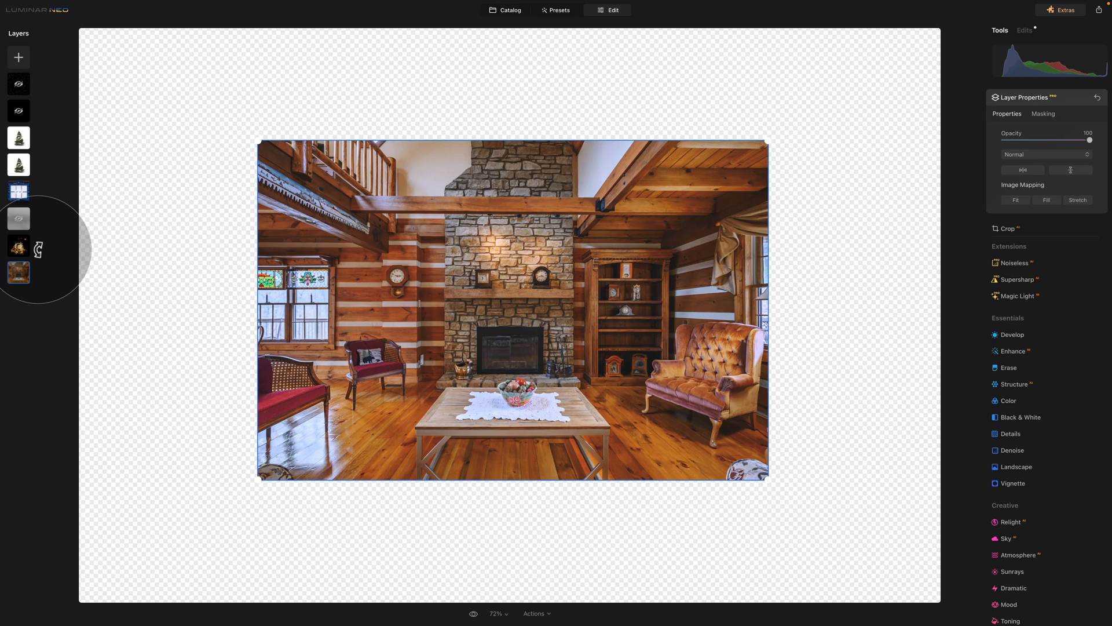
right_click(17, 248)
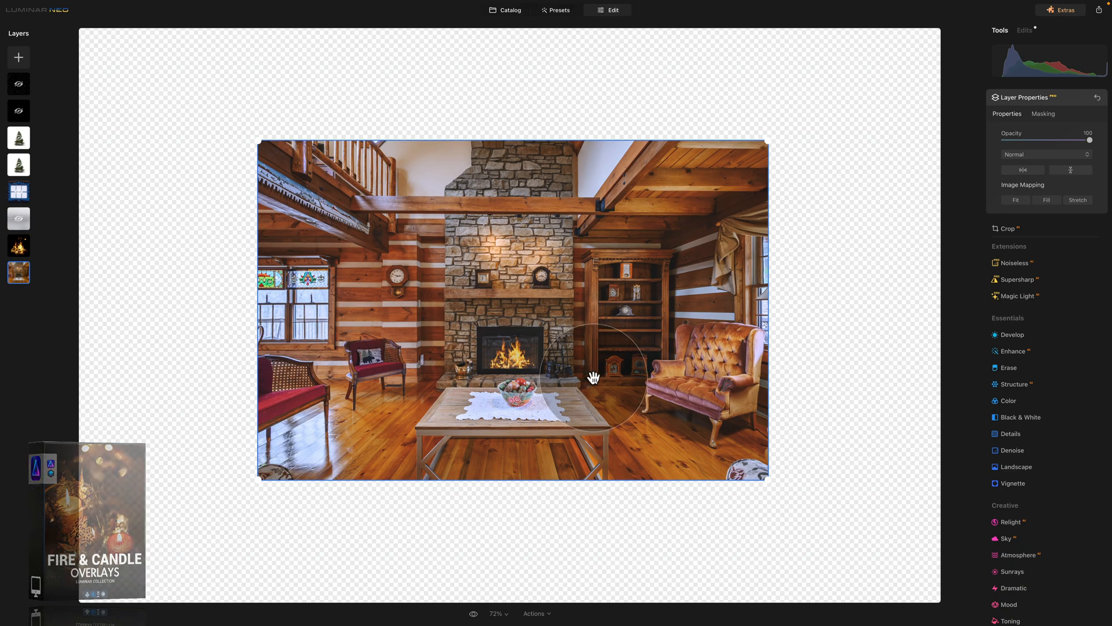
right_click(19, 191)
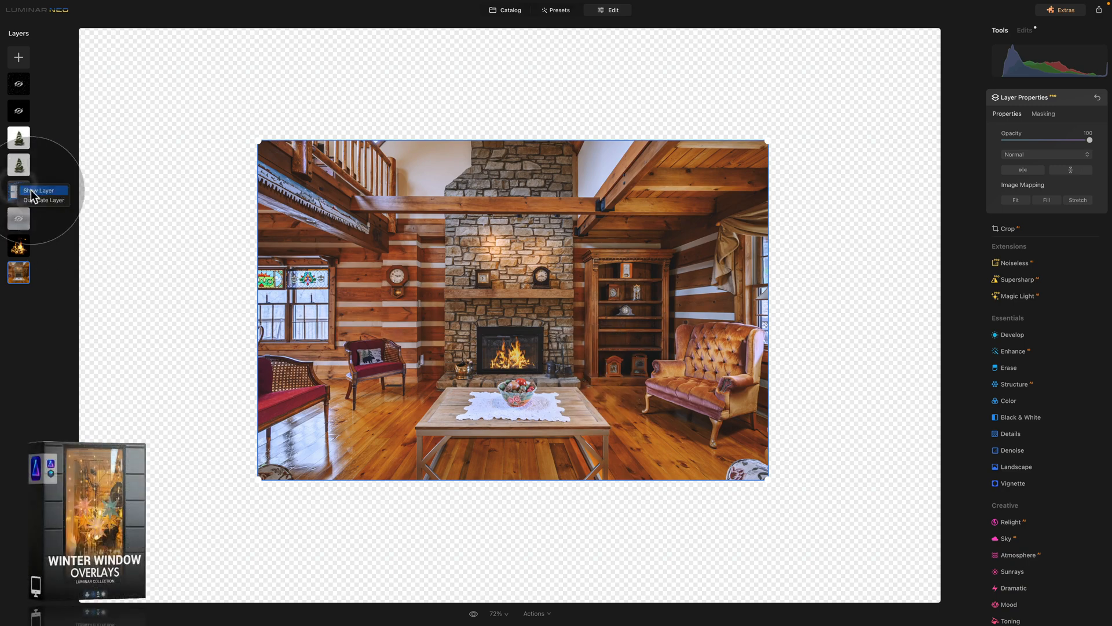
click(37, 190)
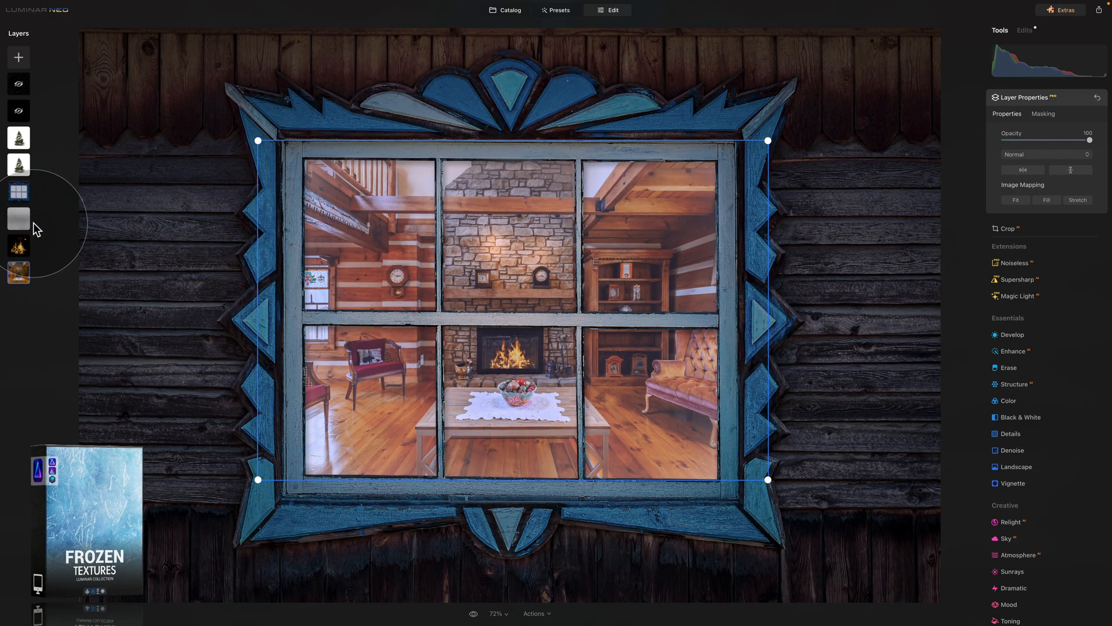
mouse_move(532, 232)
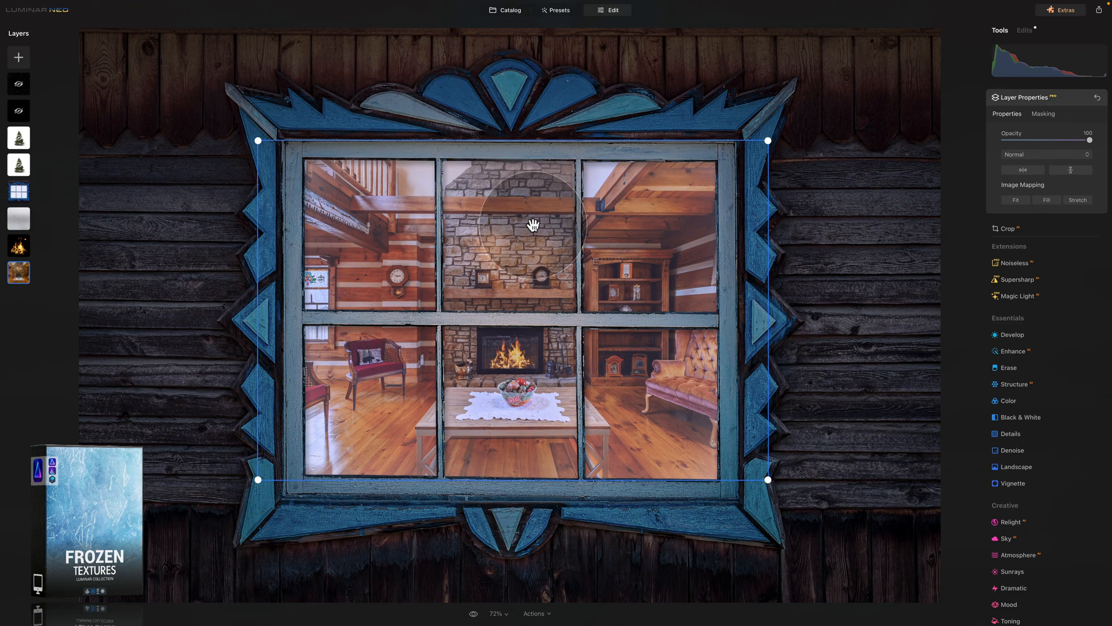
mouse_move(400, 253)
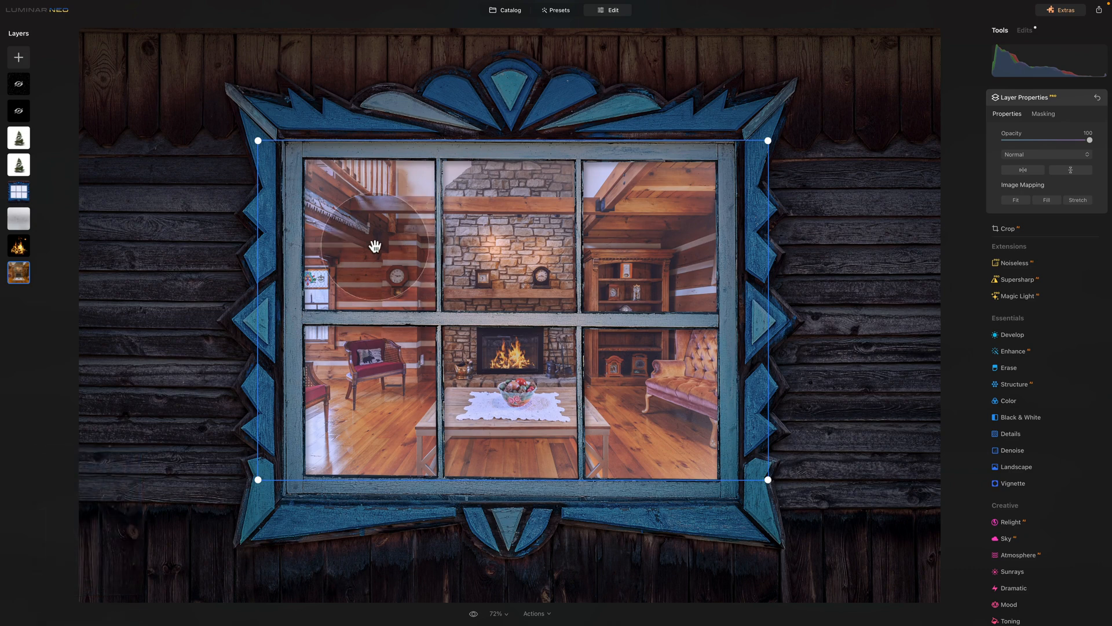
mouse_move(63, 192)
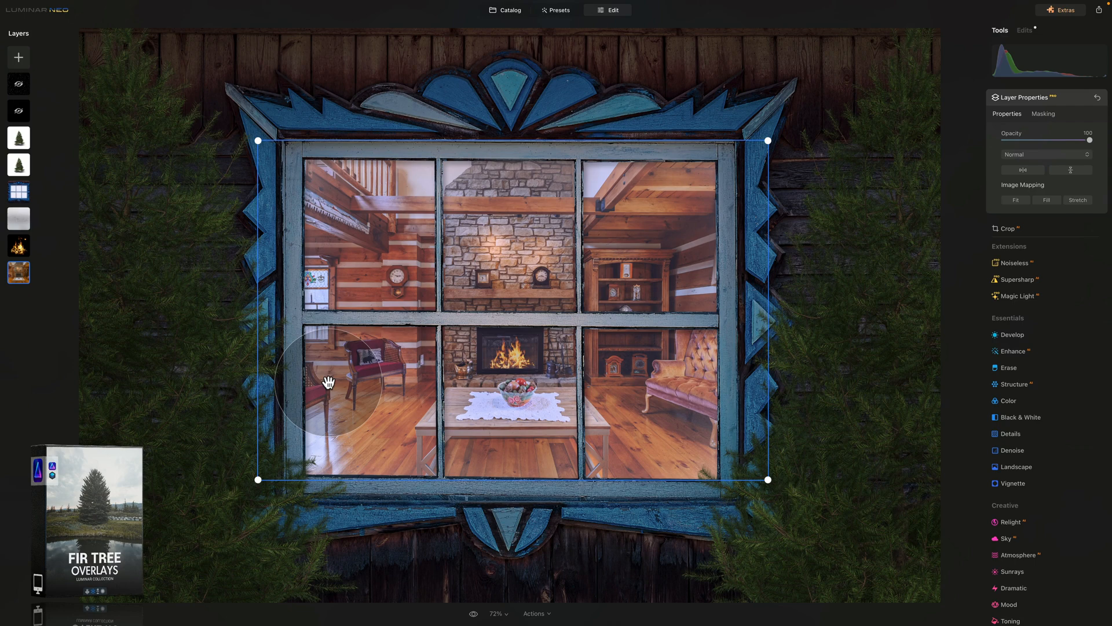
mouse_move(172, 264)
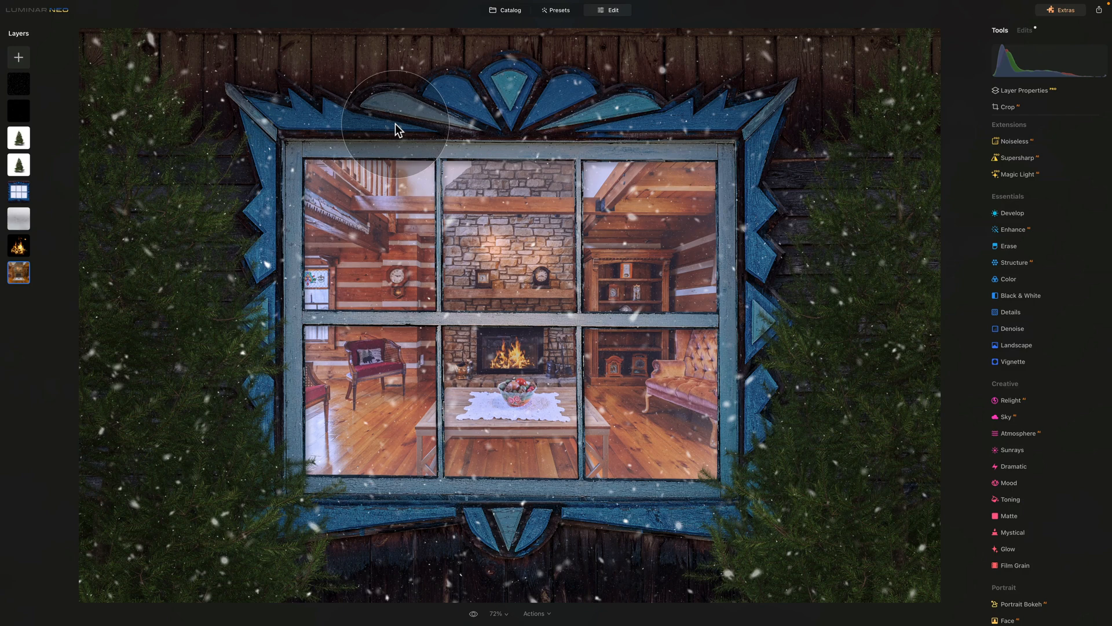
mouse_move(495, 37)
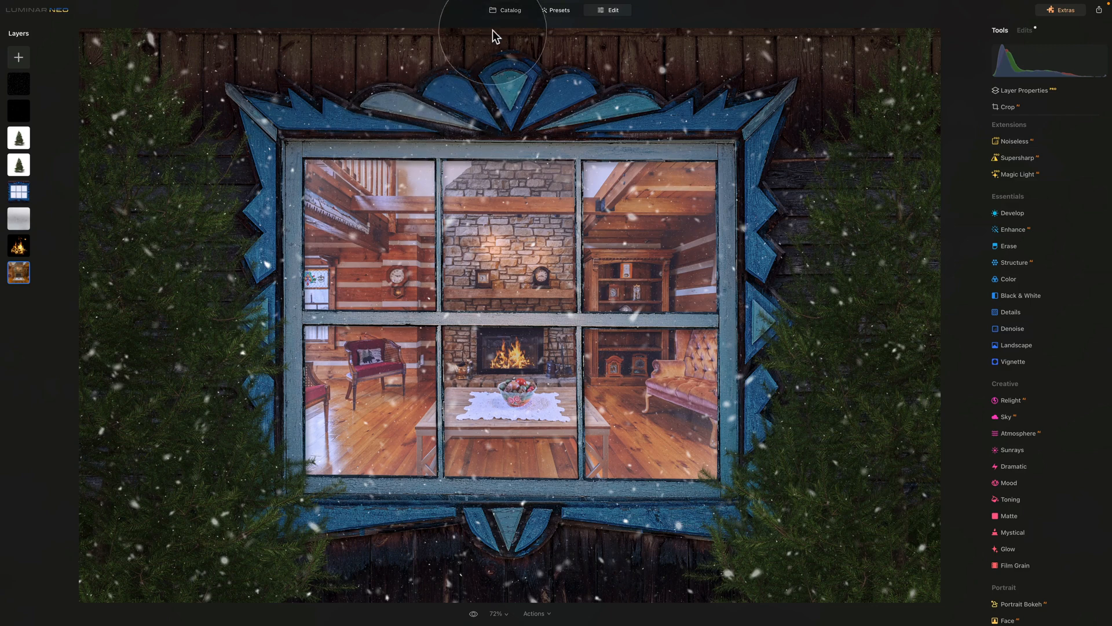
Return to the catalog and select the windmill sunset photo
click(505, 11)
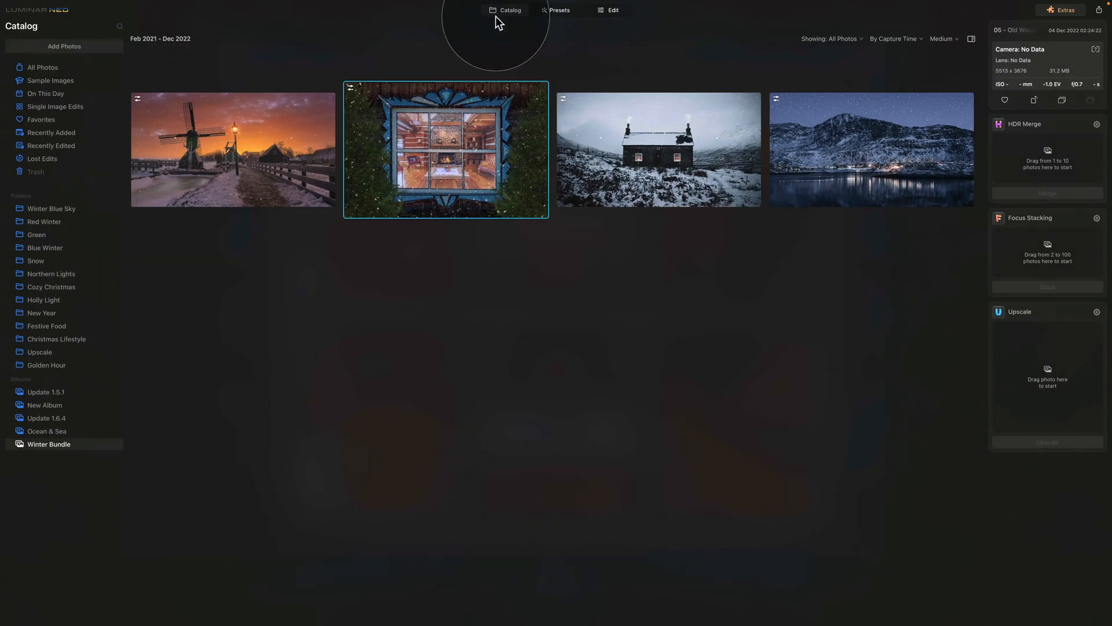
click(233, 149)
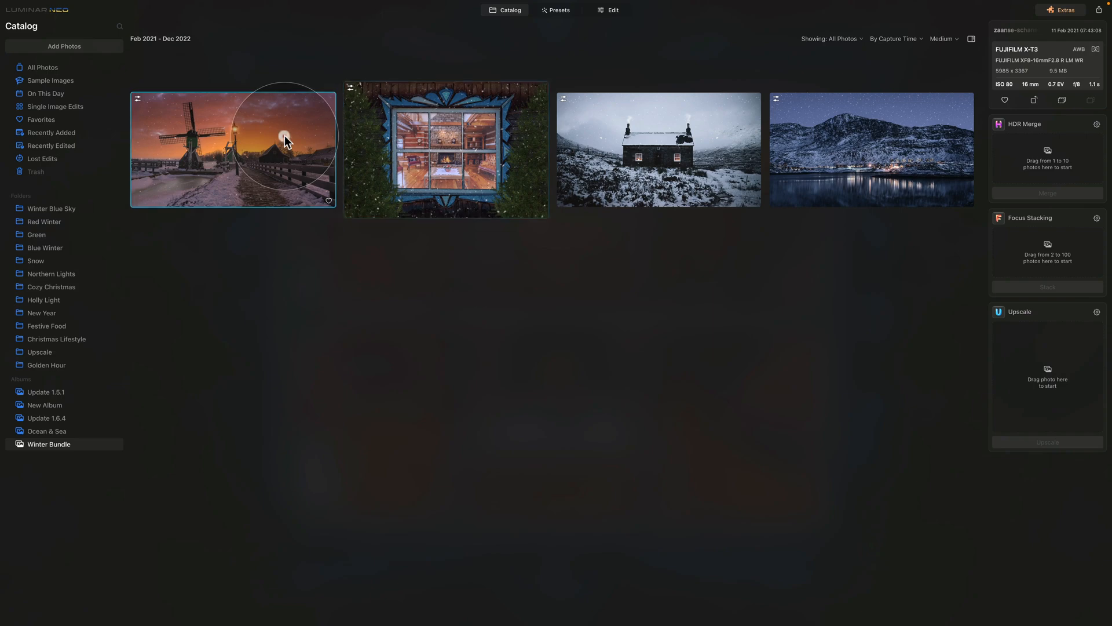
mouse_move(612, 10)
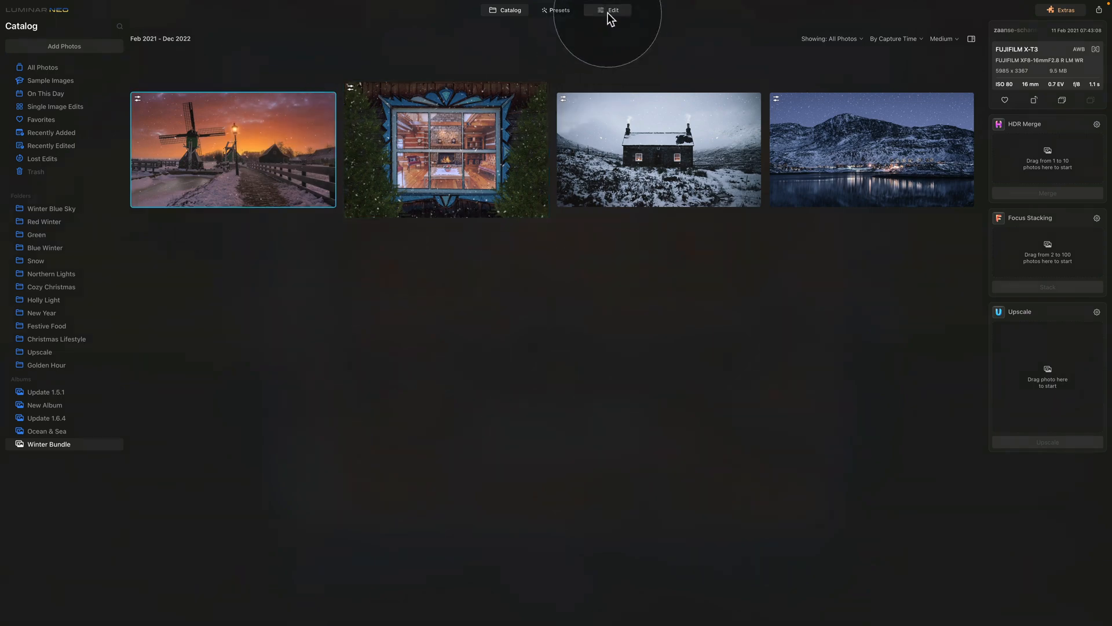
Edit the windmill sunset photo and compare the edit against the original
click(613, 10)
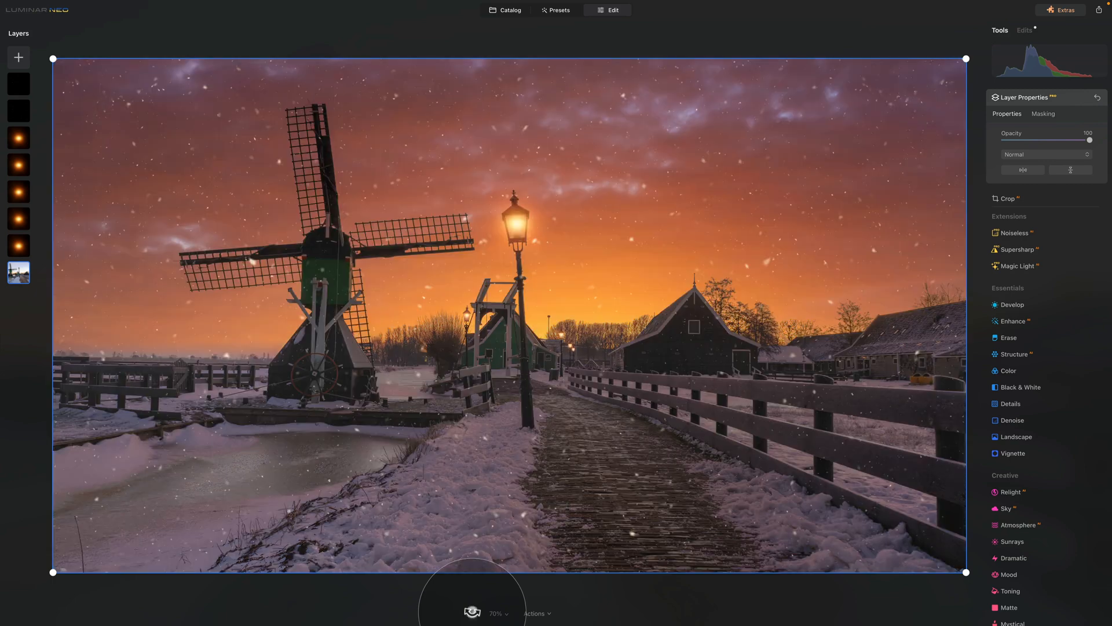
click(472, 613)
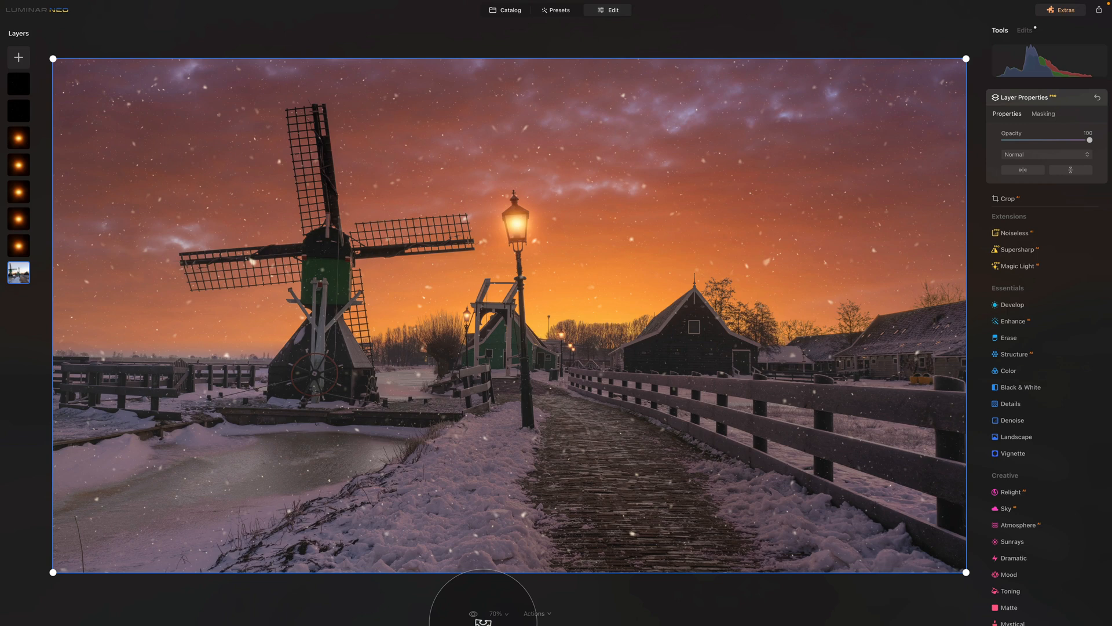
mouse_move(697, 417)
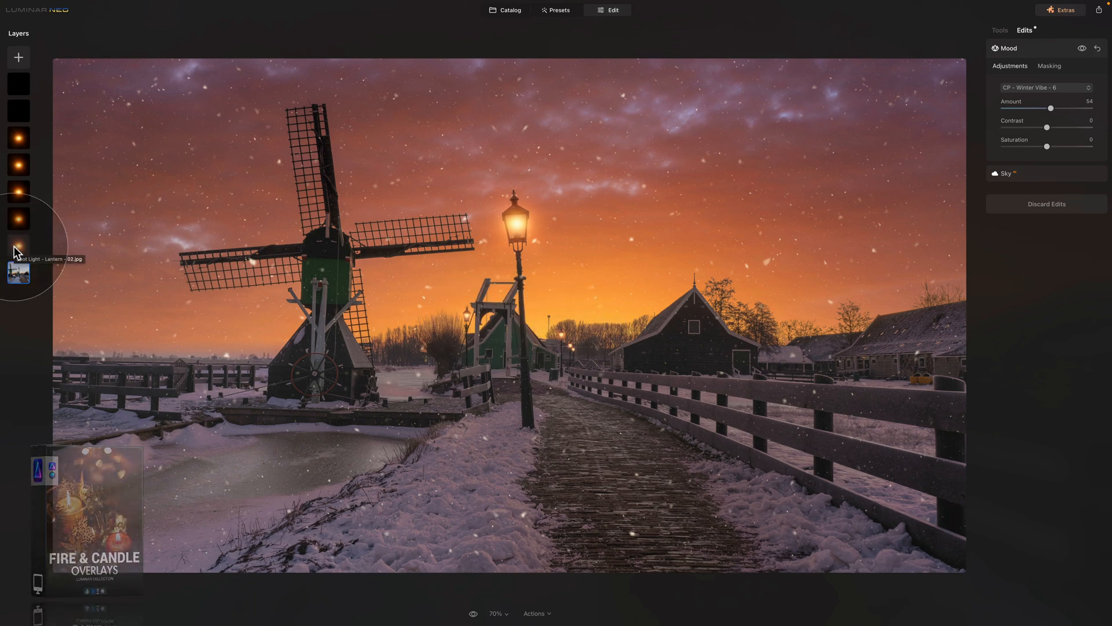
mouse_move(978, 169)
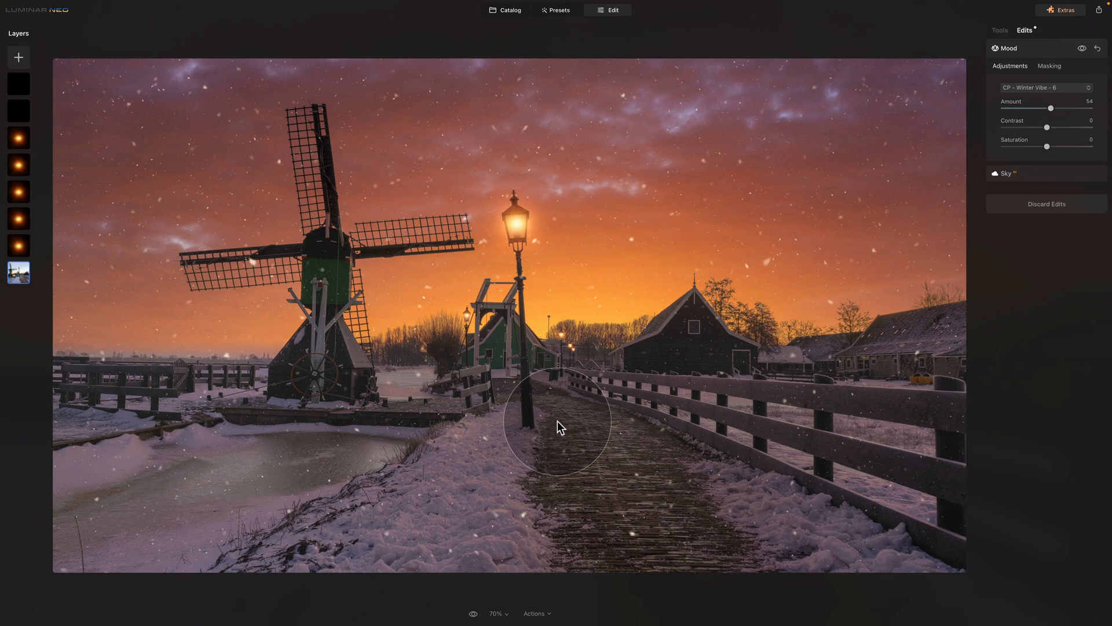
click(509, 10)
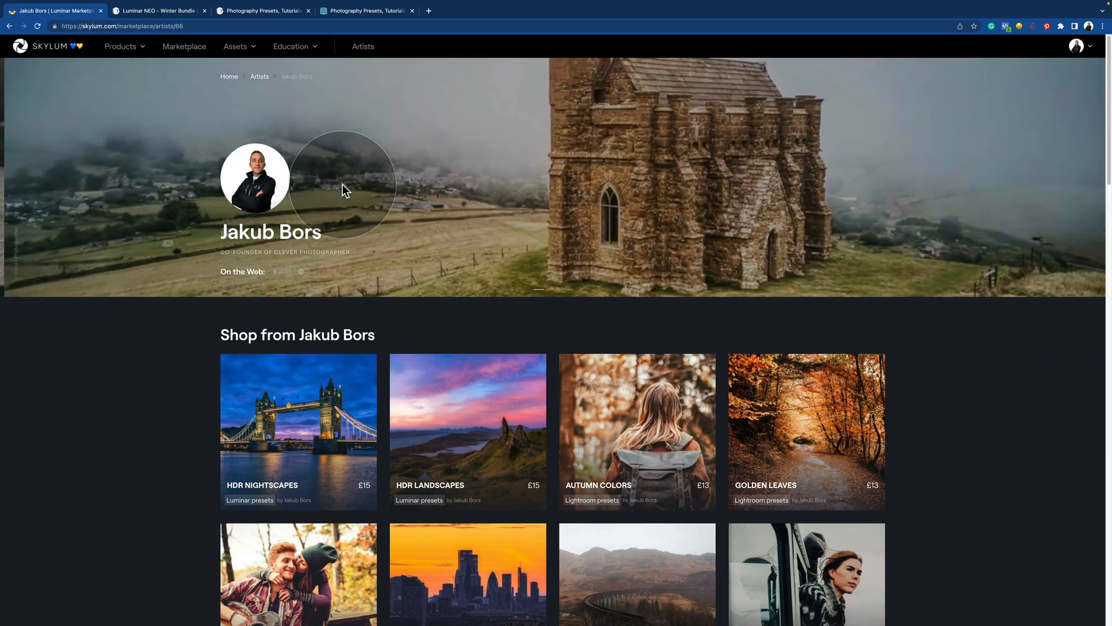
mouse_move(314, 207)
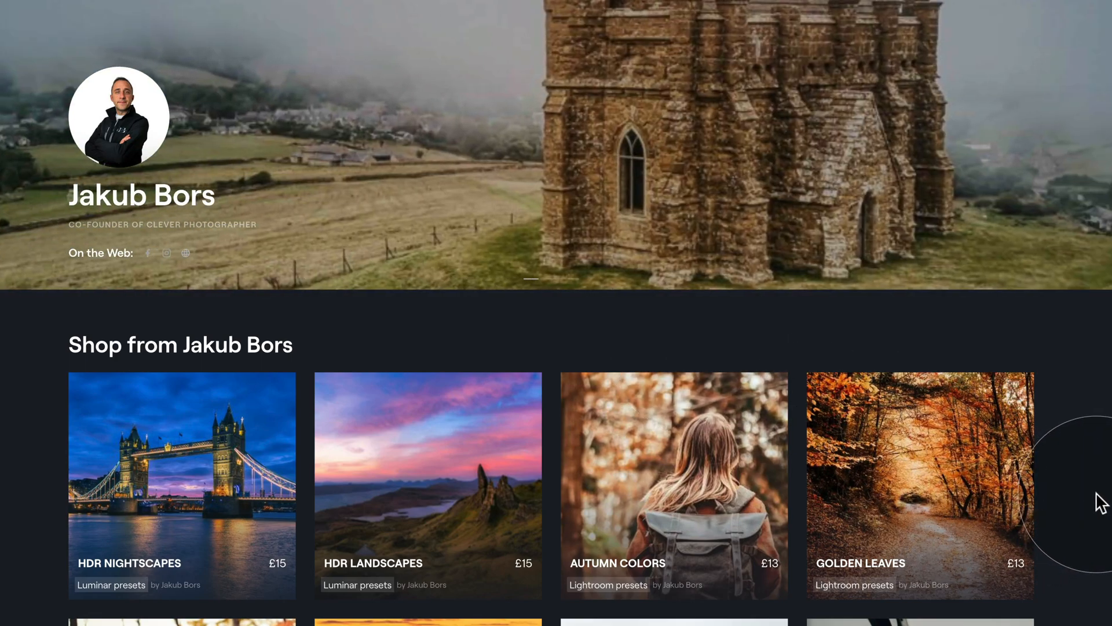
Browse the artist's Shop section, then switch to the Luminar NEO Winter Bundle sales page
scroll(down, 3)
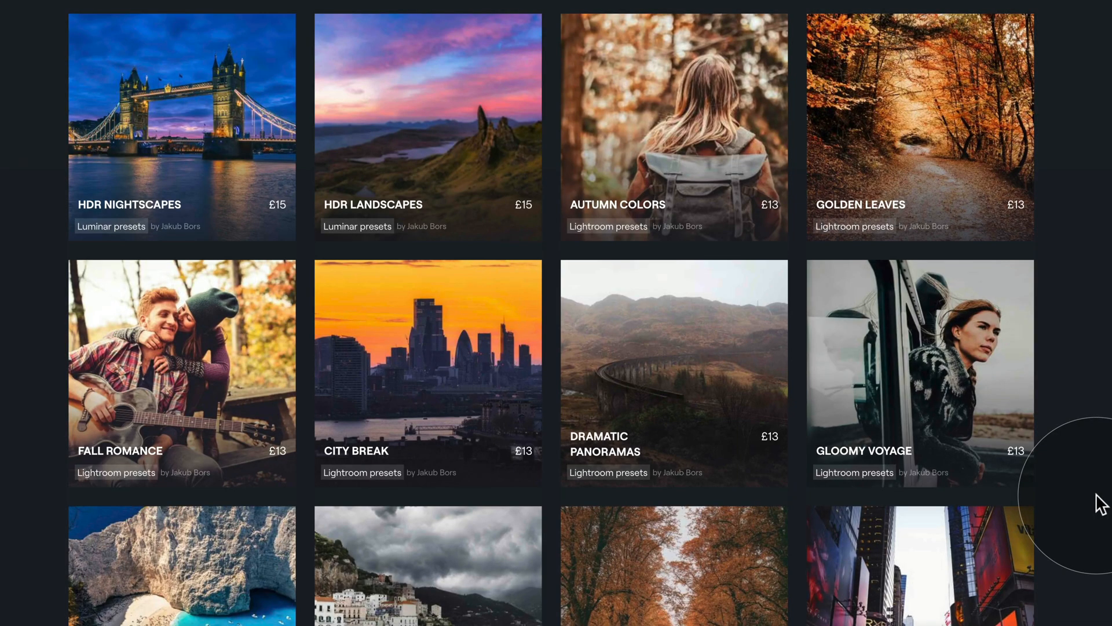
scroll(down, 3)
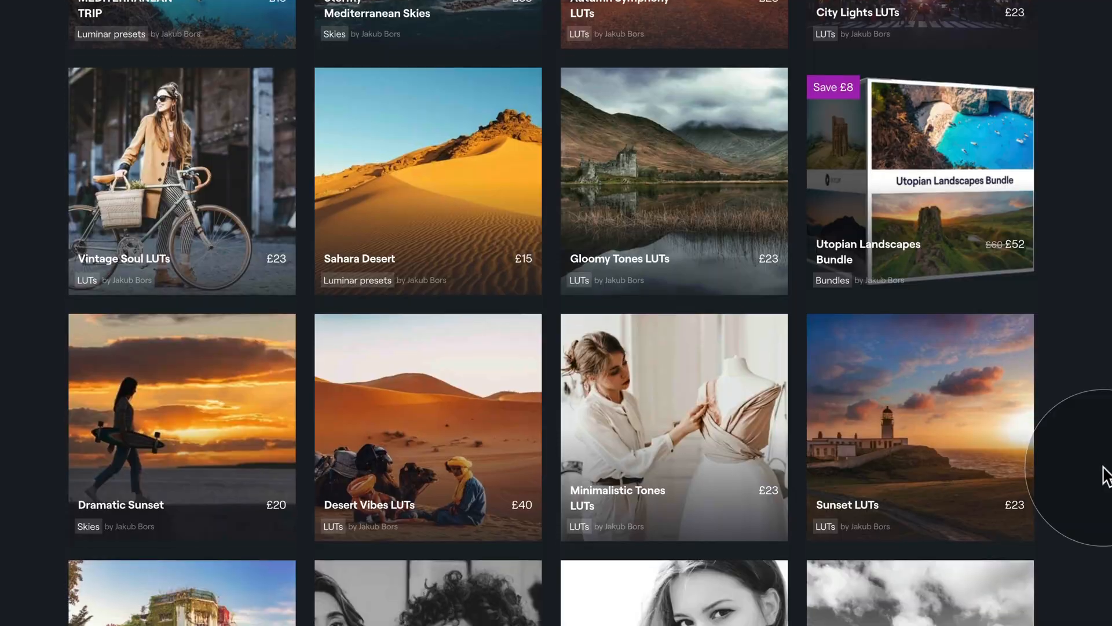
scroll(down, 3)
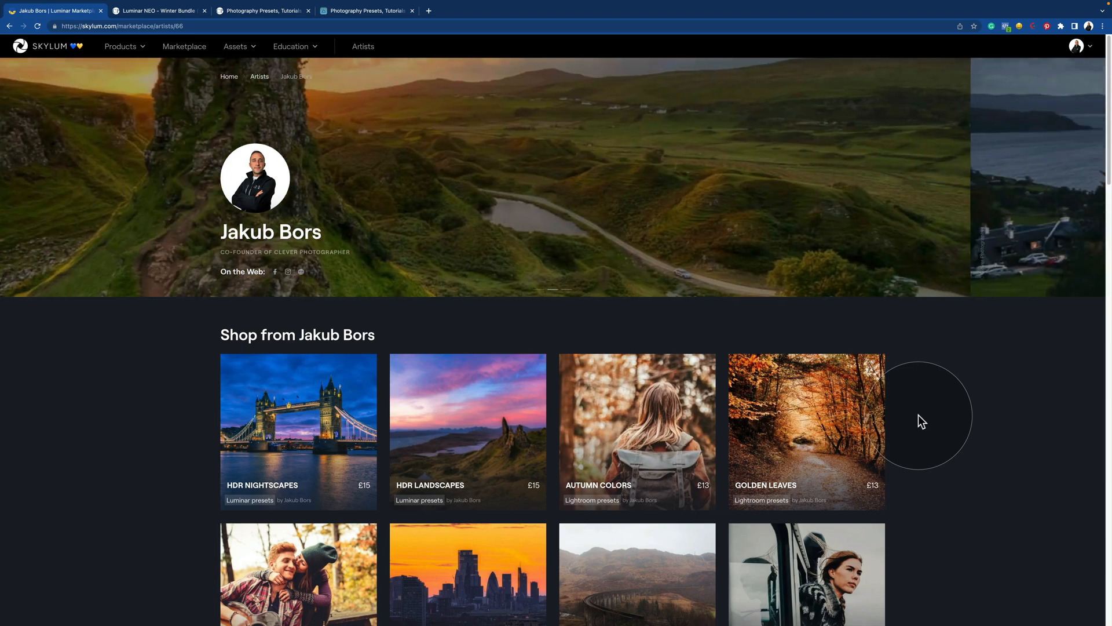
click(157, 10)
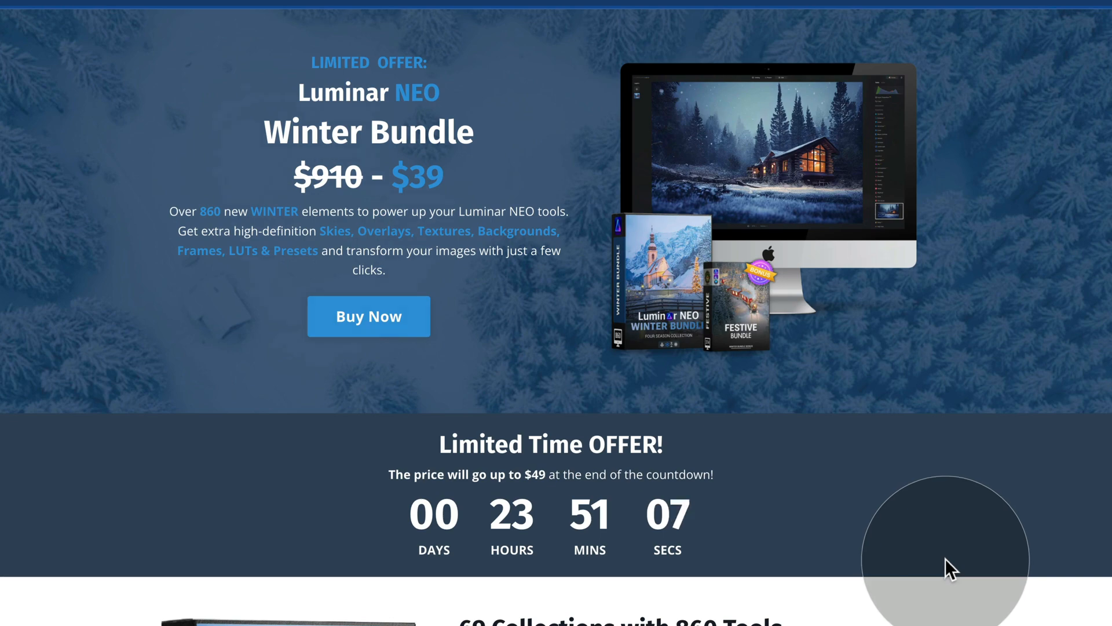
scroll(down, 3)
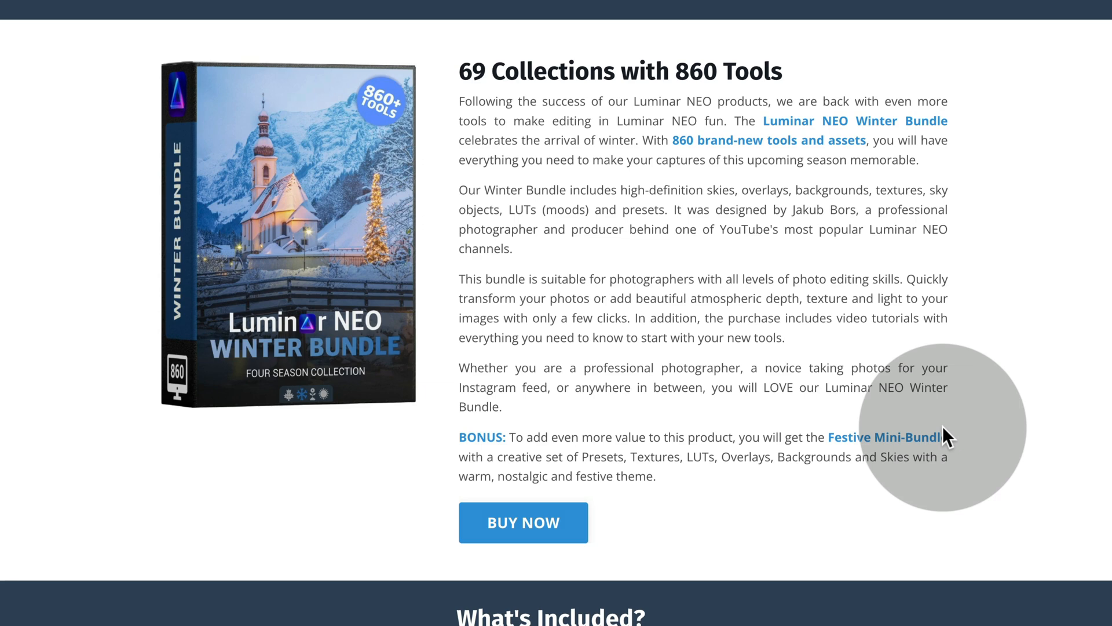
scroll(down, 3)
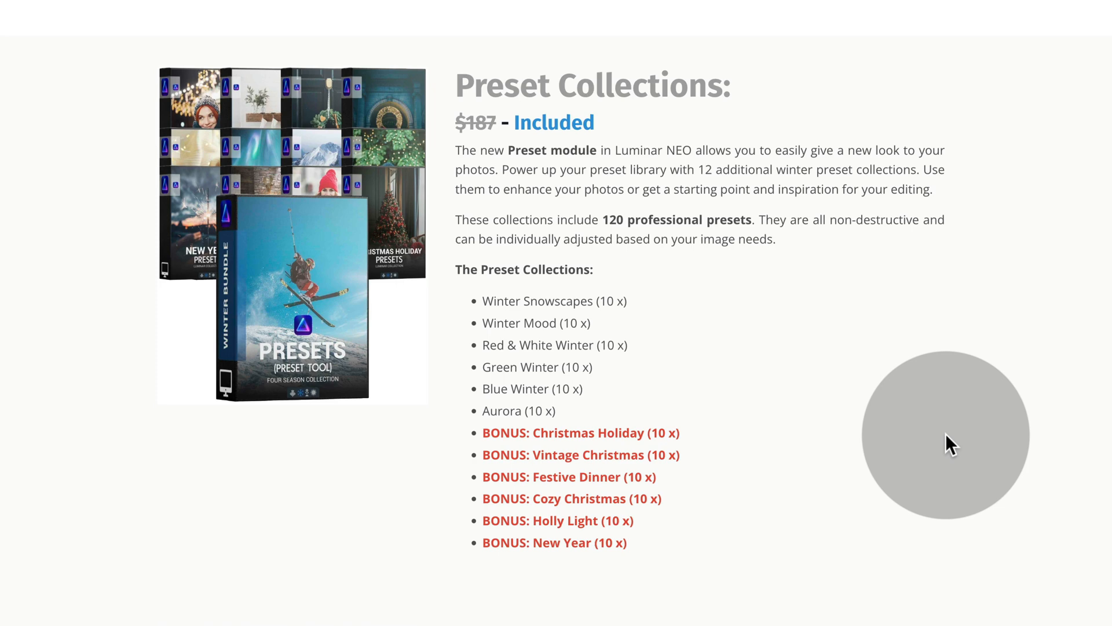
Scroll past Sky Collections to the end of the Overlay Collections list with its BONUS items
scroll(down, 3)
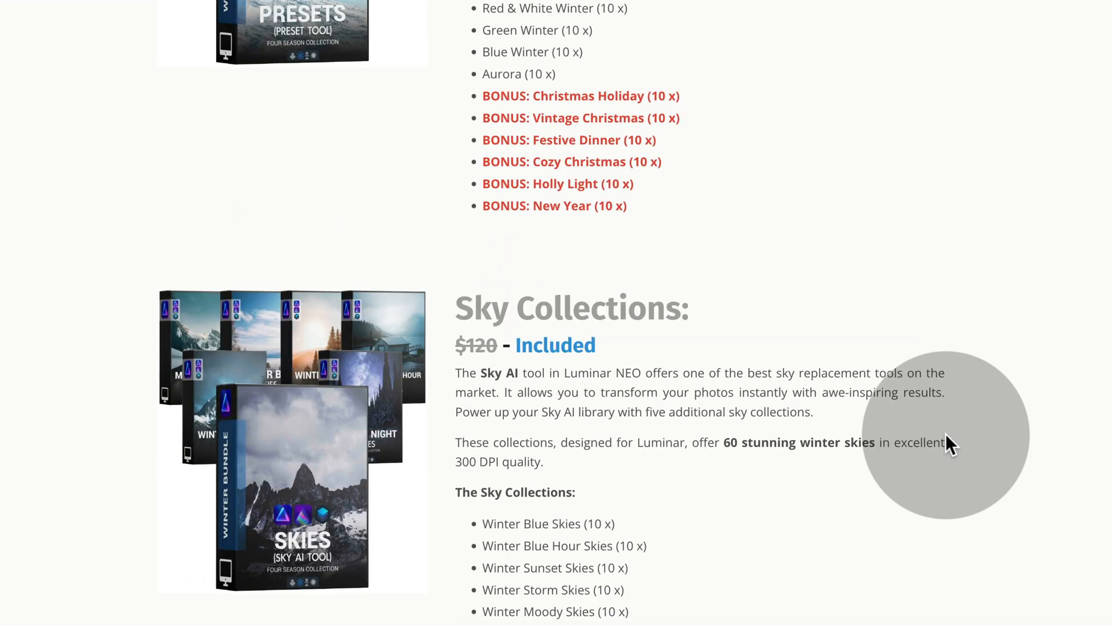
scroll(down, 3)
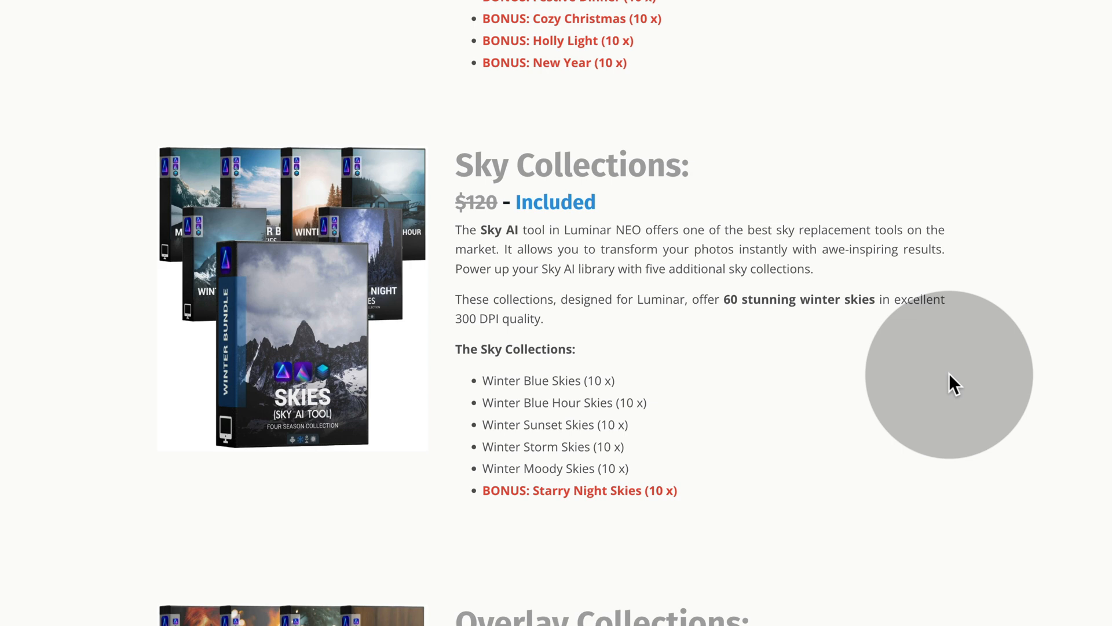
scroll(down, 3)
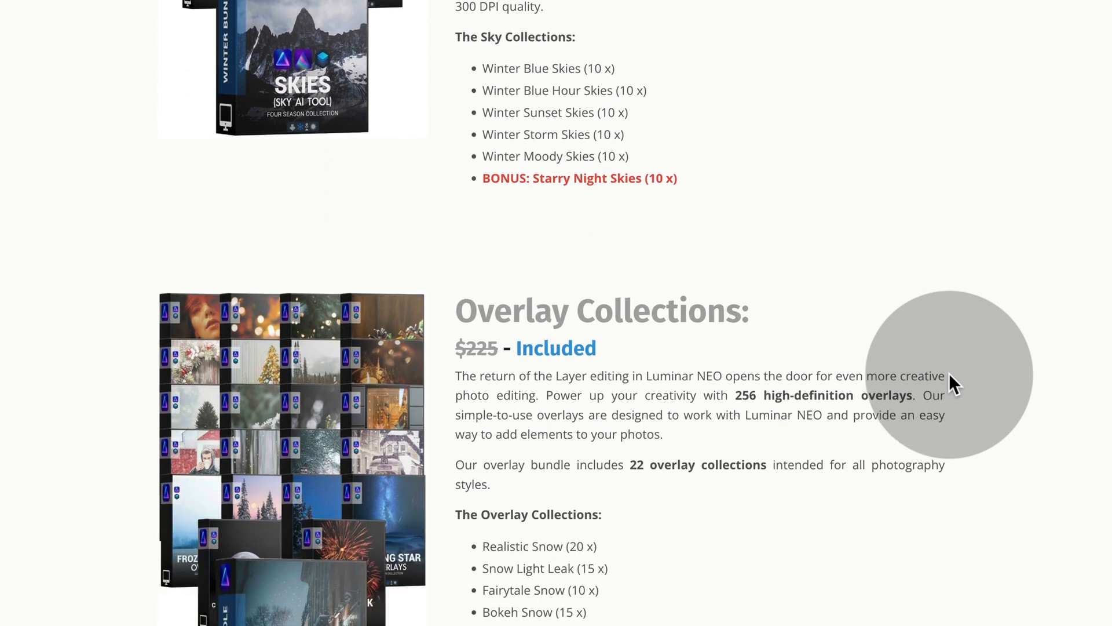
scroll(down, 3)
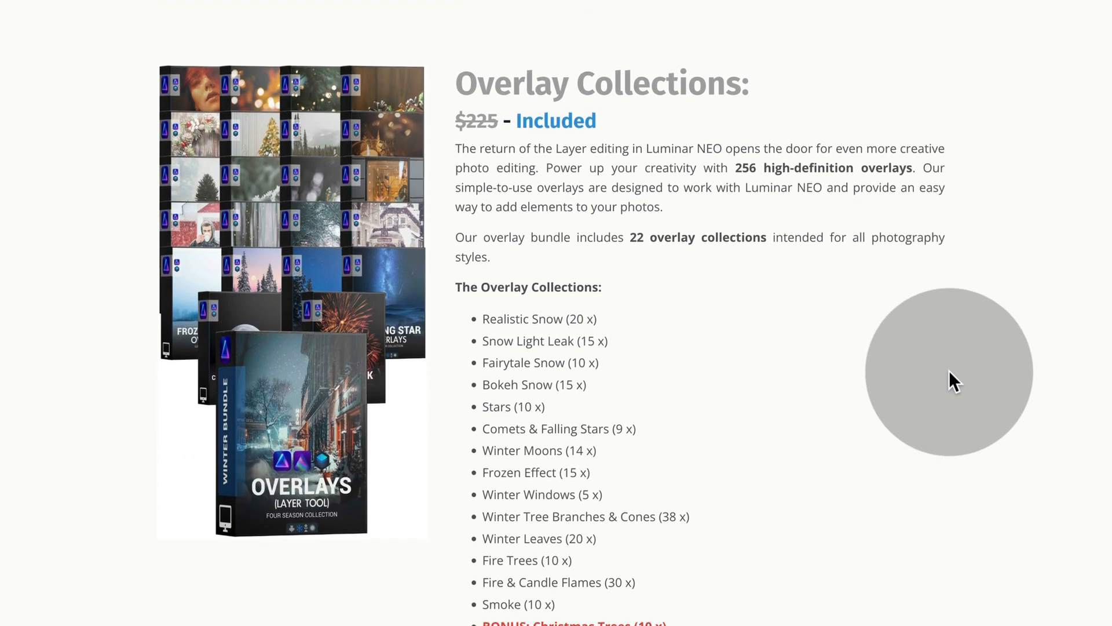
scroll(down, 3)
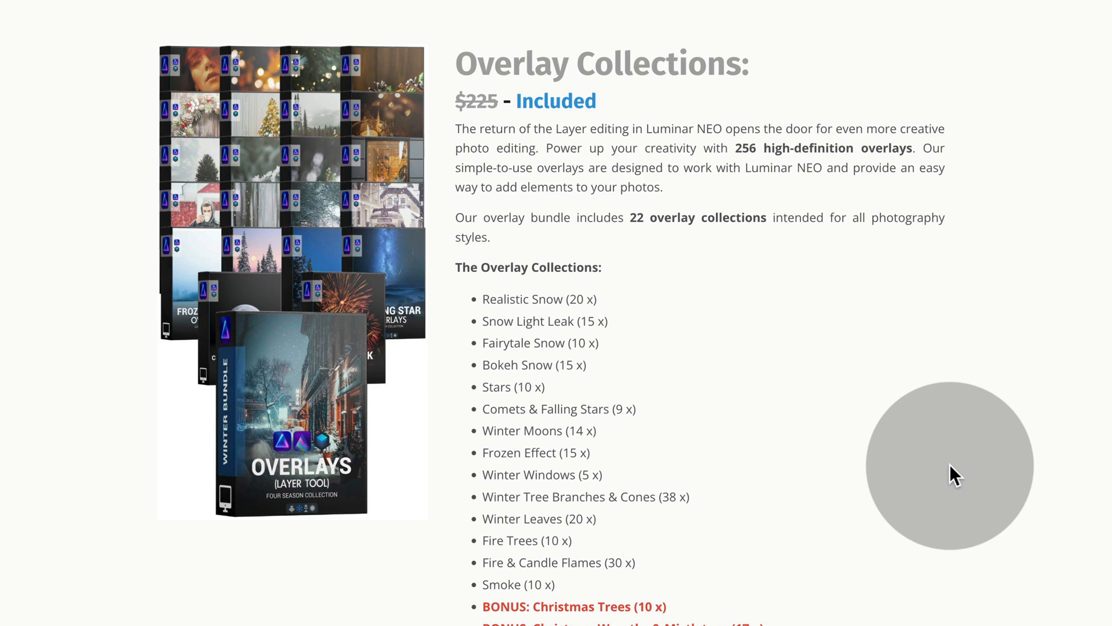
scroll(down, 3)
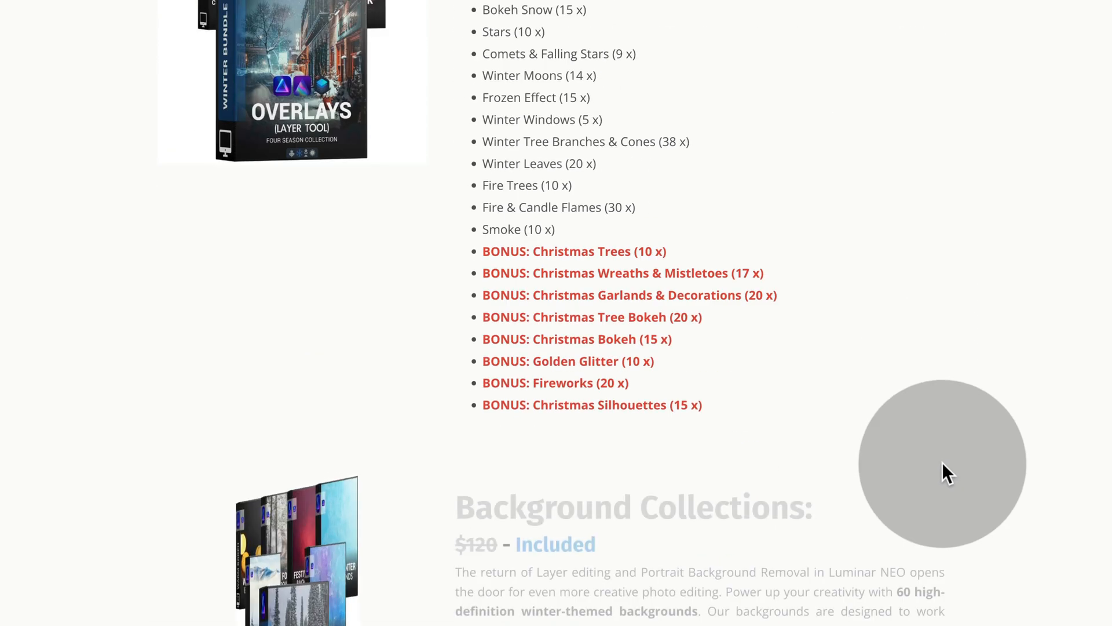
Scroll through Background and Frame Collections down to the Texture Collections section
scroll(down, 3)
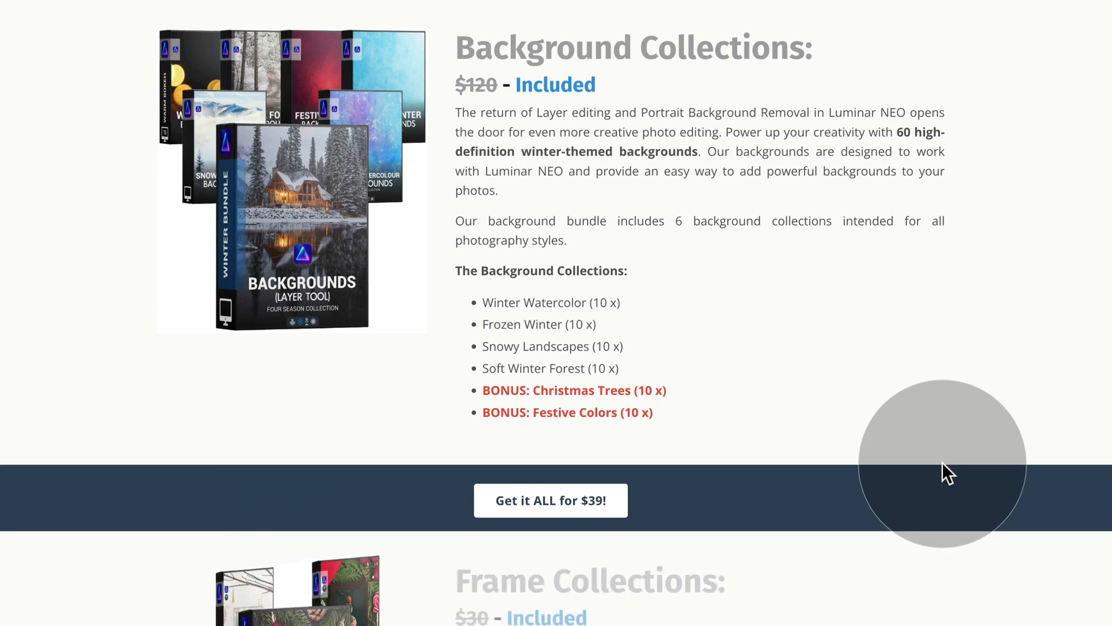
scroll(down, 3)
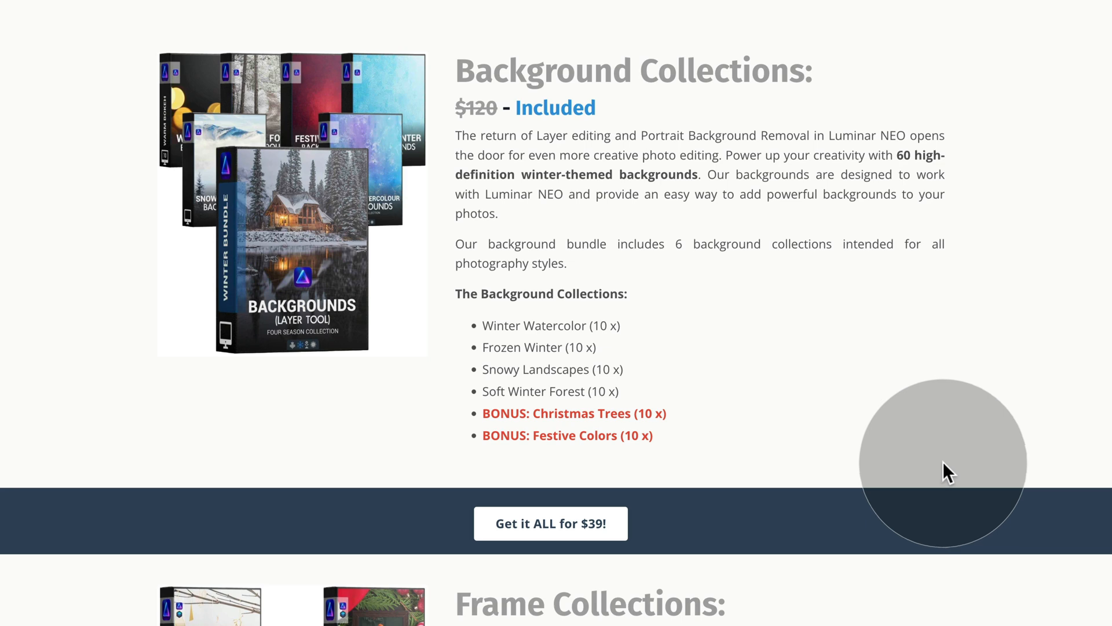
scroll(down, 3)
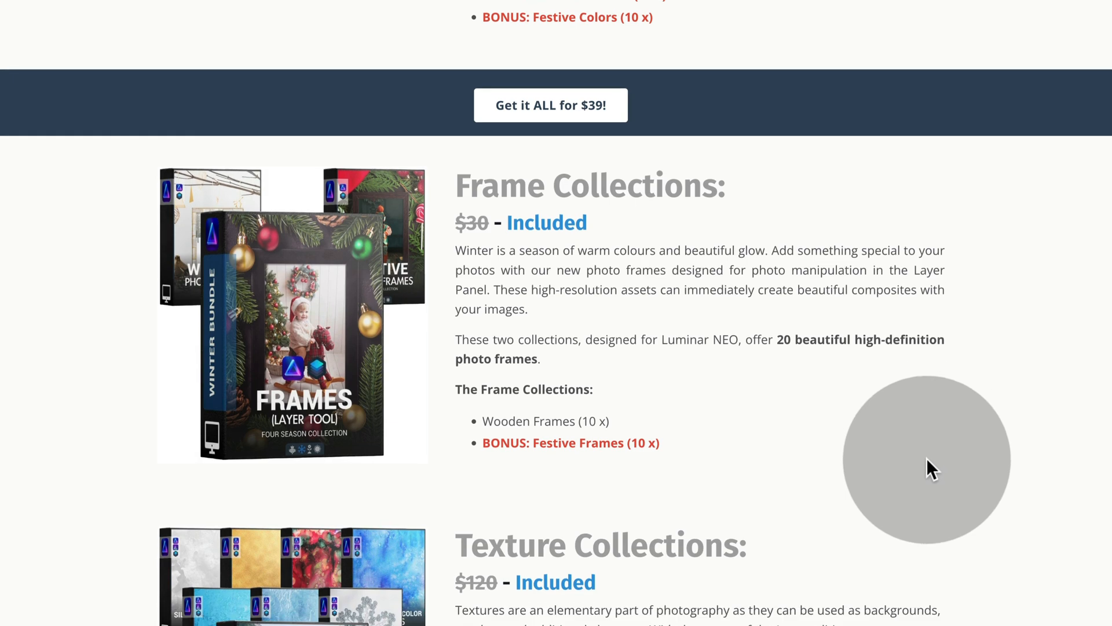
scroll(down, 3)
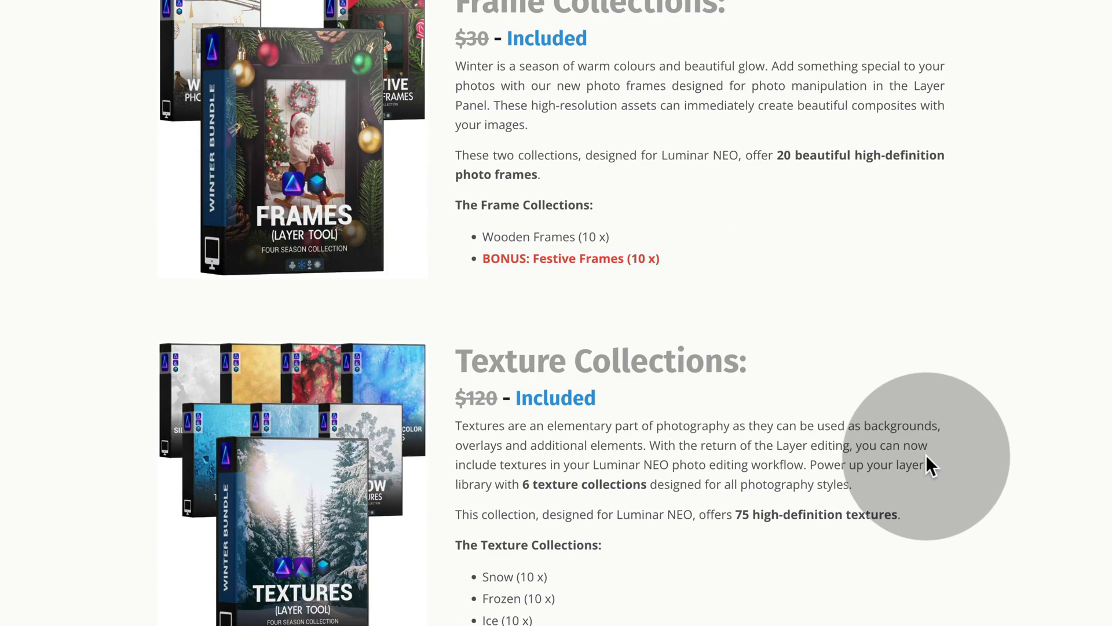
scroll(down, 3)
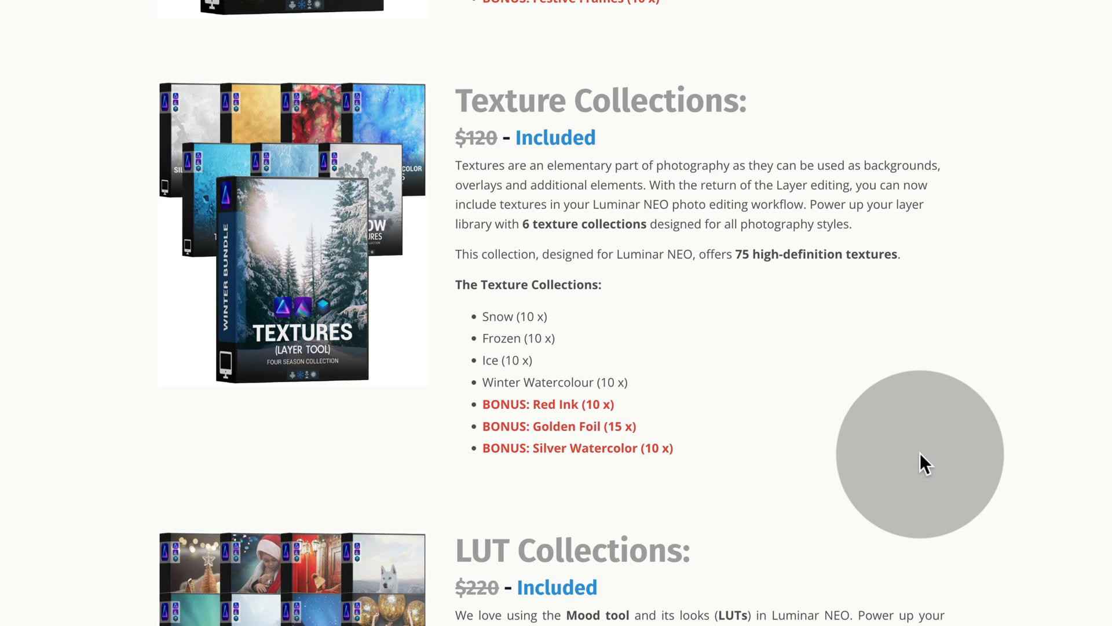
Scroll through LUT and Working Layer Collections to the Festive Mini-Bundle and Luminar NEO Training bonuses
scroll(down, 3)
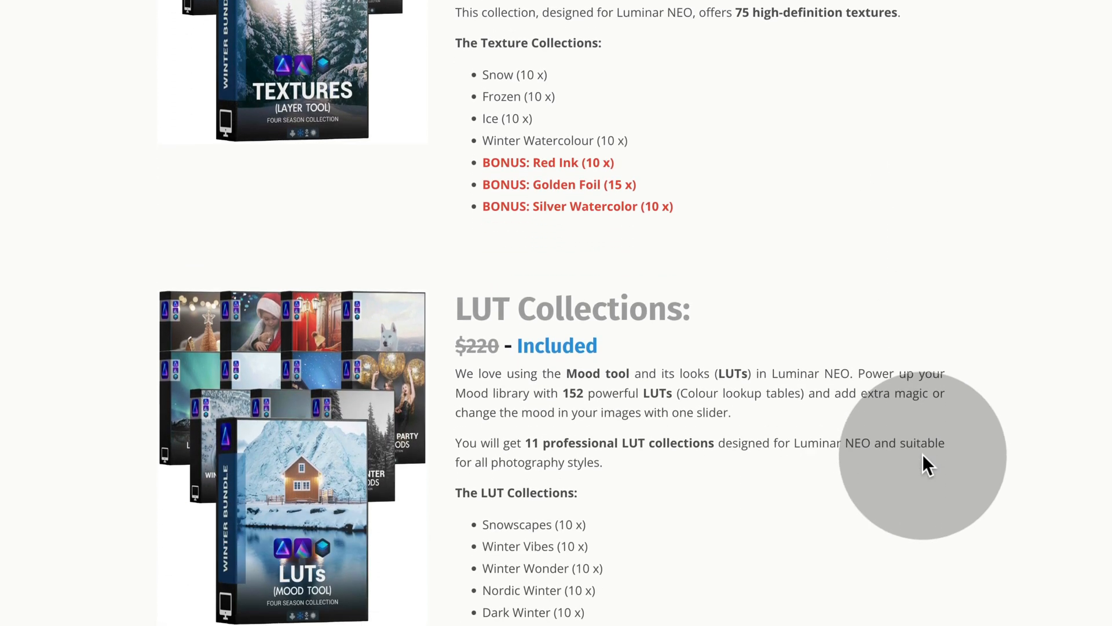
scroll(down, 3)
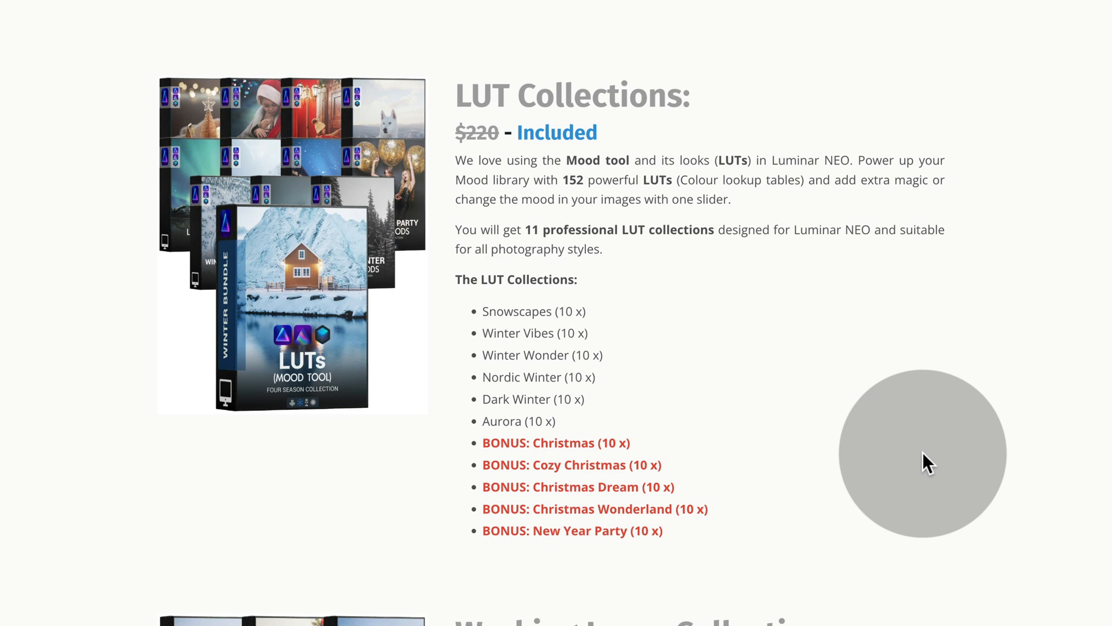
scroll(down, 3)
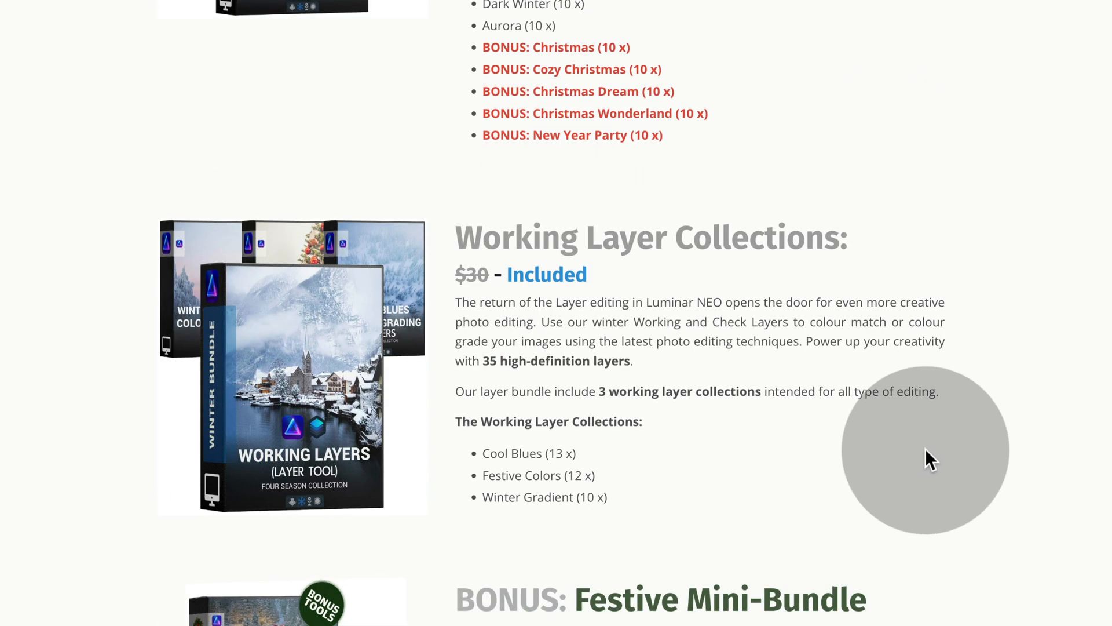
scroll(down, 3)
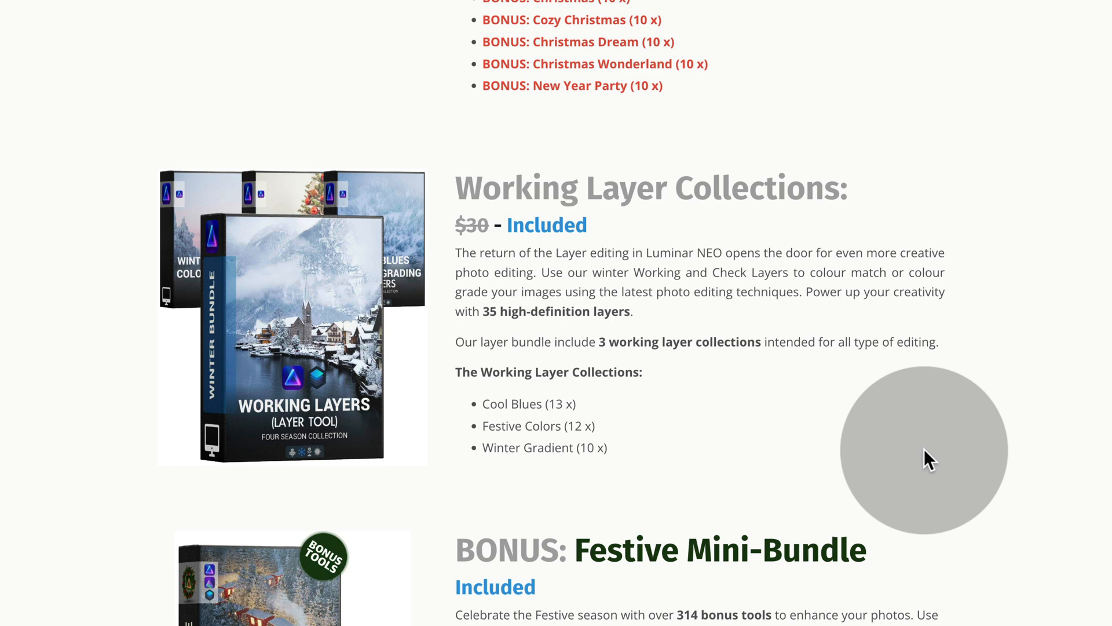
scroll(down, 3)
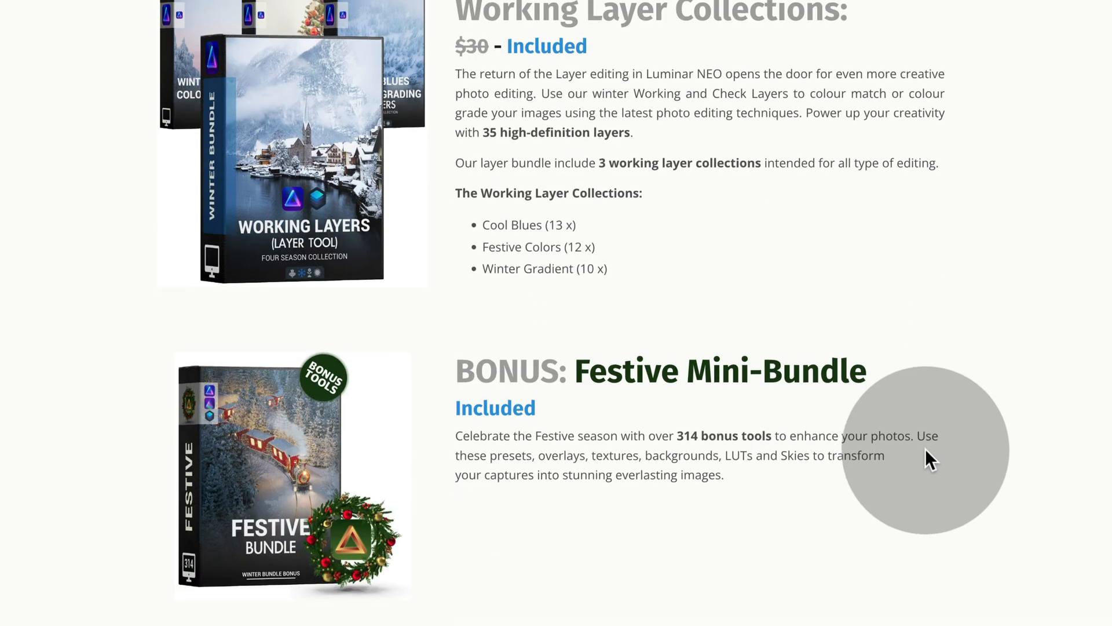
scroll(down, 3)
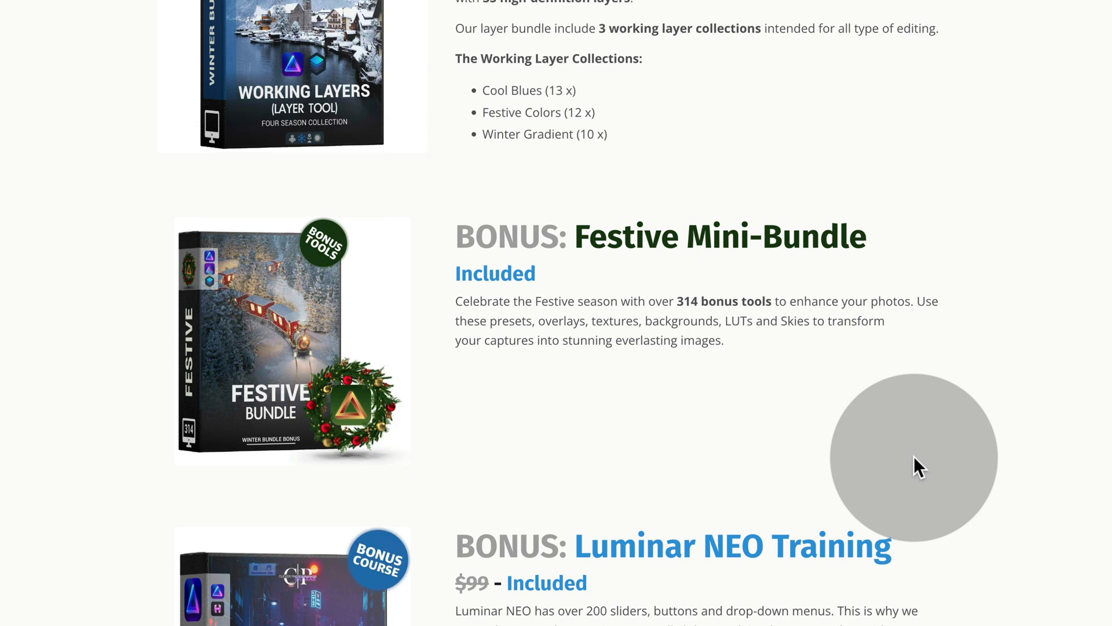
scroll(down, 3)
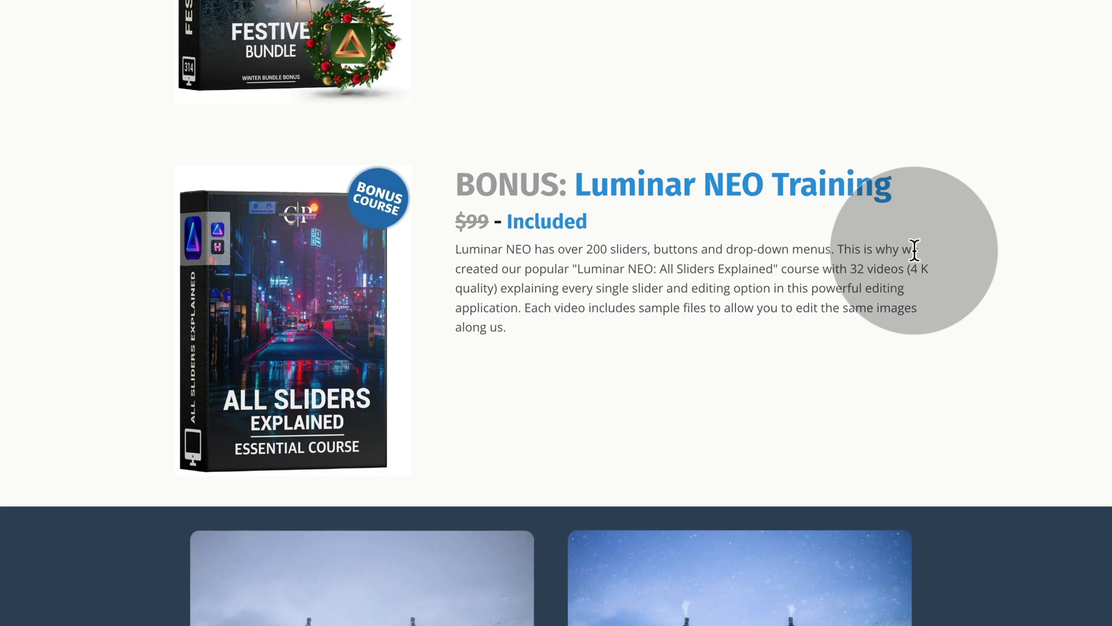
scroll(up, 3)
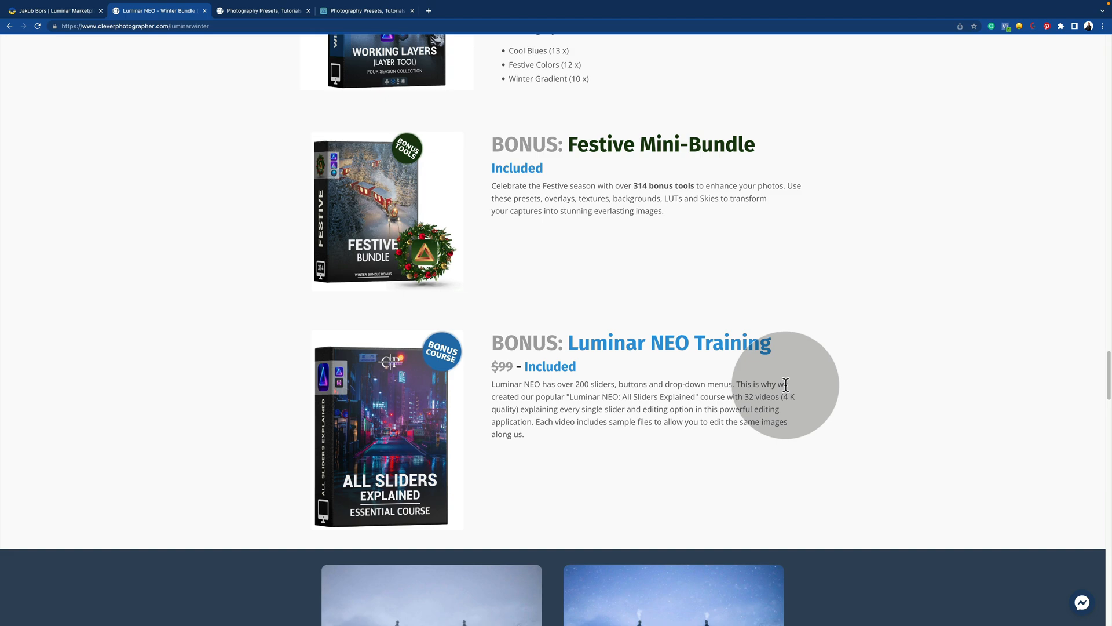
Scroll back to the top of the Winter Bundle page with the $39 offer and countdown
scroll(up, 3)
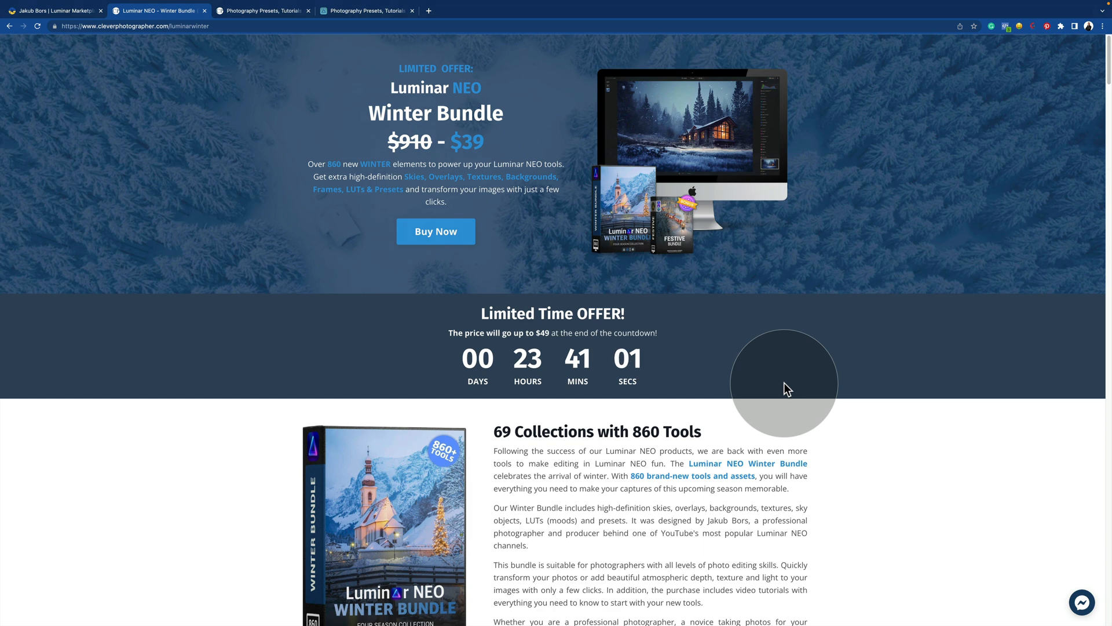
scroll(down, 3)
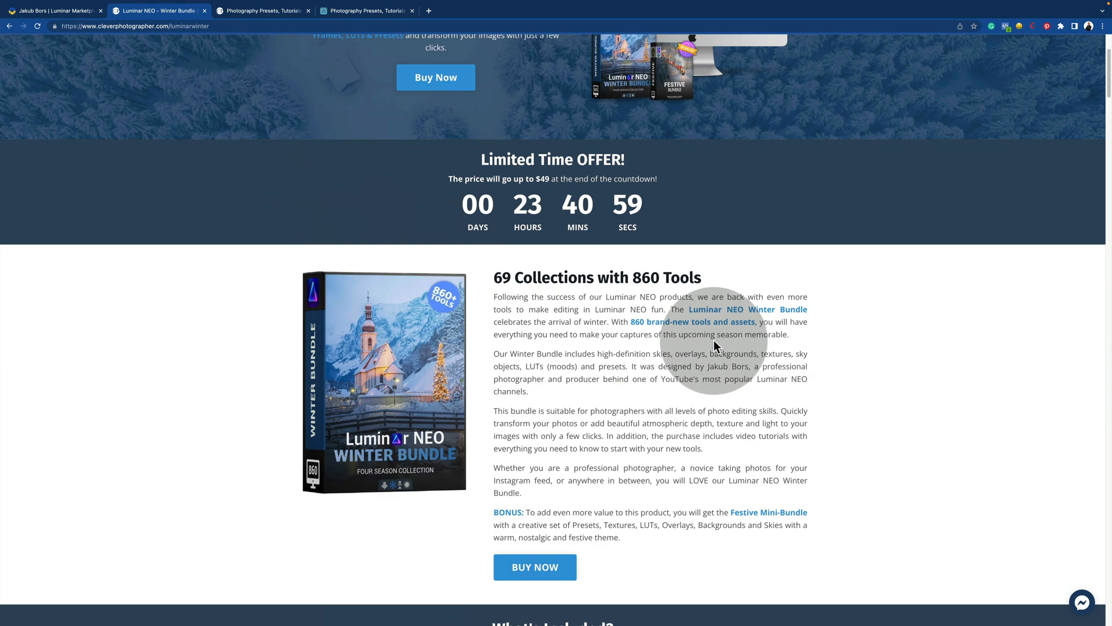
scroll(up, 3)
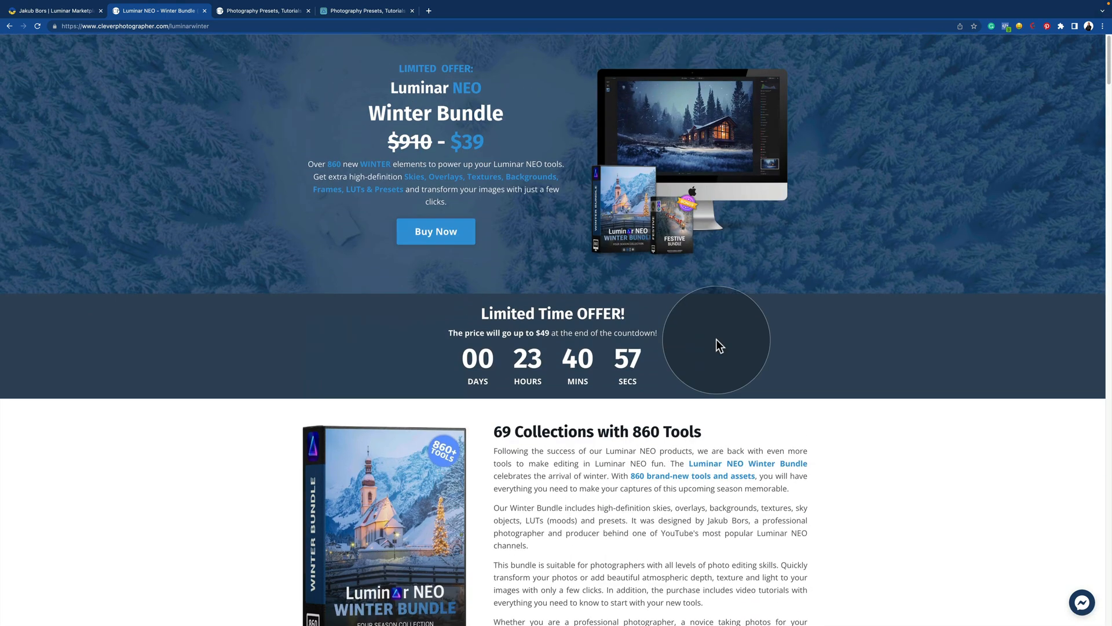
Start the Winter Bundle checkout via Buy Now and keep United States as the country
click(436, 232)
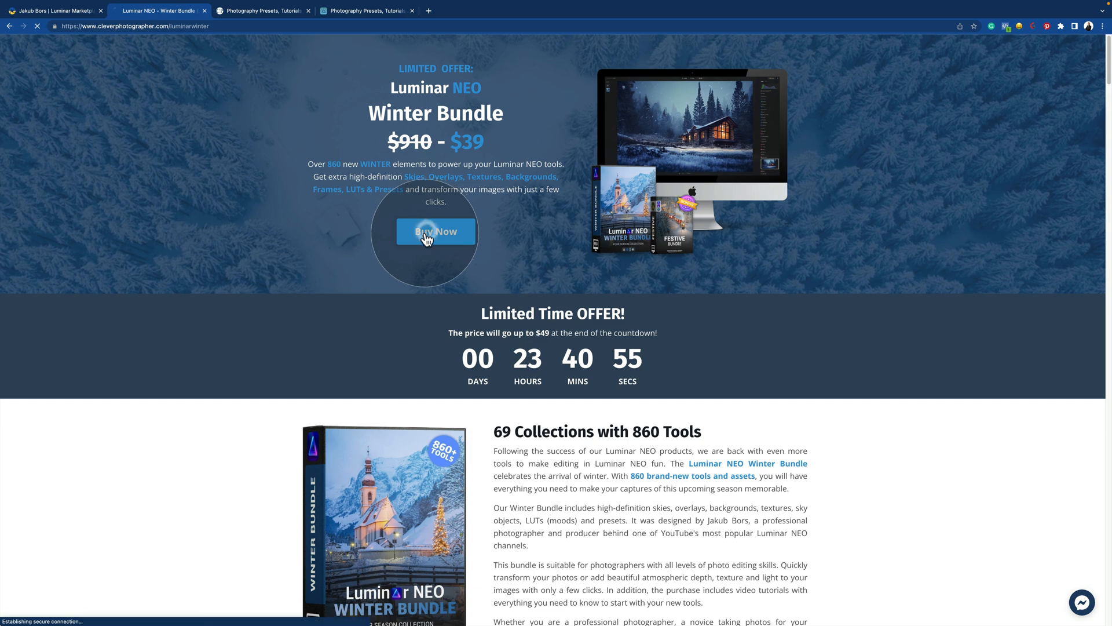
click(436, 231)
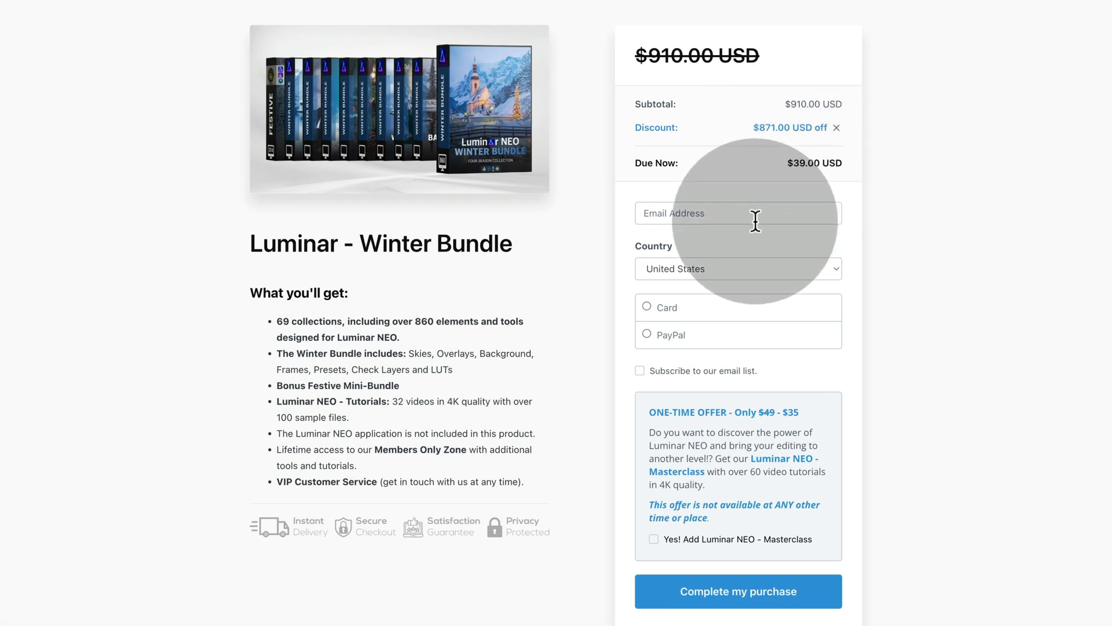
click(738, 268)
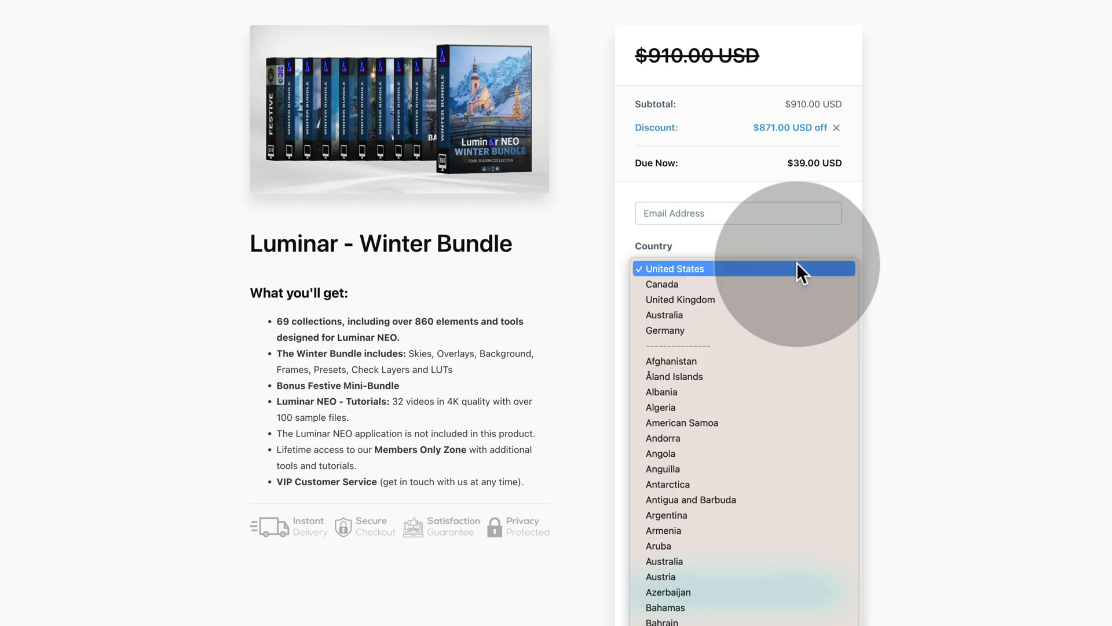
click(672, 268)
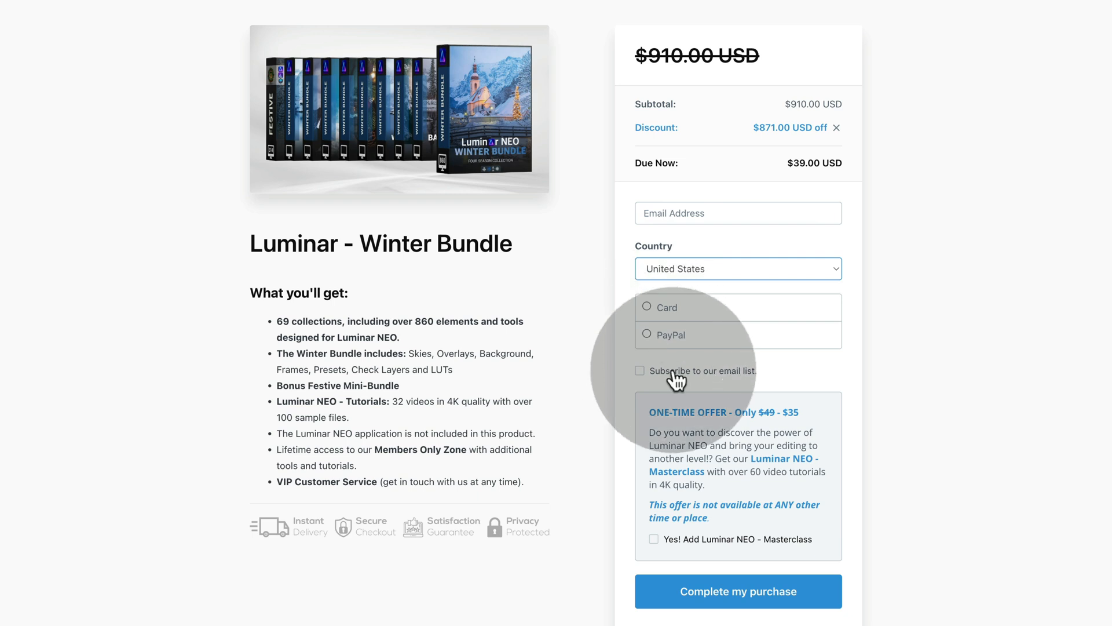
mouse_move(741, 456)
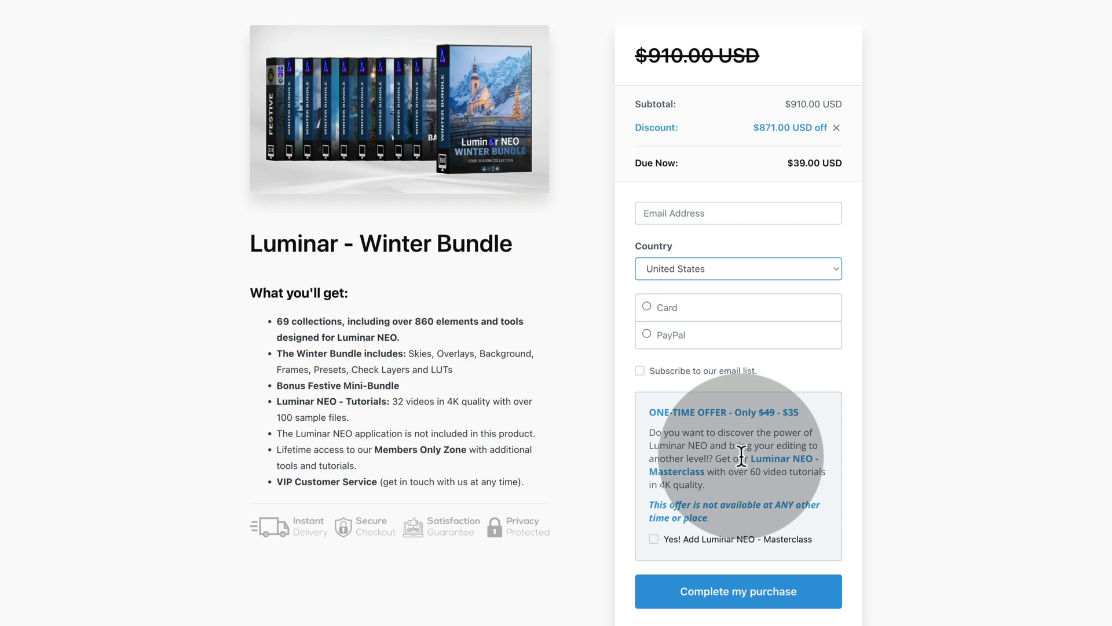
mouse_move(827, 596)
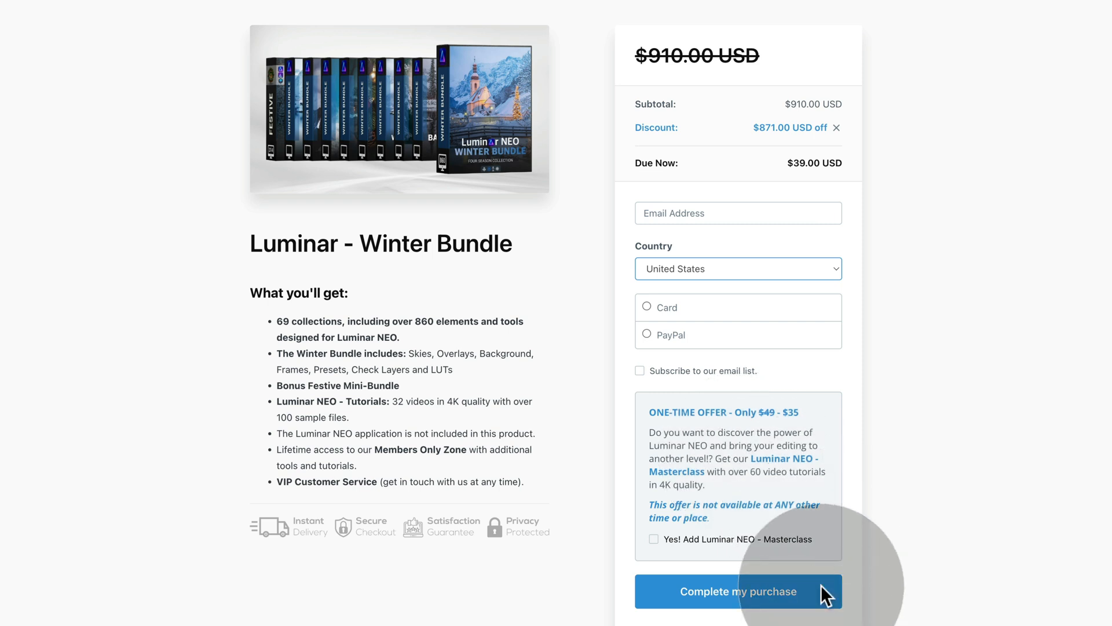
mouse_move(830, 605)
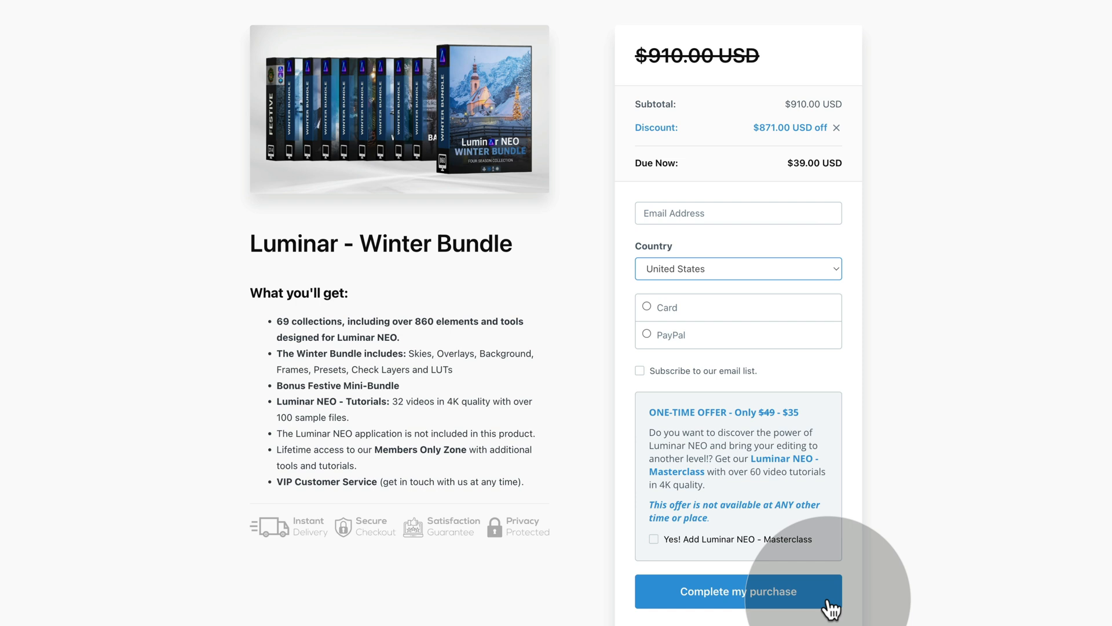
mouse_move(792, 213)
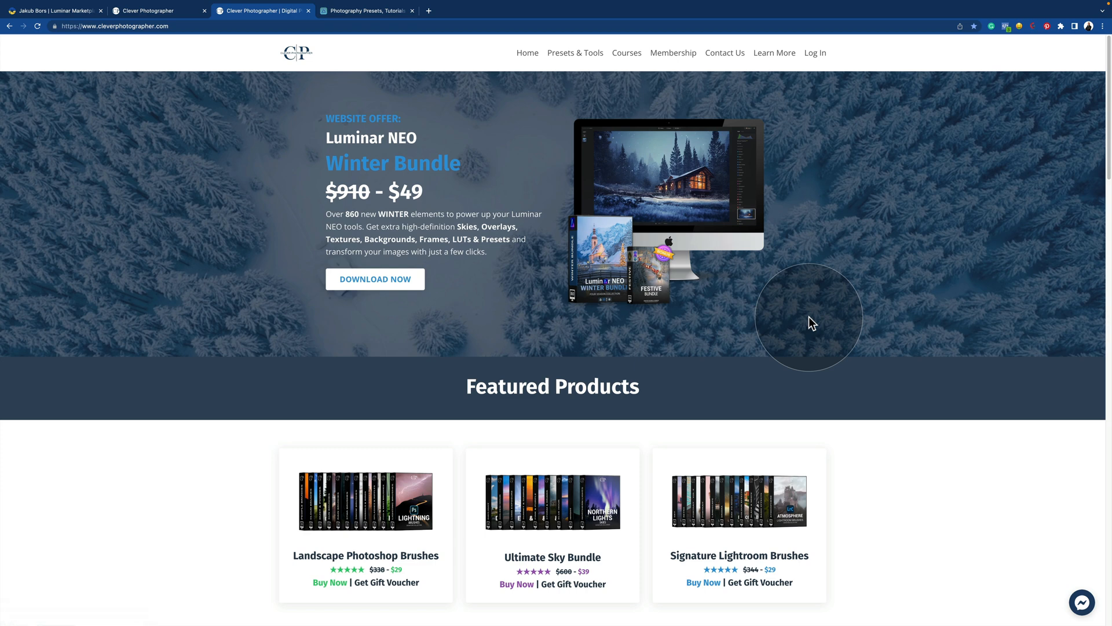
mouse_move(801, 99)
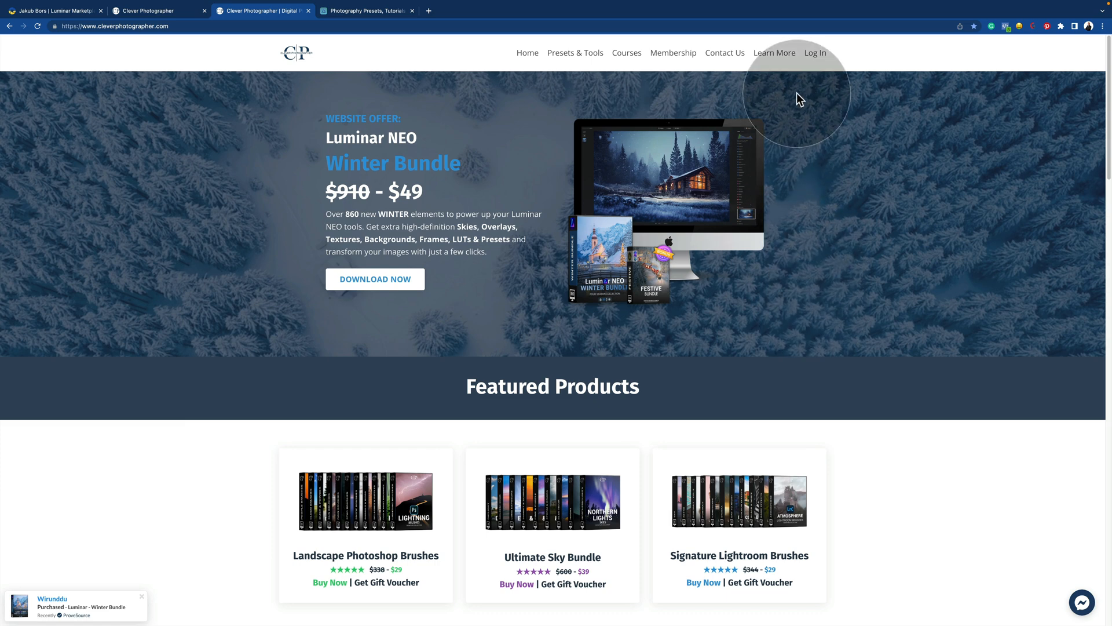
mouse_move(819, 60)
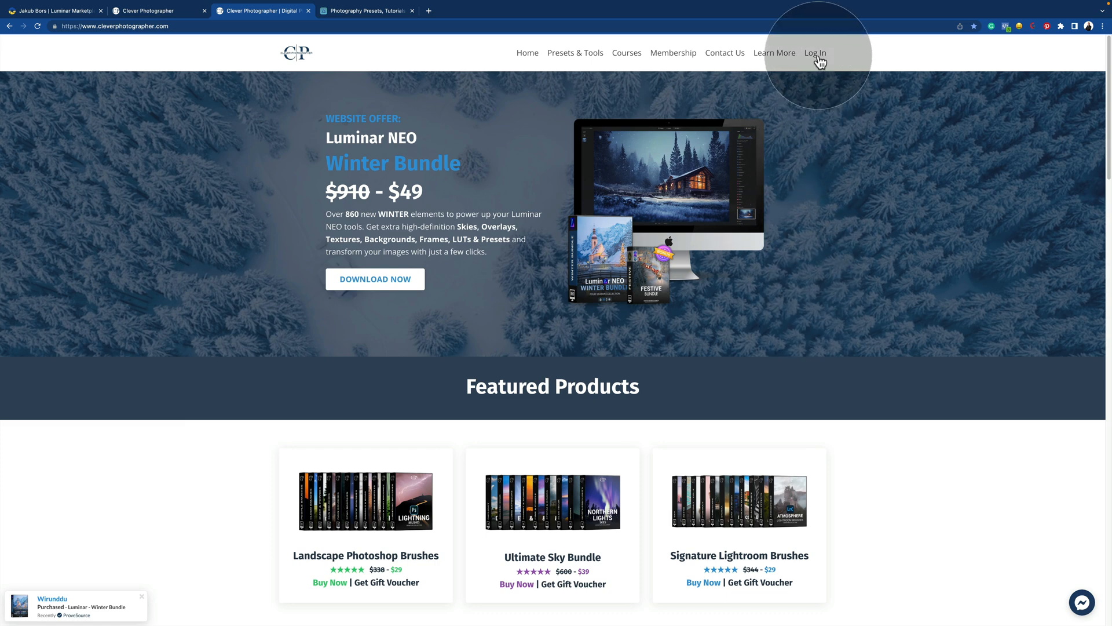
Log in to the Clever Photographer account with the autofilled email and password
click(814, 52)
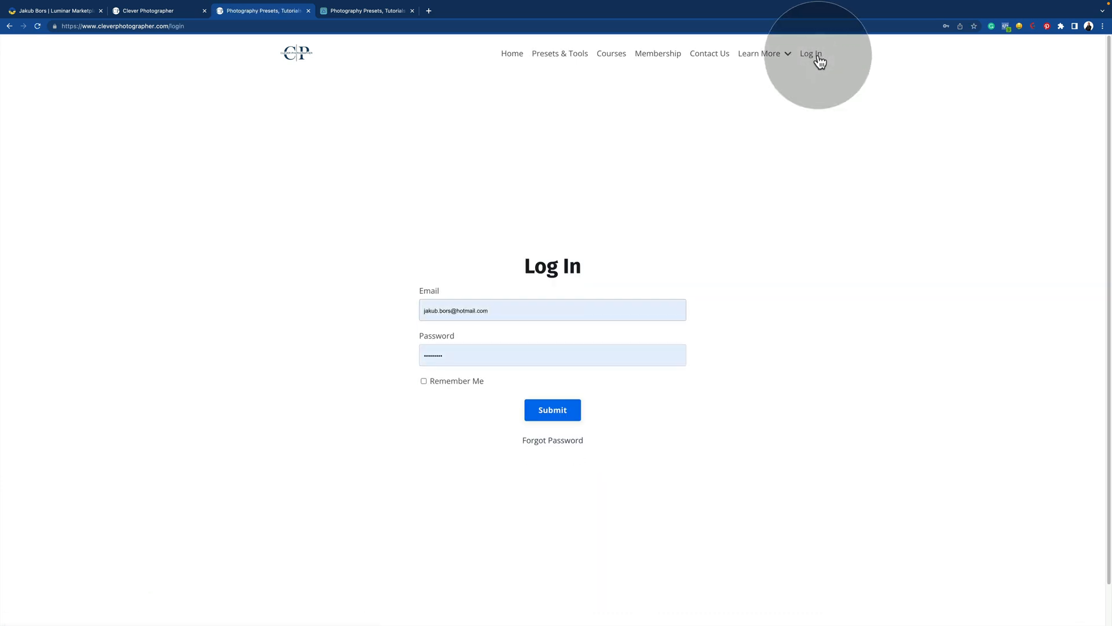
mouse_move(667, 176)
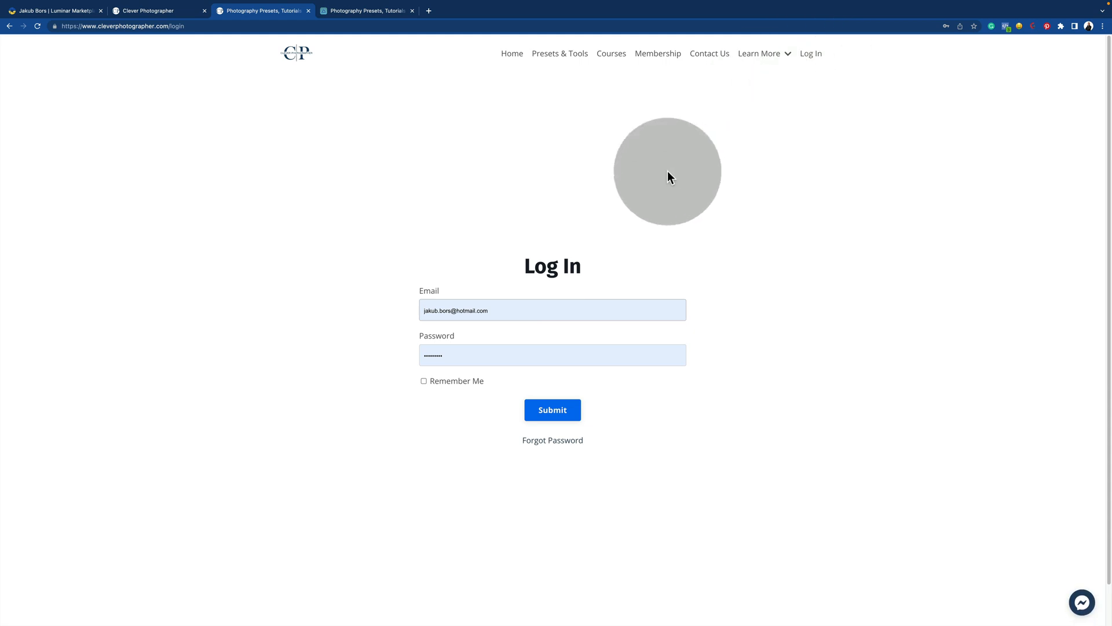
click(551, 355)
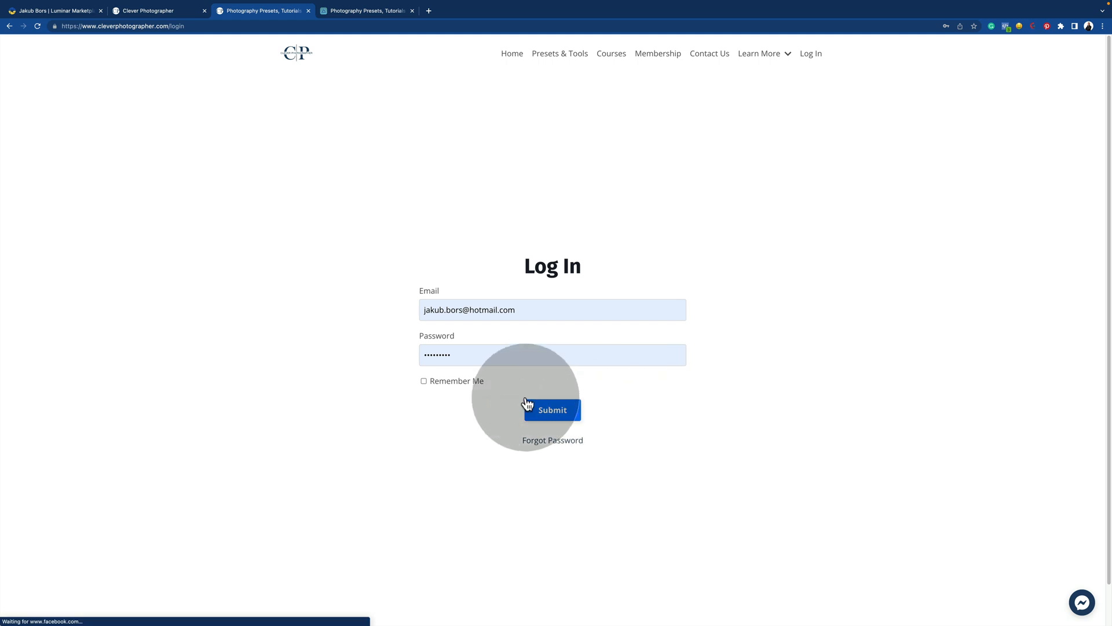
mouse_move(447, 388)
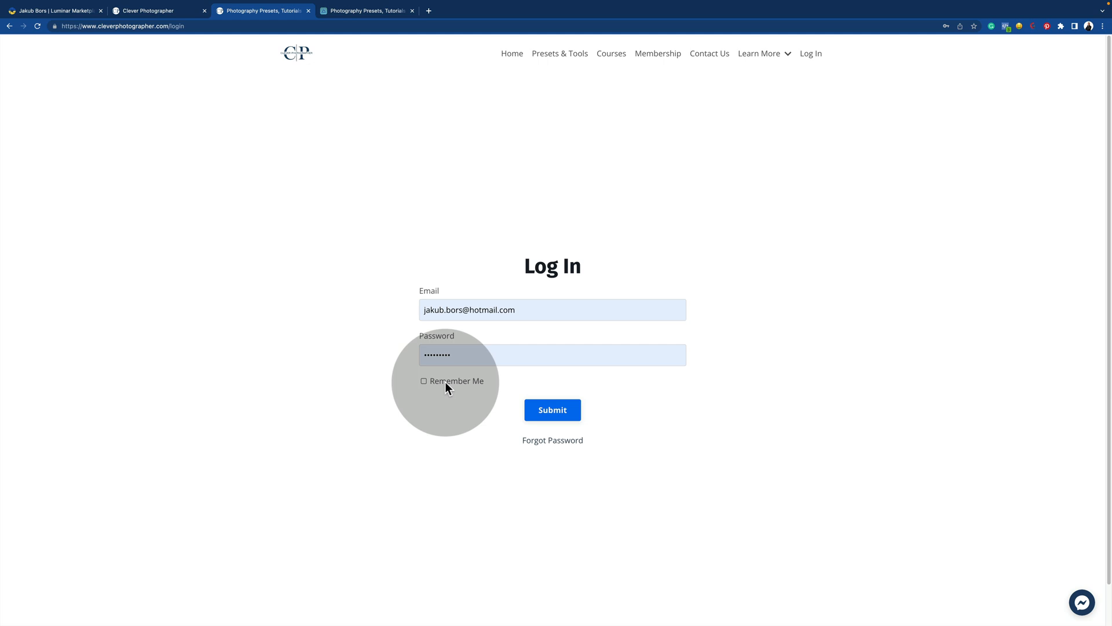
mouse_move(598, 448)
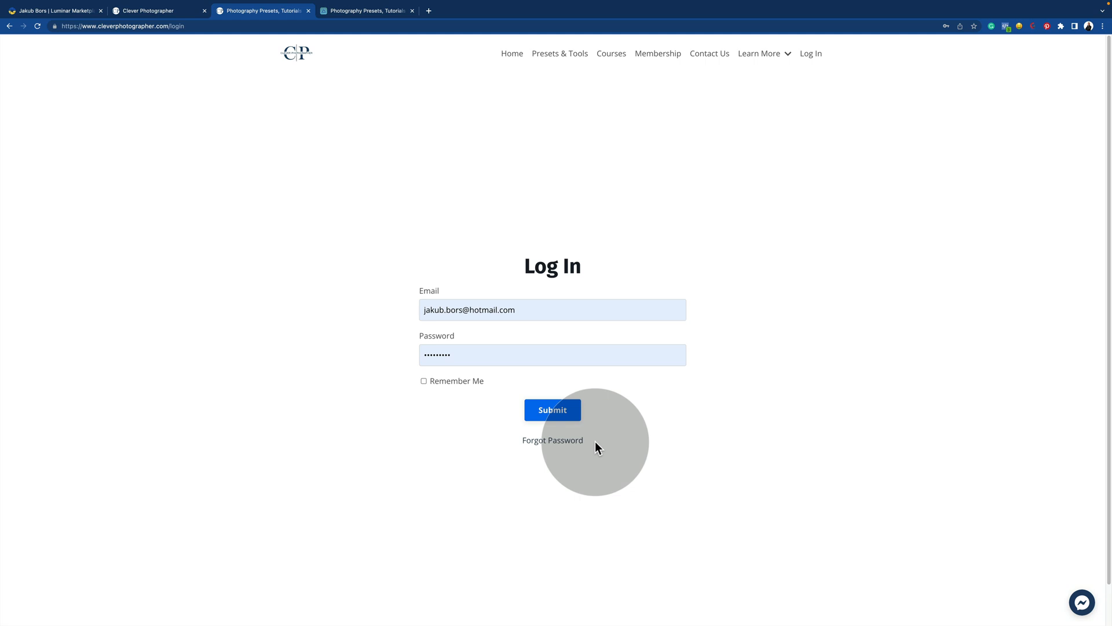
click(551, 409)
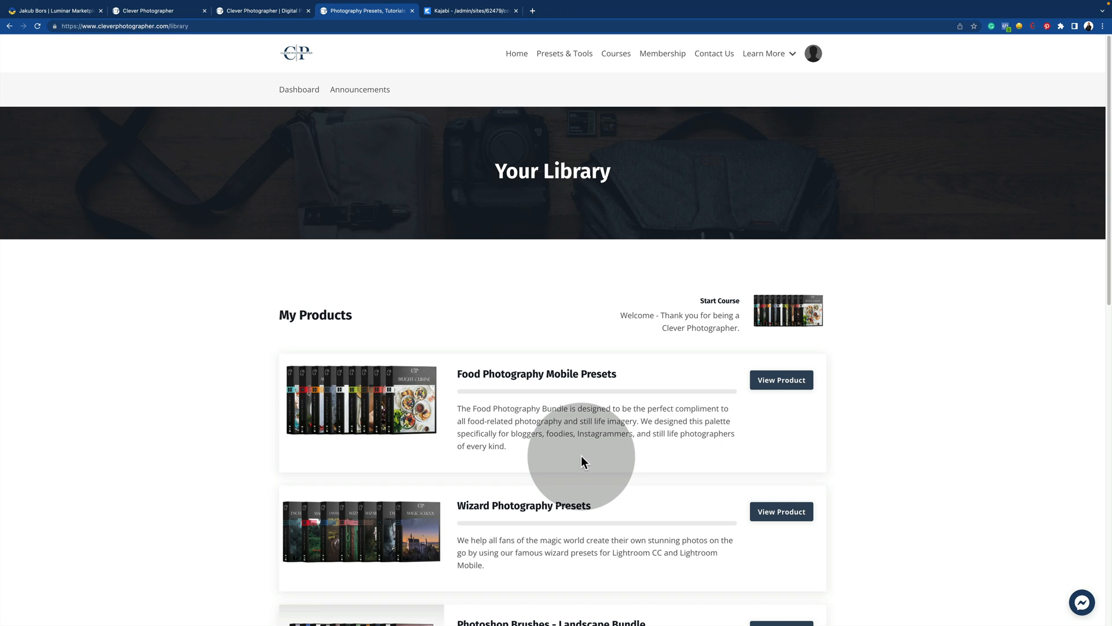
mouse_move(541, 331)
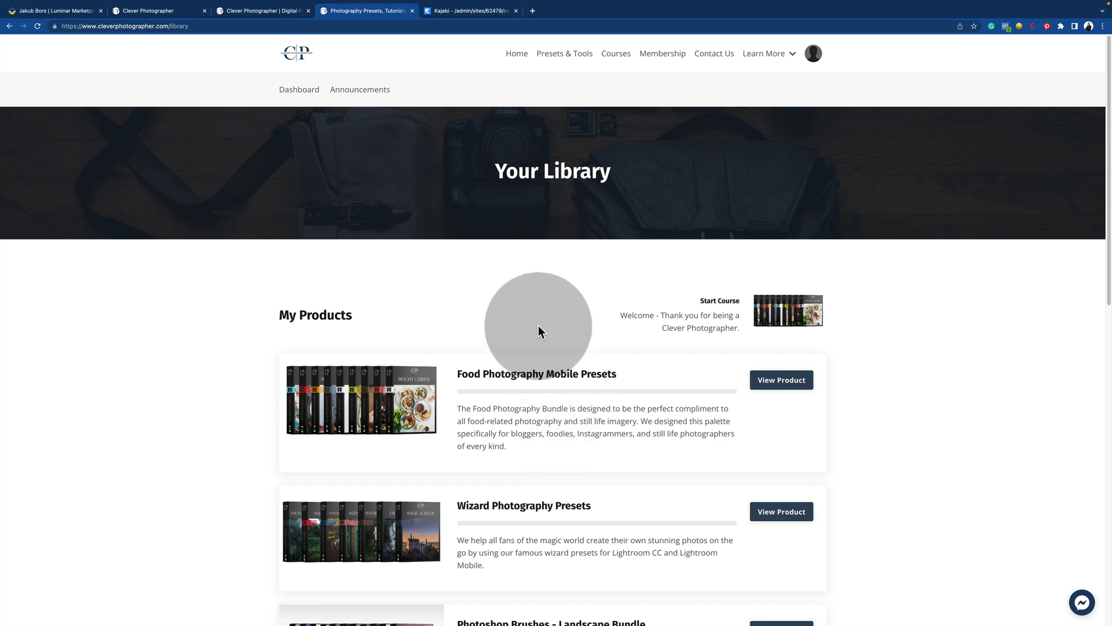
Find Luminar NEO: Winter Bundle in Your Library and view its product
scroll(down, 3)
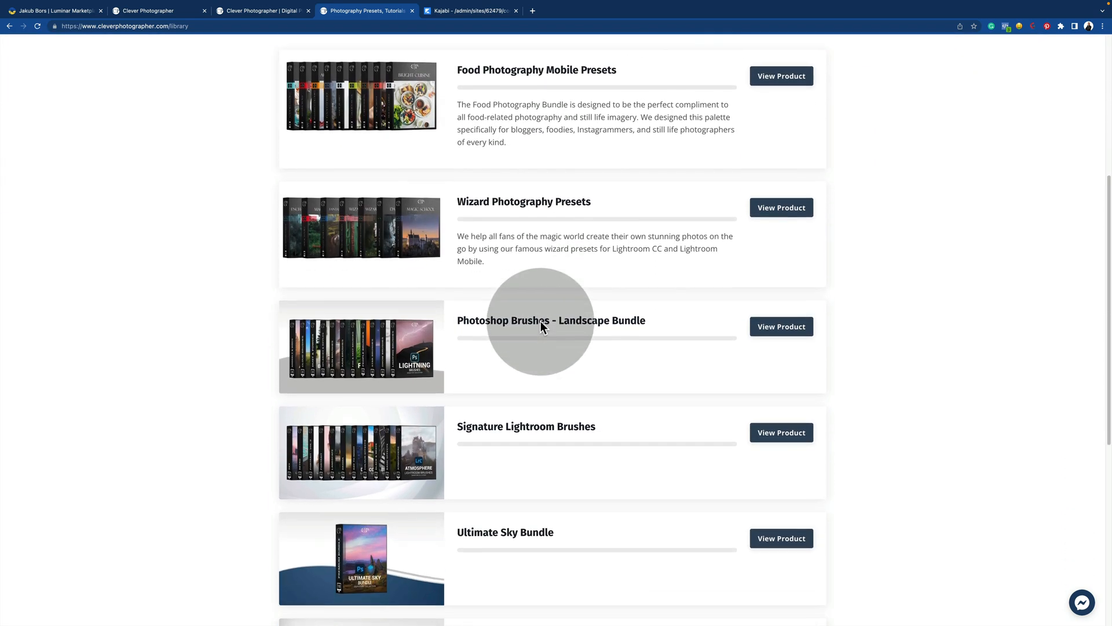
scroll(down, 3)
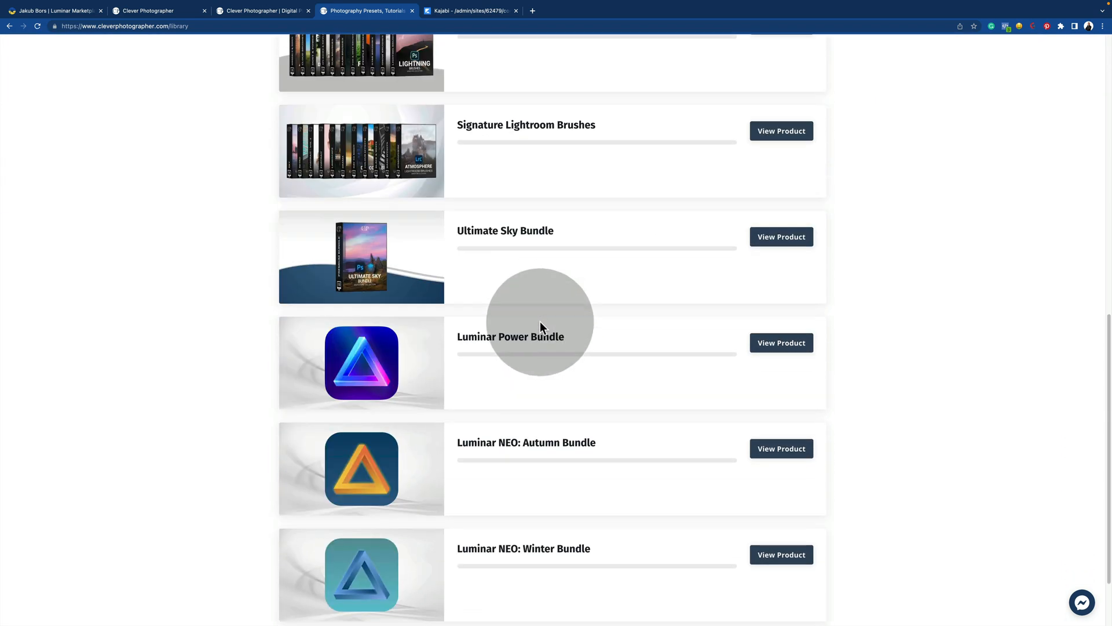
scroll(down, 3)
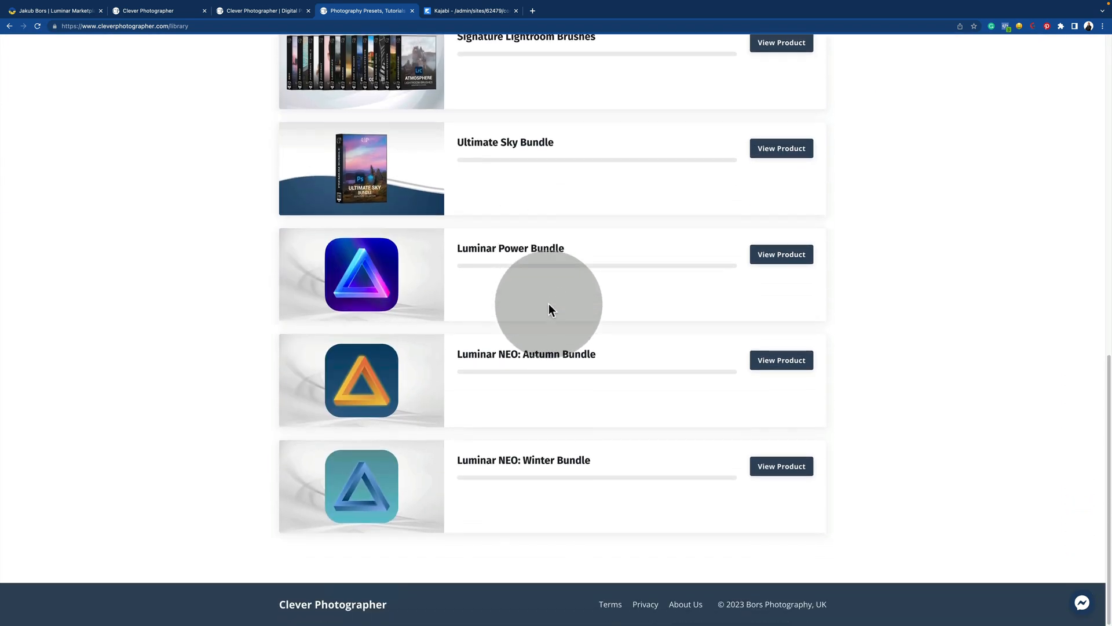
mouse_move(563, 469)
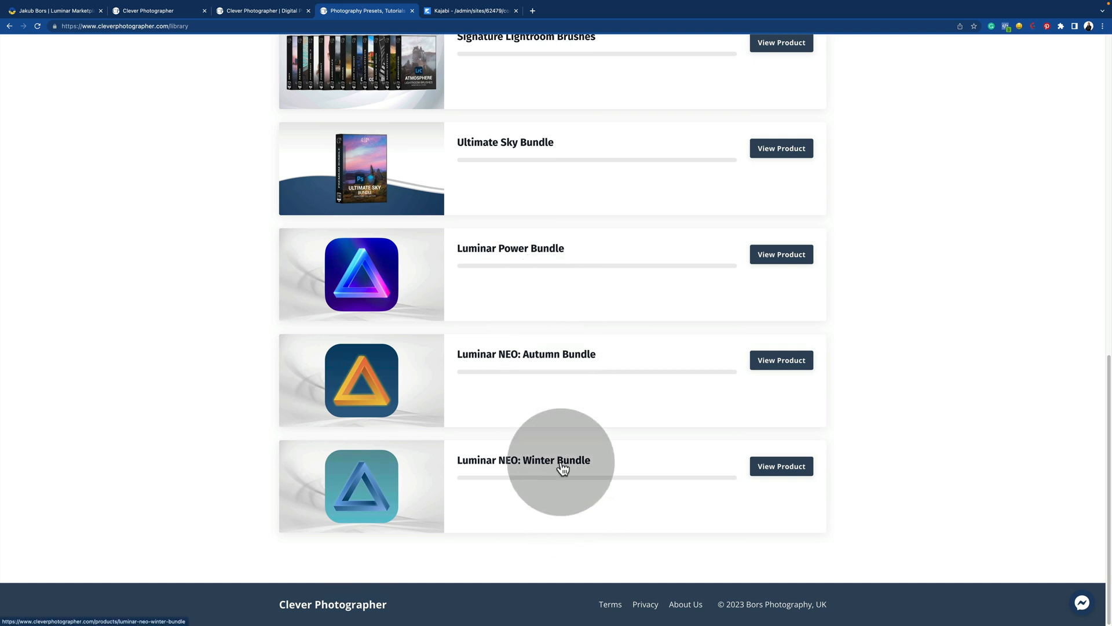
mouse_move(563, 468)
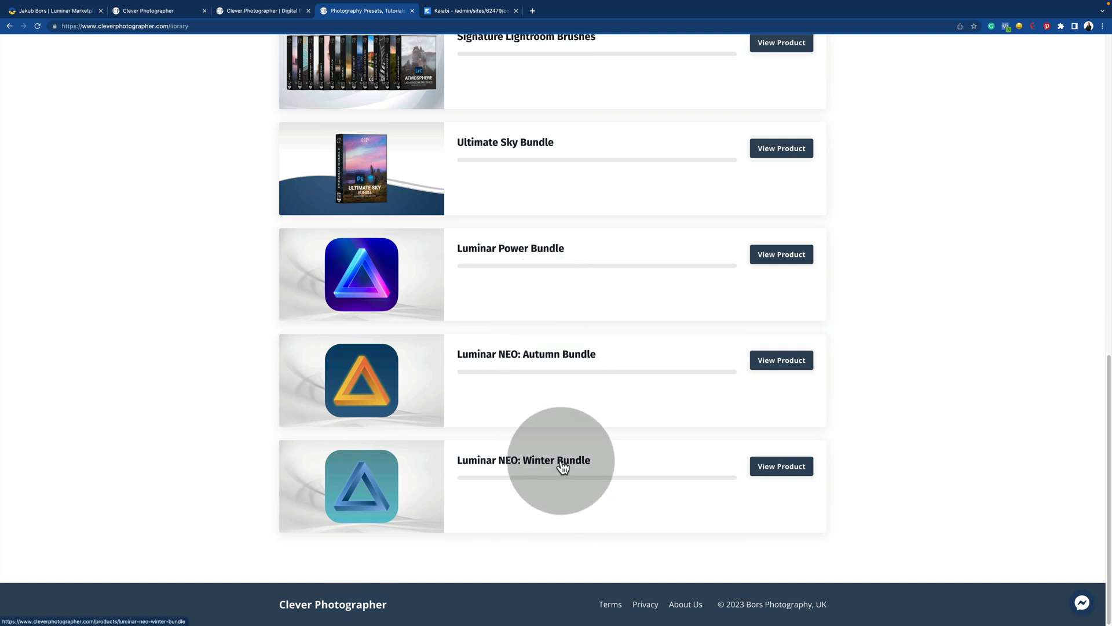
click(781, 466)
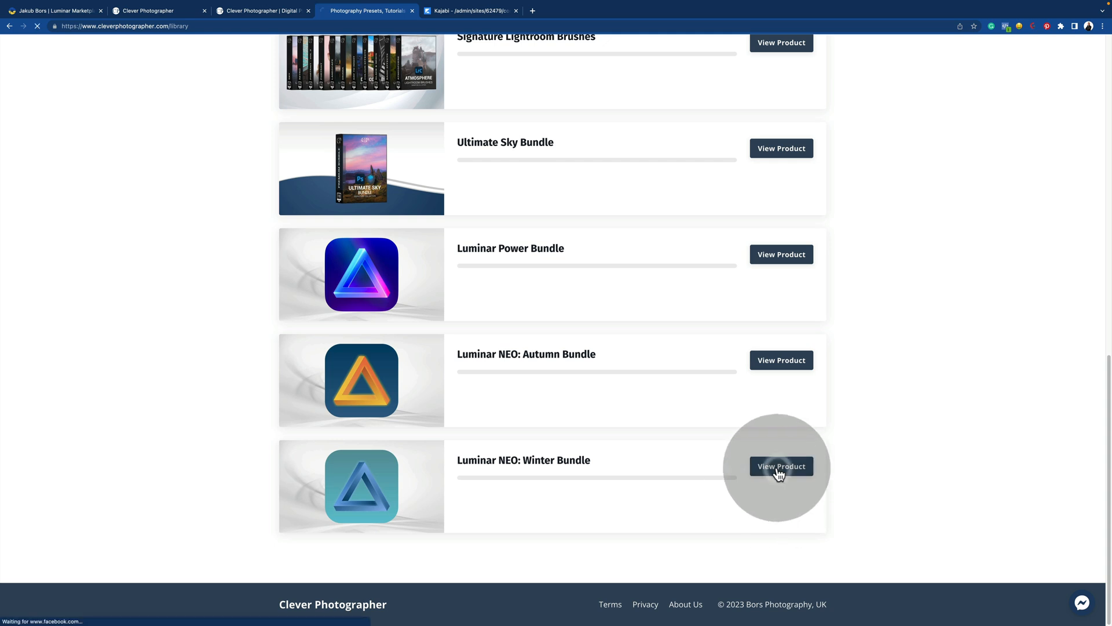
Enter the Winter Bundle members area listing its Welcome, product, tutorial and bonus categories
click(781, 466)
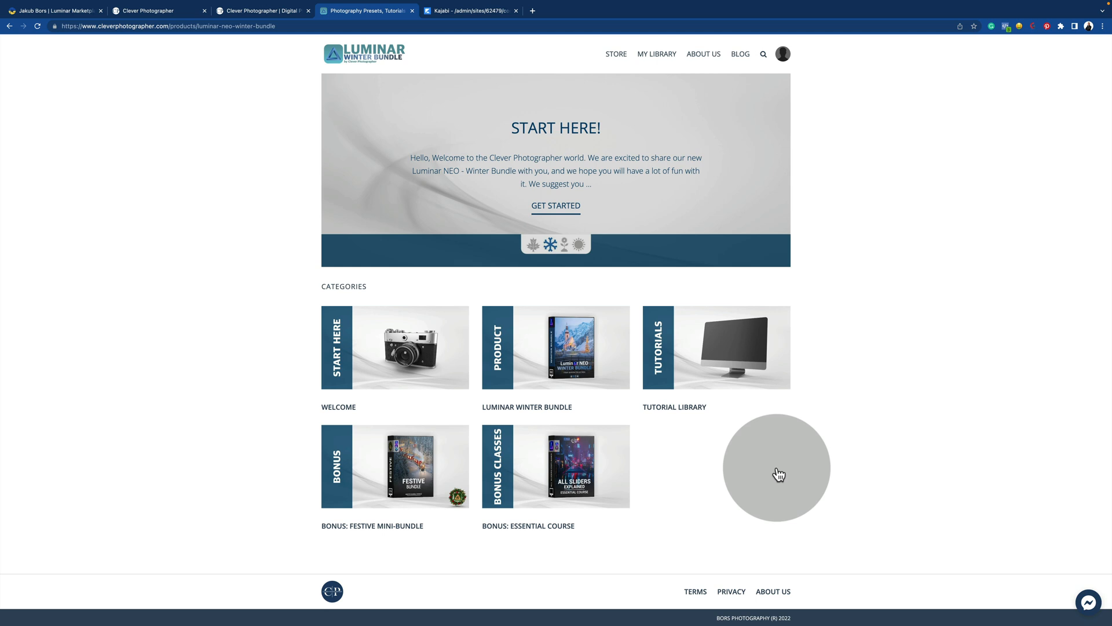
mouse_move(660, 448)
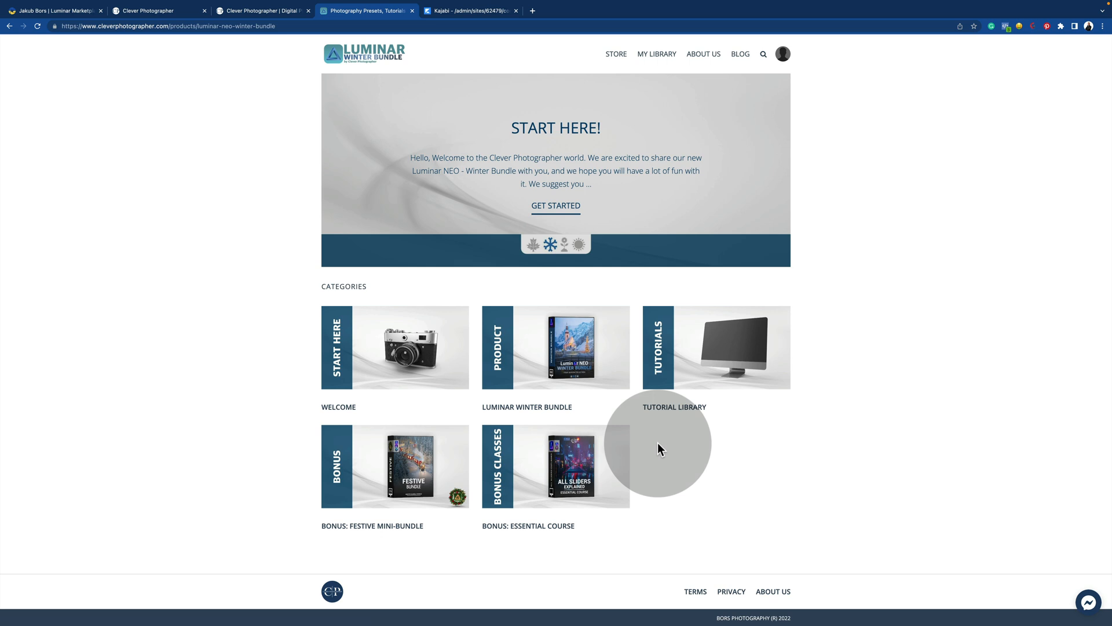
mouse_move(520, 455)
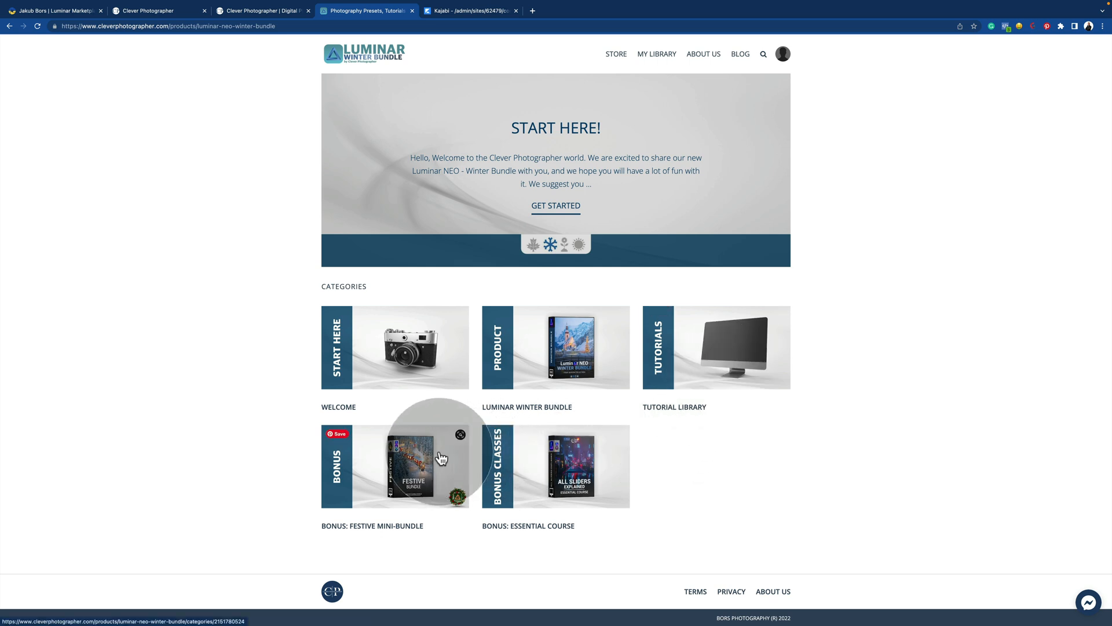
mouse_move(461, 565)
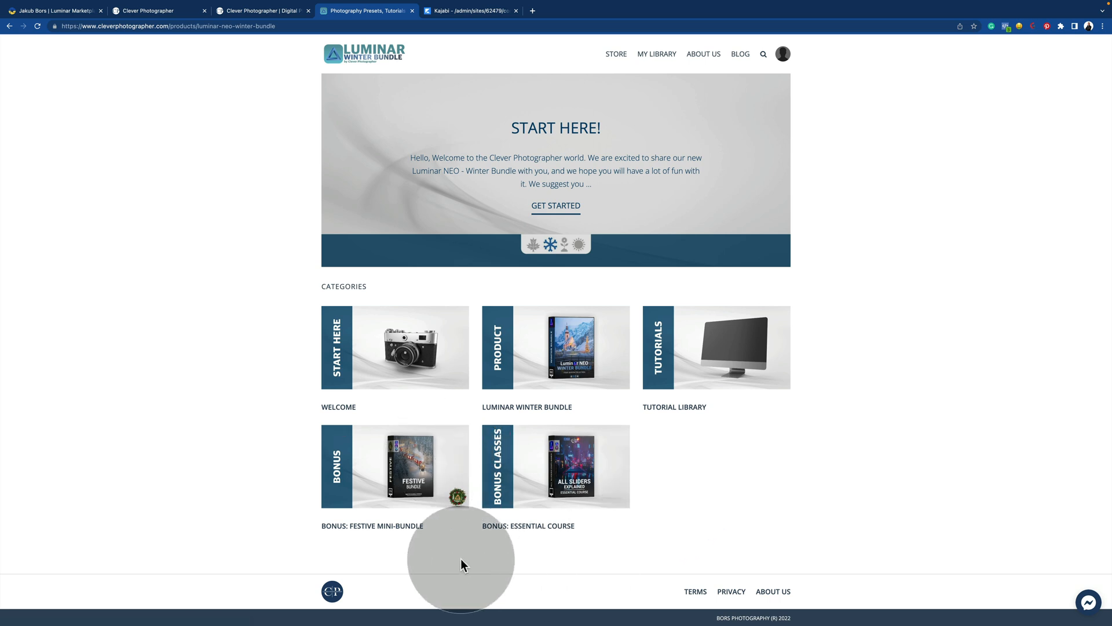
mouse_move(402, 480)
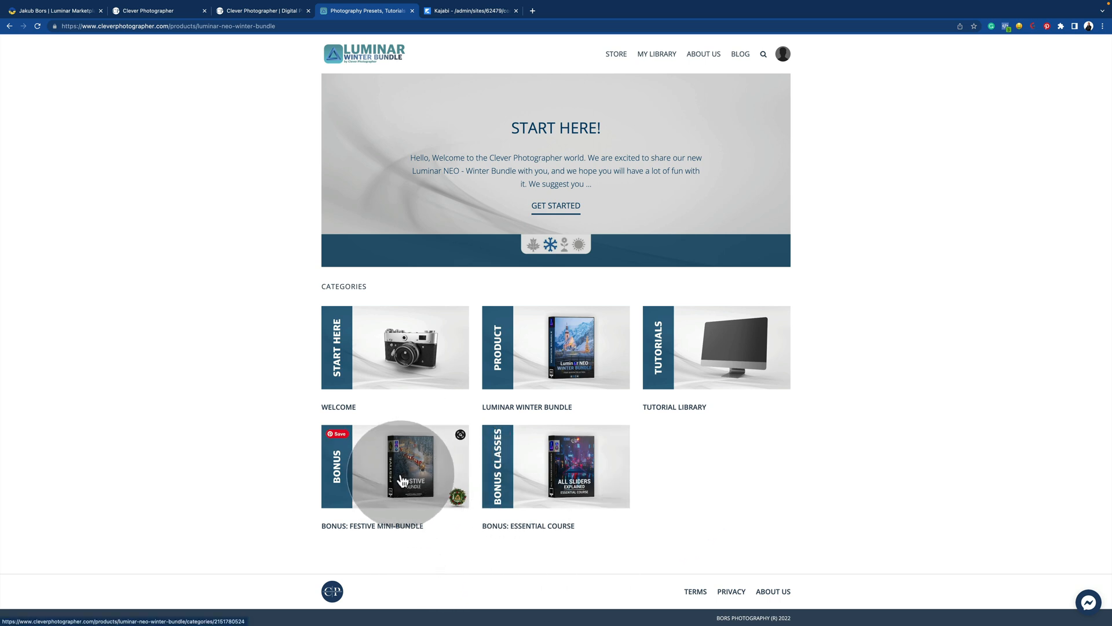
mouse_move(565, 522)
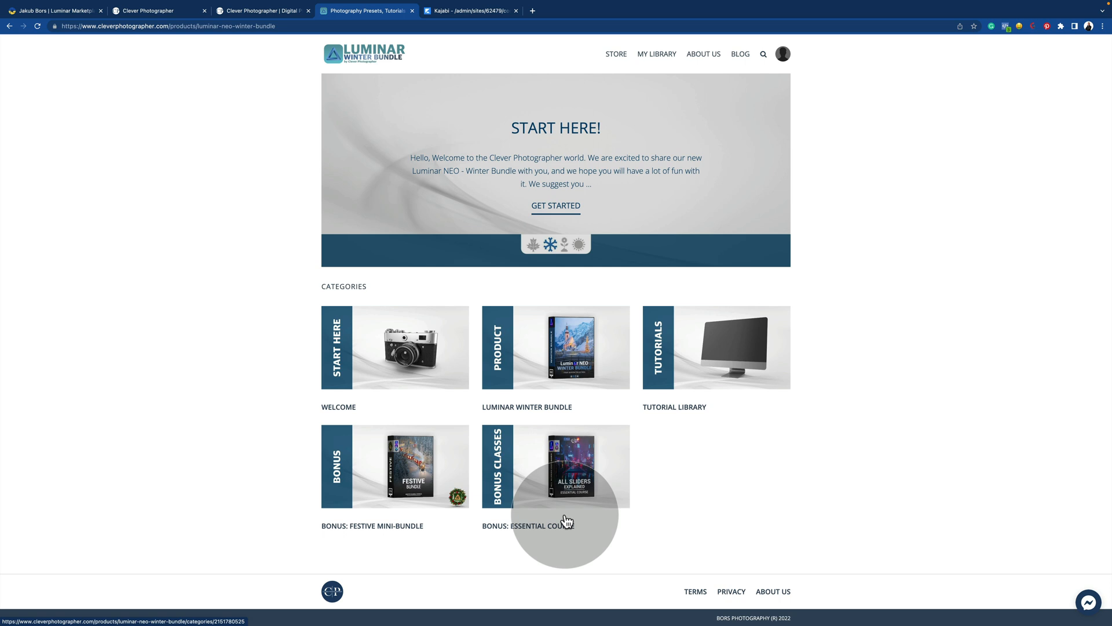
mouse_move(667, 489)
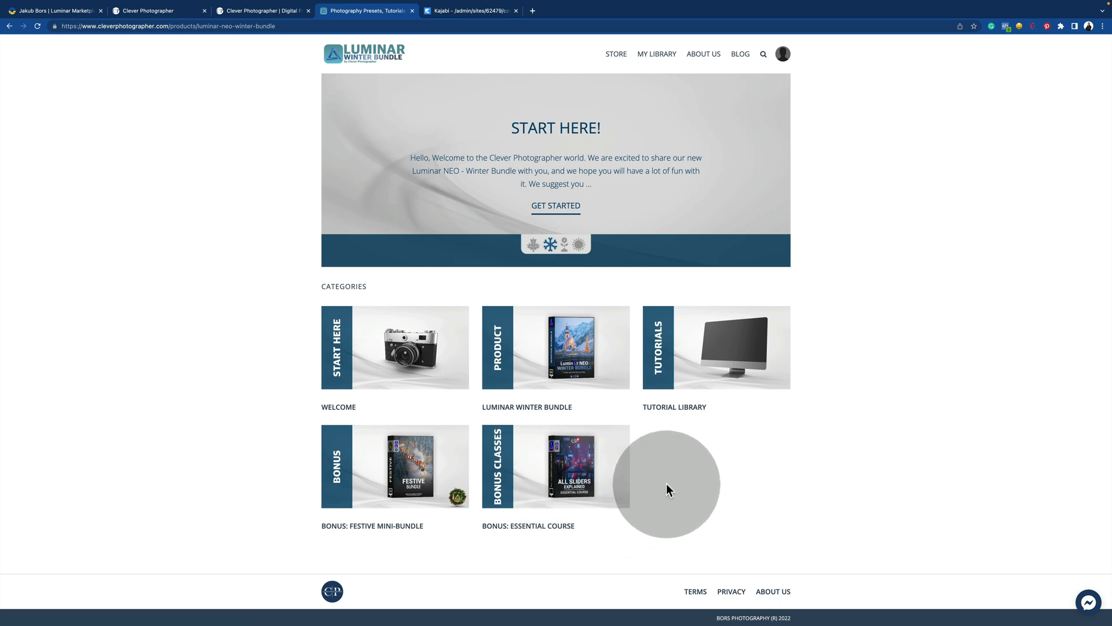
mouse_move(694, 462)
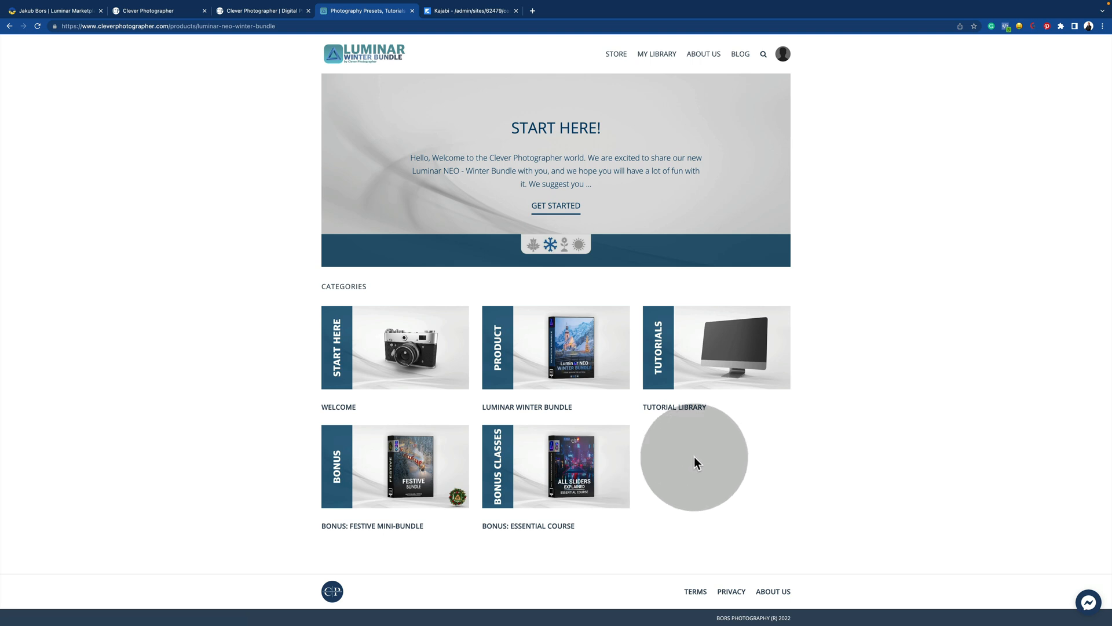
Go into the Welcome category's Start Here! post and reach its download section
click(394, 348)
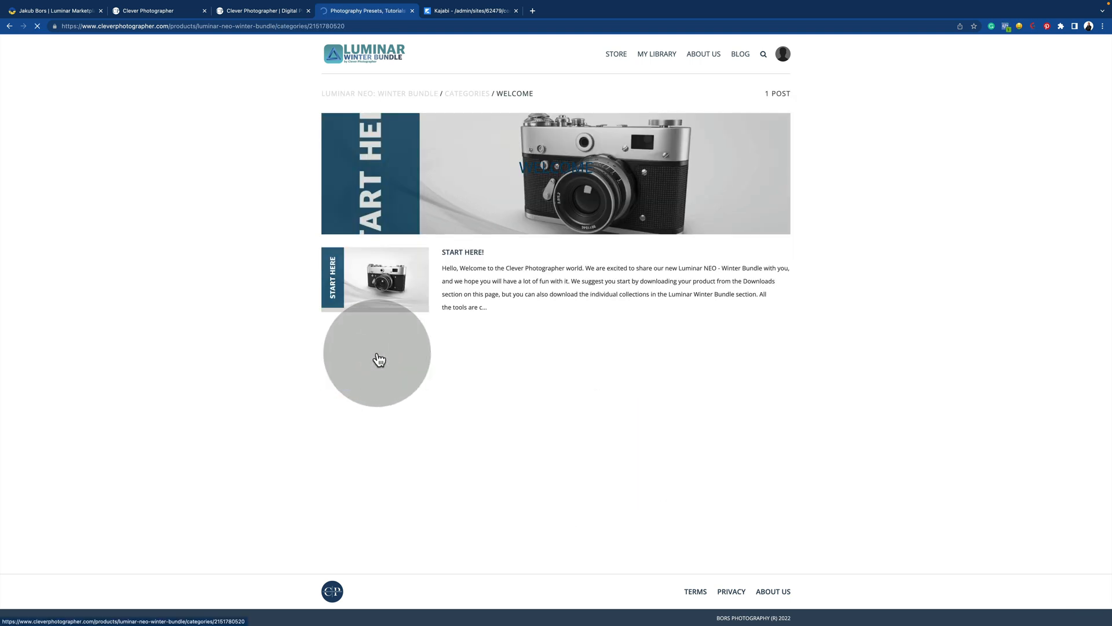
click(374, 278)
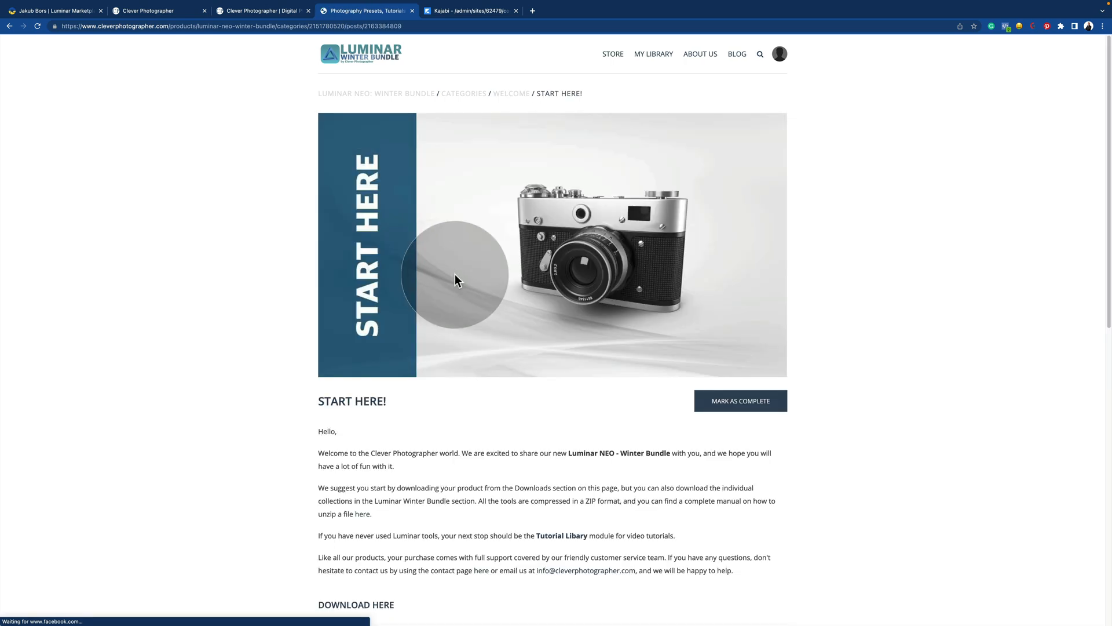
scroll(down, 3)
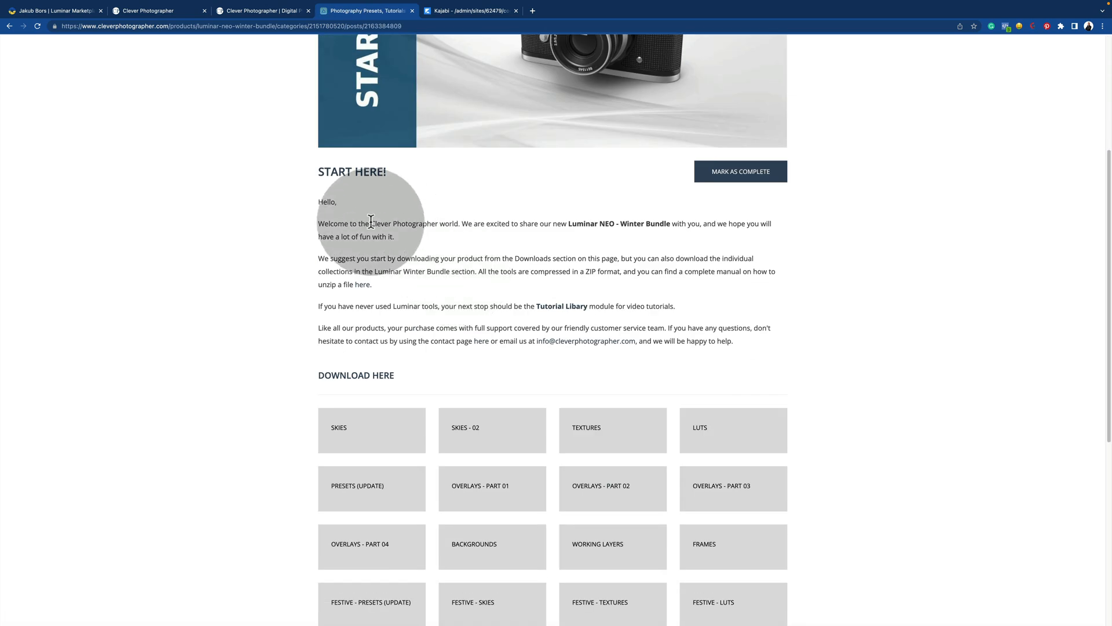
scroll(down, 3)
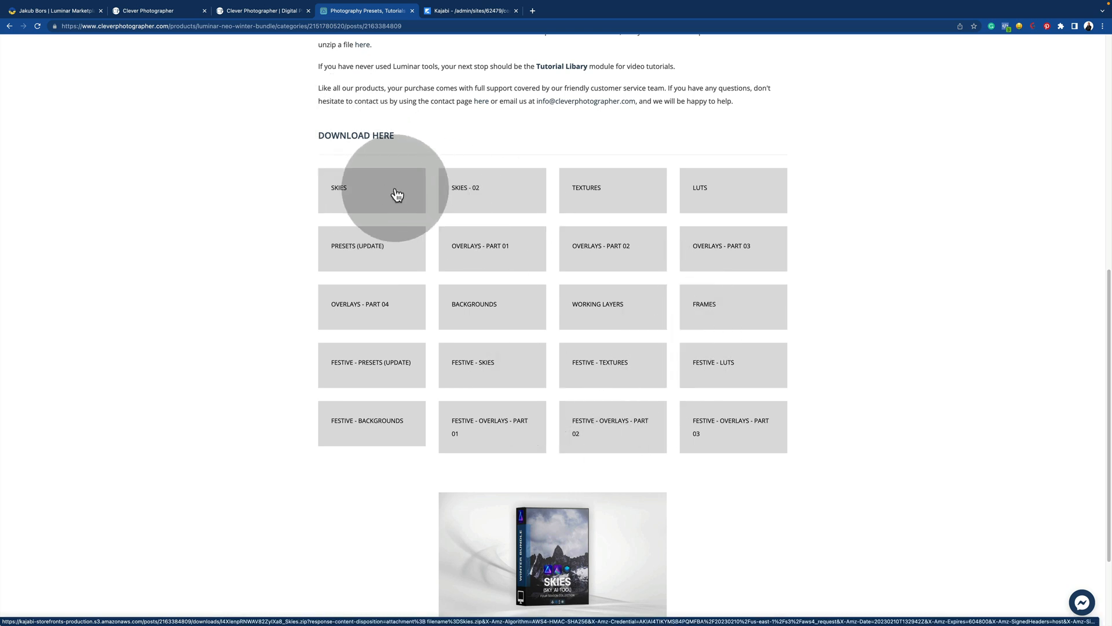
mouse_move(740, 219)
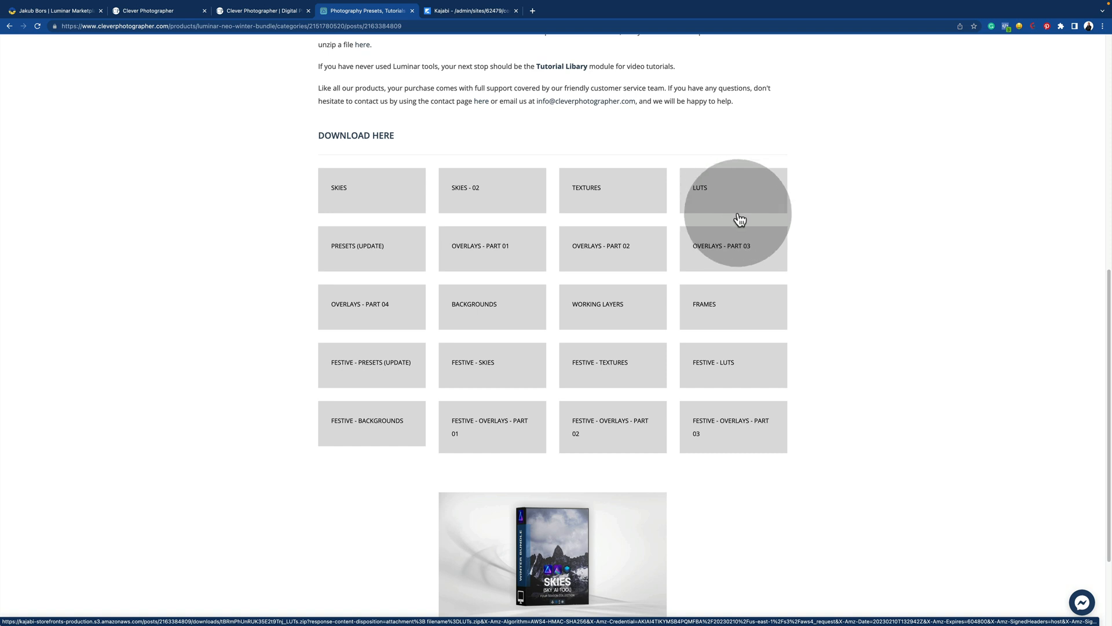
mouse_move(800, 241)
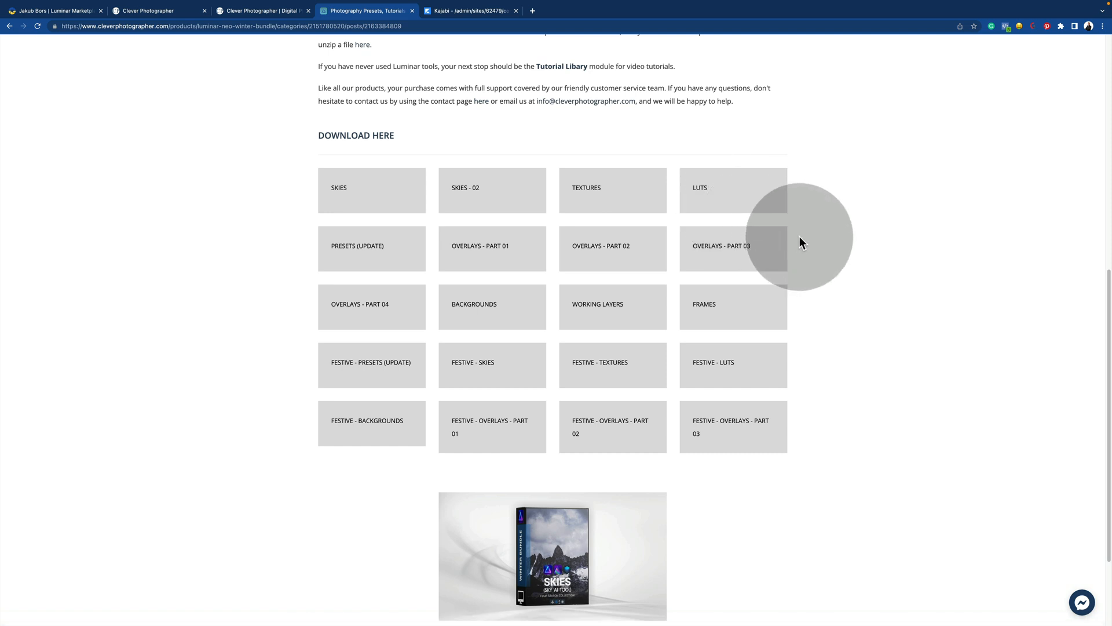
mouse_move(353, 200)
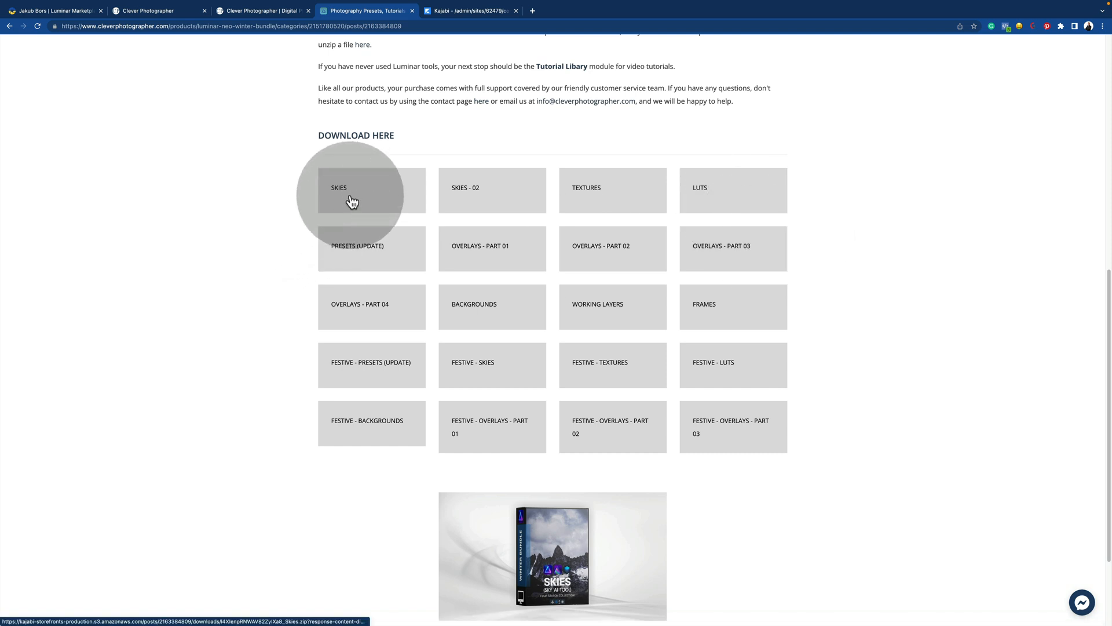
Download Skies.zip from the SKIES tile and return to the bundle home page
click(358, 187)
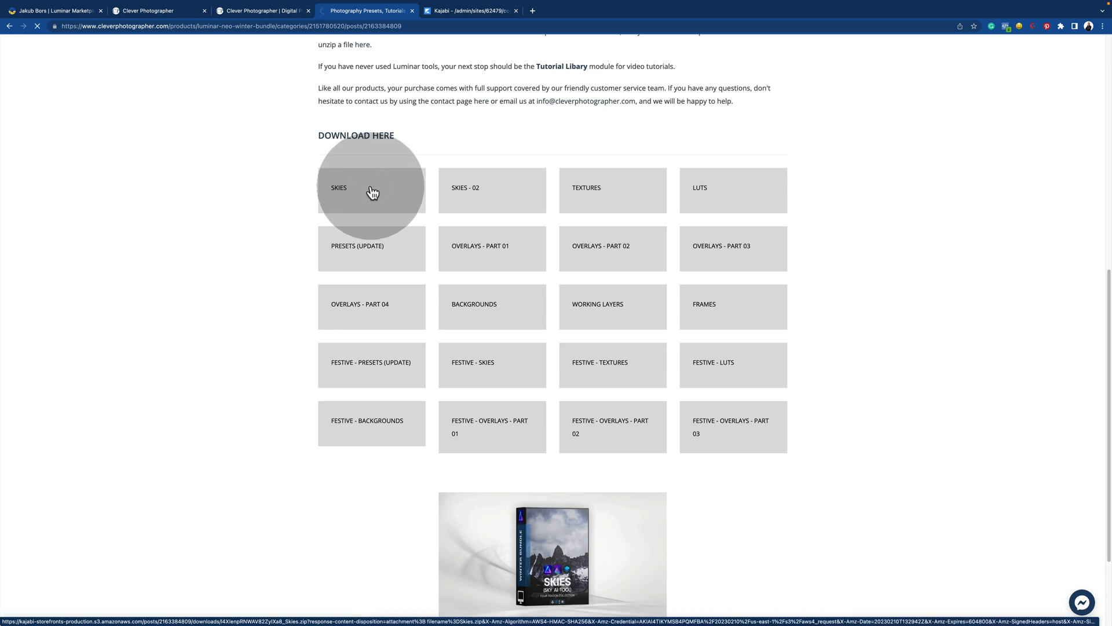
click(370, 188)
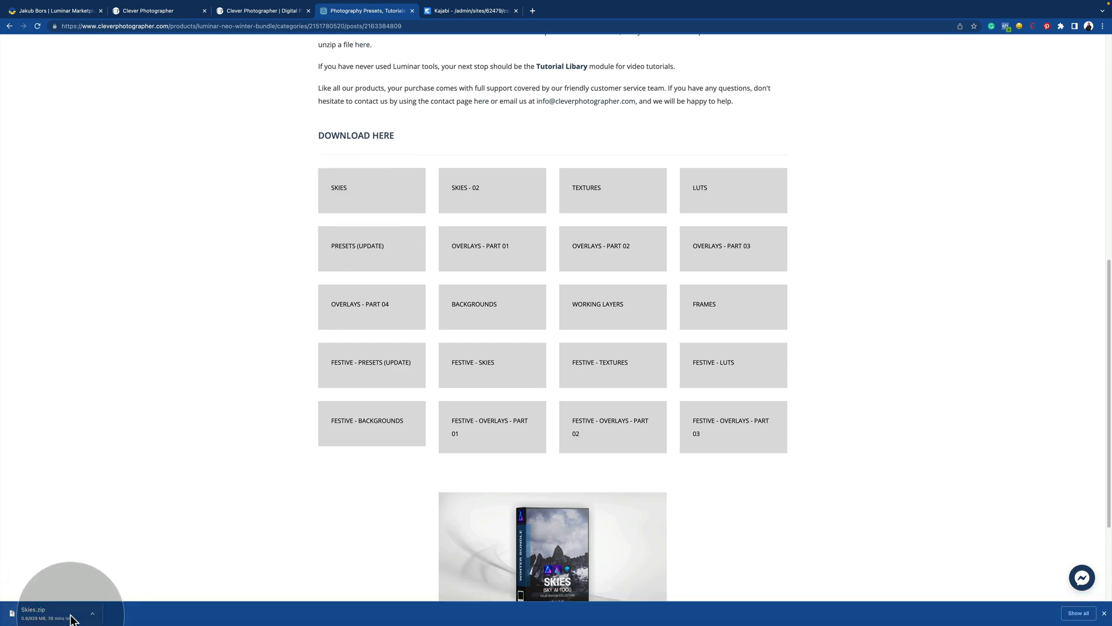
click(9, 27)
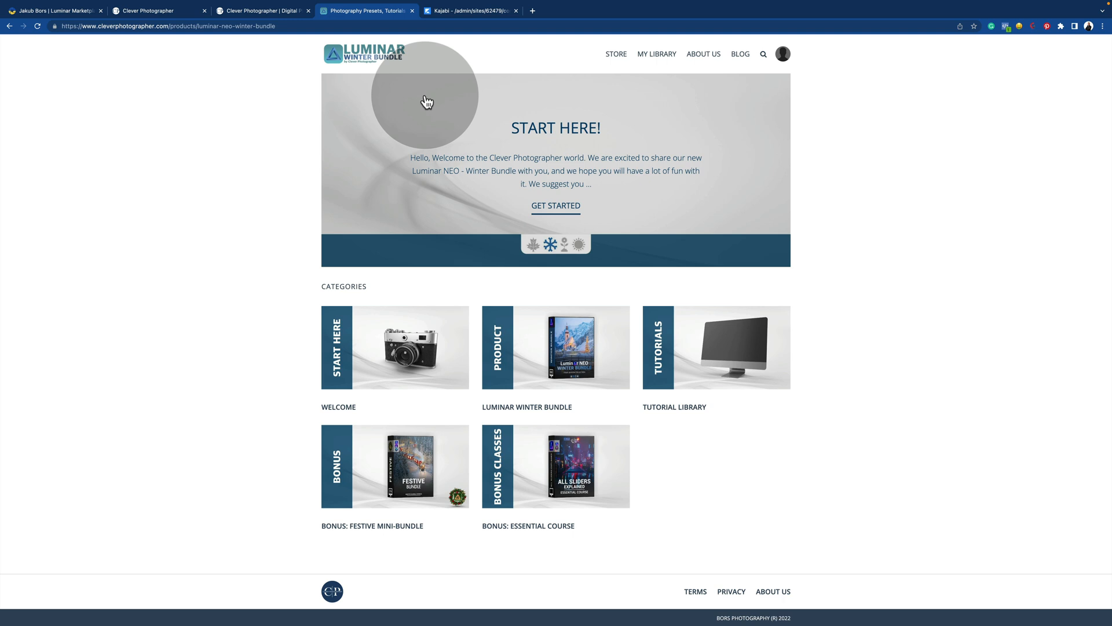
mouse_move(467, 170)
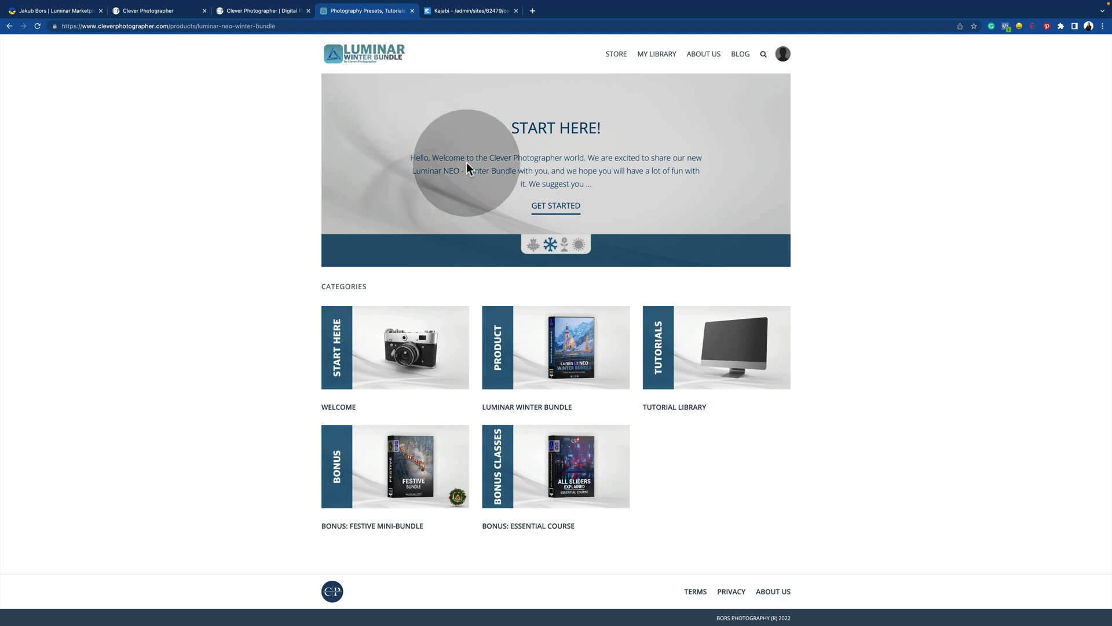
mouse_move(529, 343)
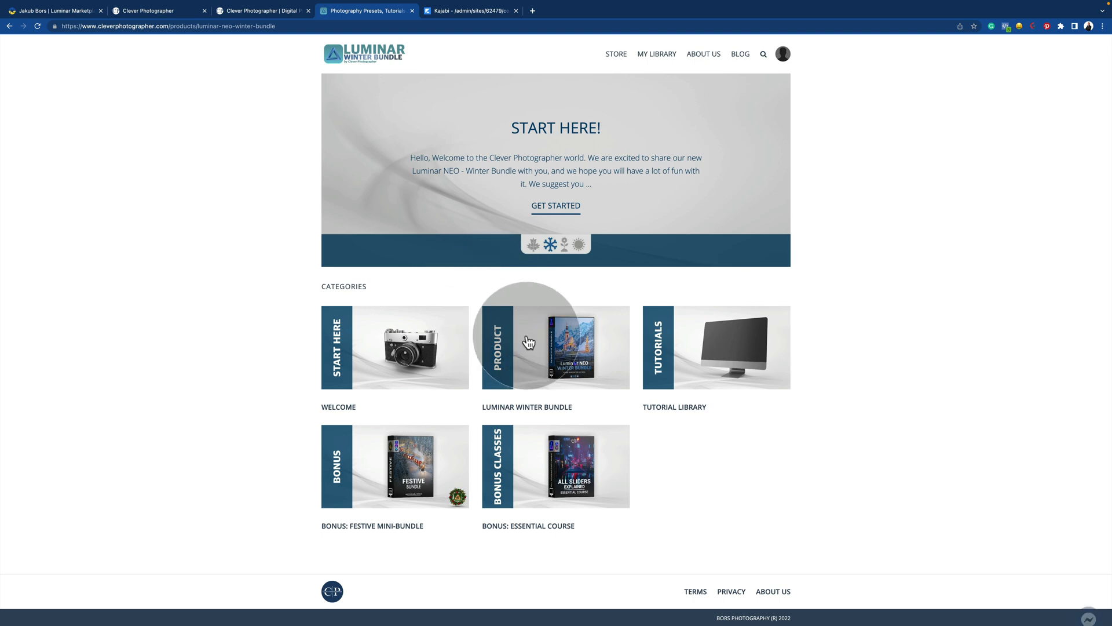
Go into the Luminar Winter Bundle category and view the Presets (Luminar NEO) post
click(555, 348)
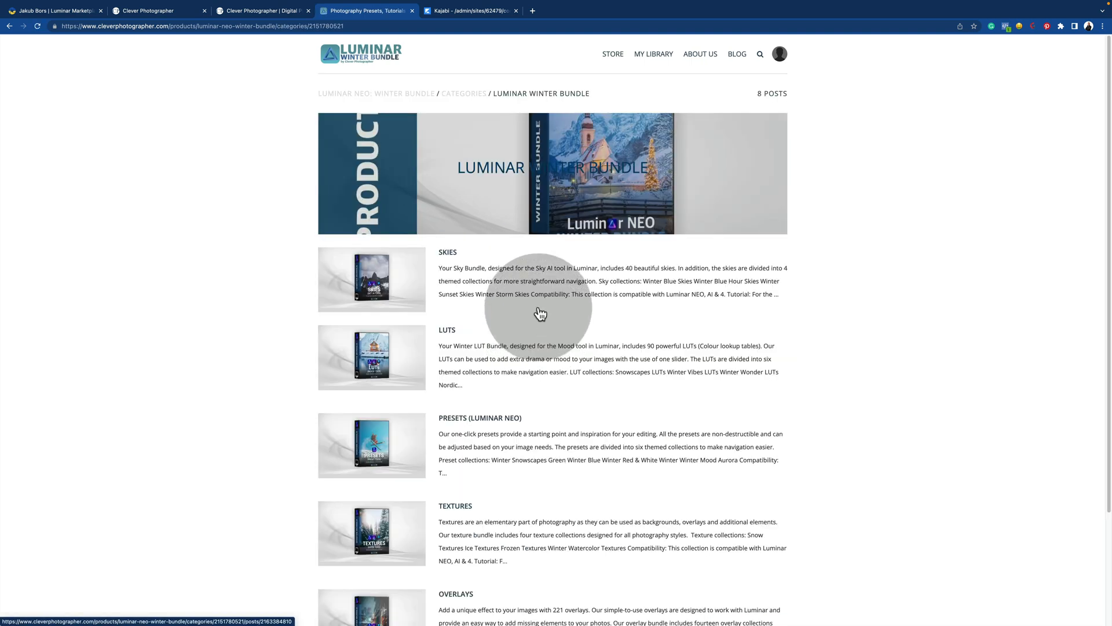
scroll(down, 3)
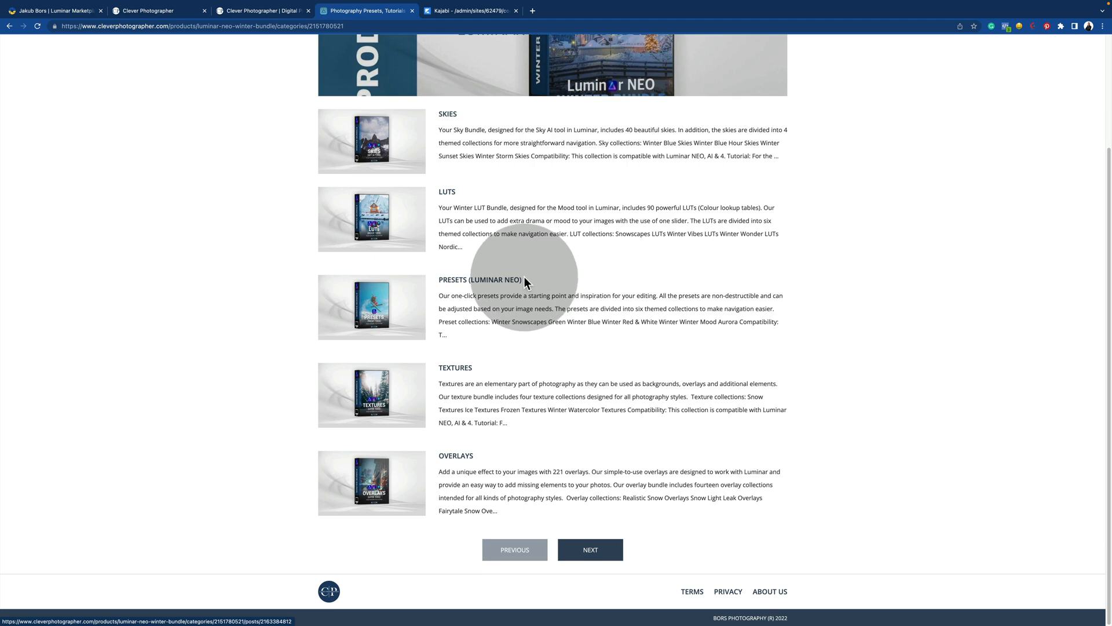
mouse_move(495, 287)
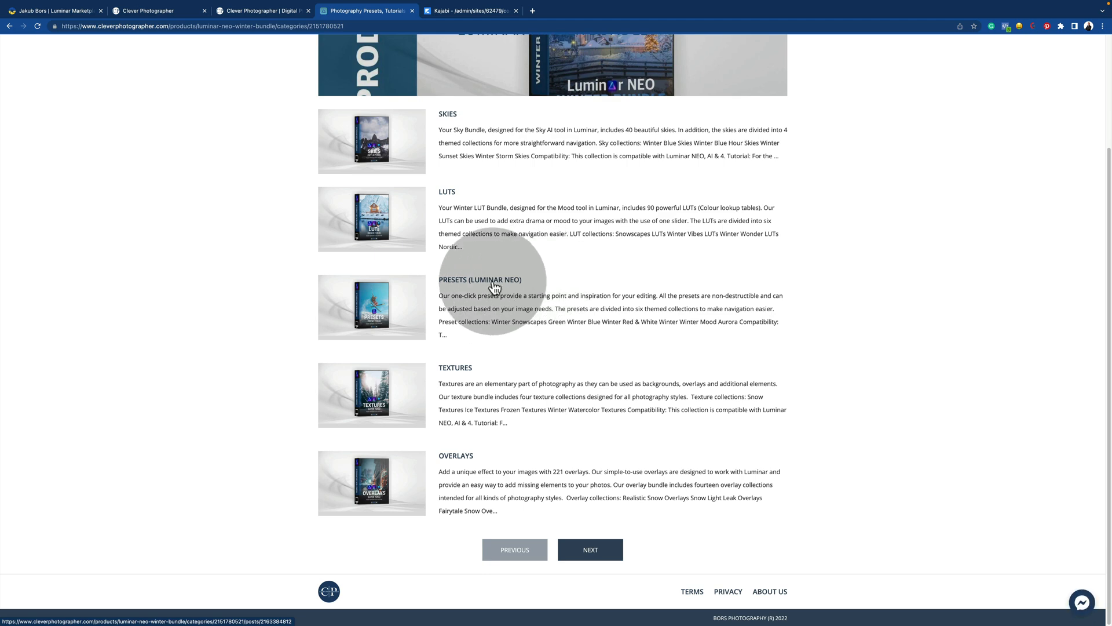
click(480, 279)
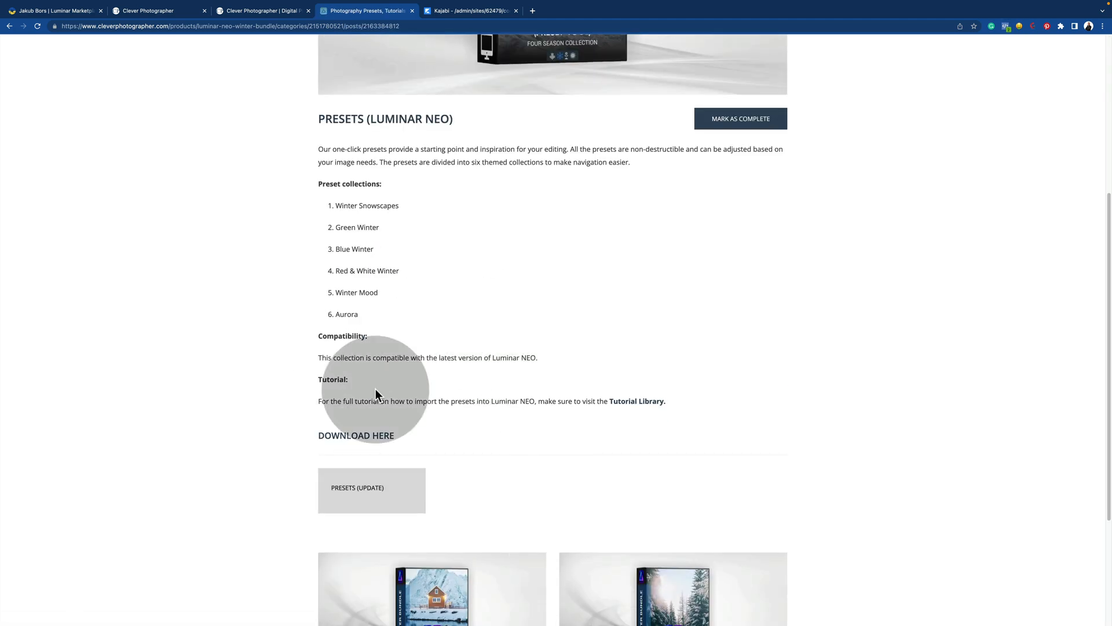
scroll(up, 3)
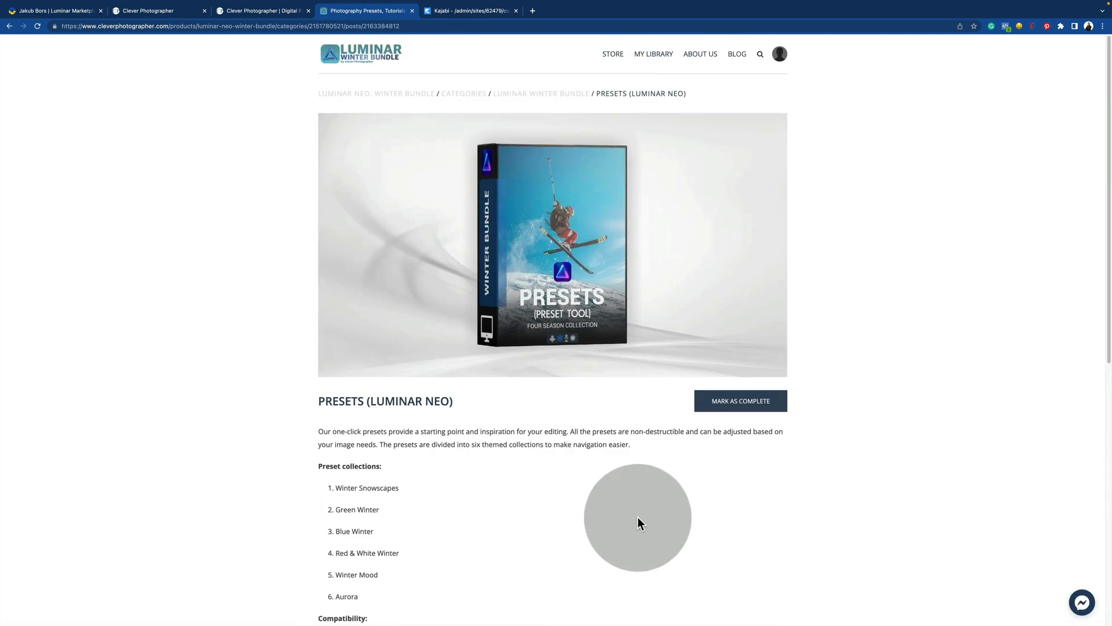
mouse_move(399, 103)
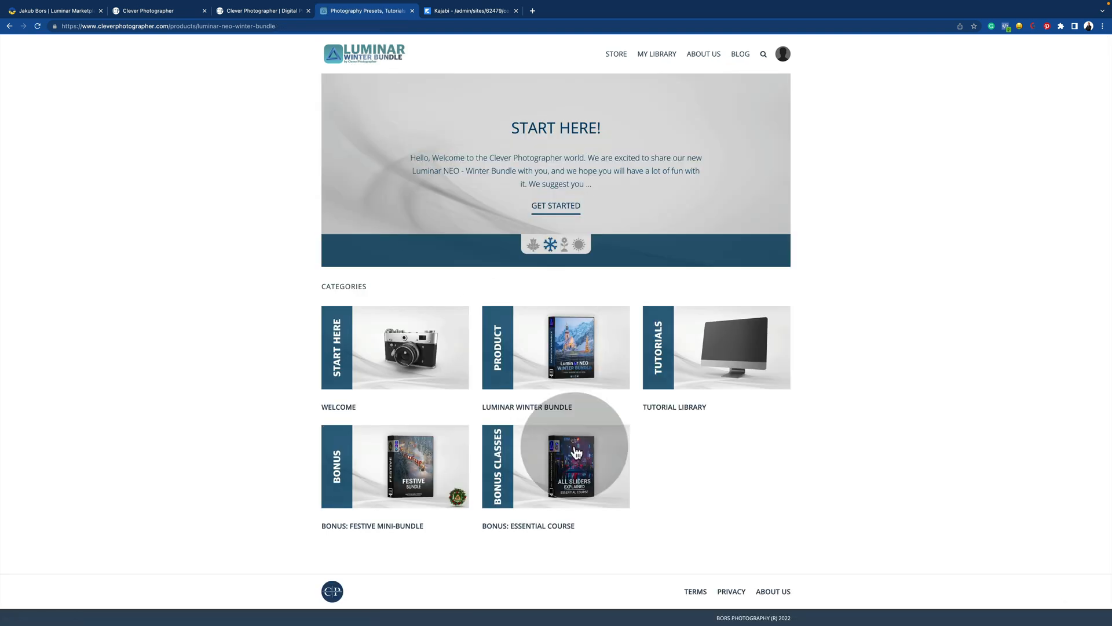
mouse_move(723, 364)
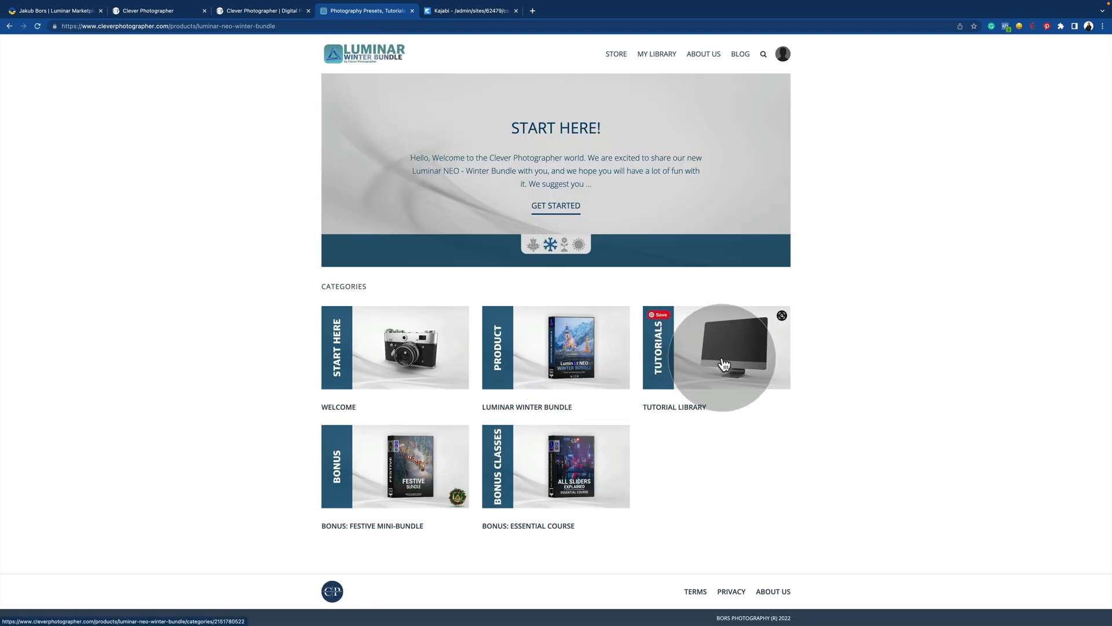
Browse into the Tutorial Library's Luminar NEO tutorial collection
click(716, 346)
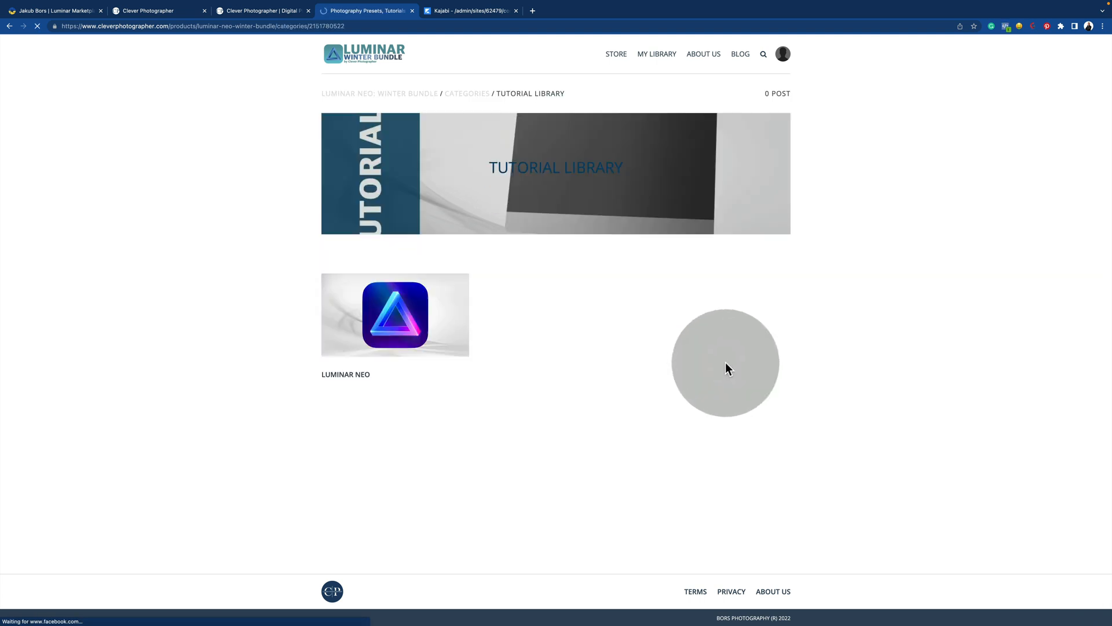
mouse_move(387, 347)
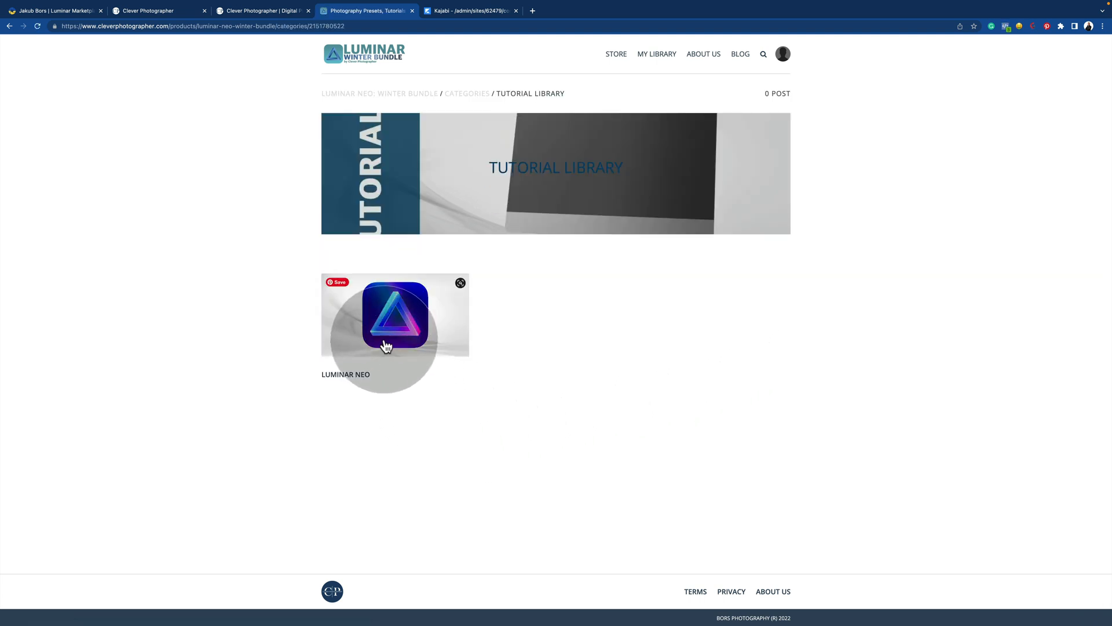
click(394, 315)
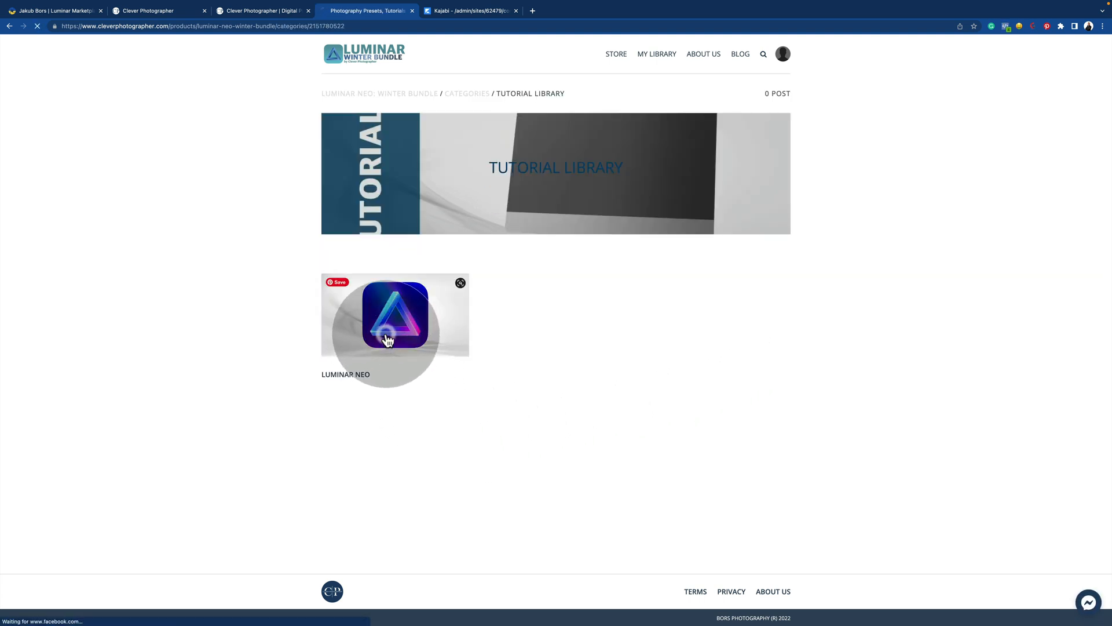
click(394, 315)
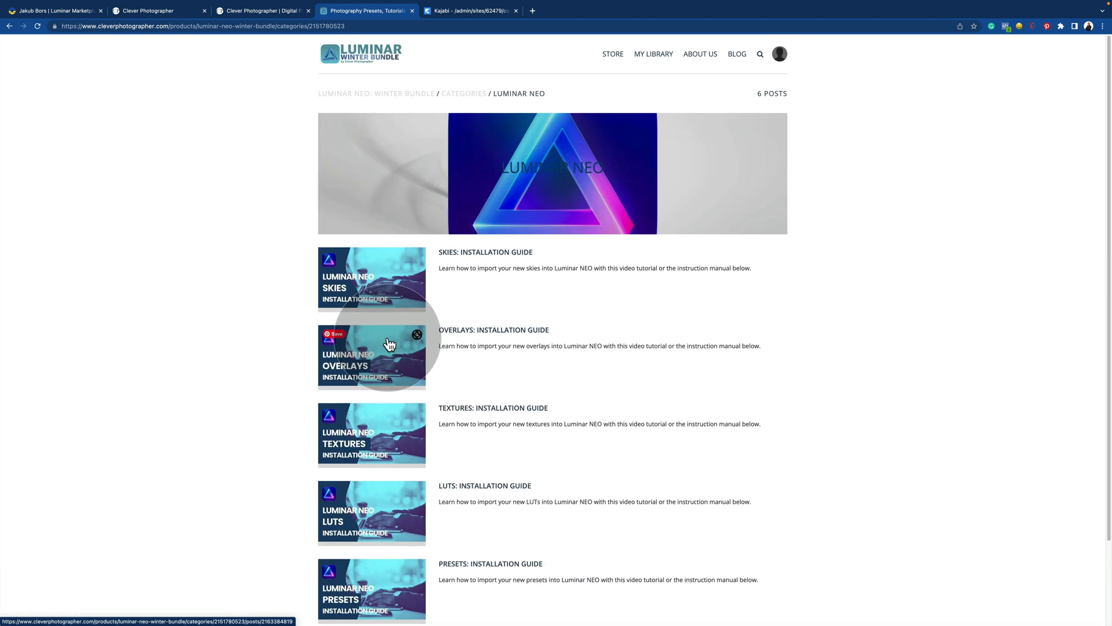
mouse_move(464, 294)
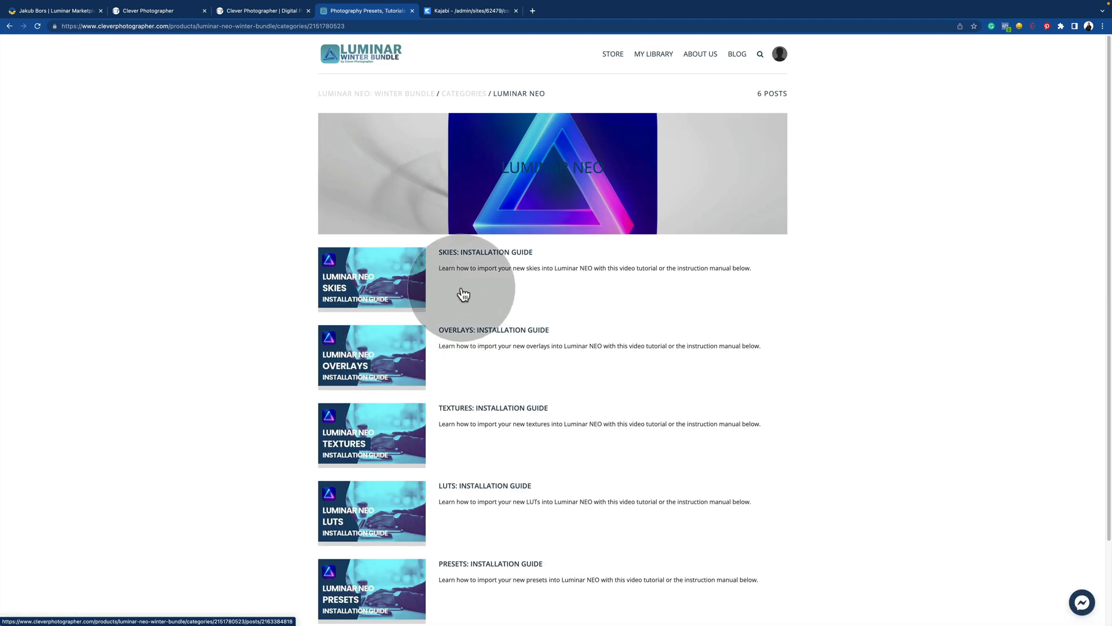
scroll(down, 3)
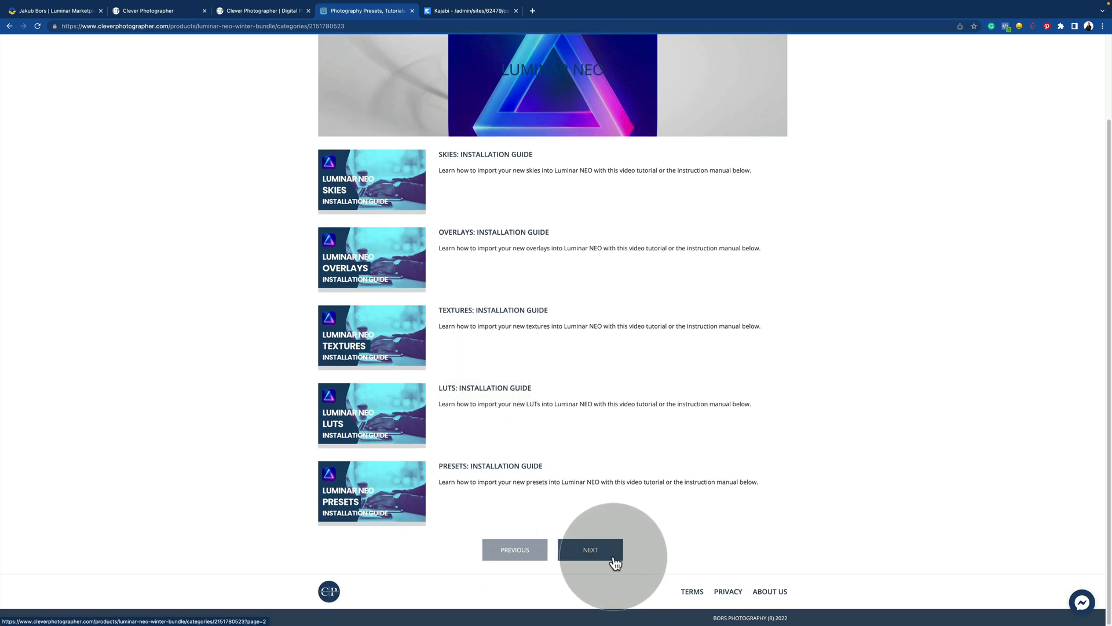
Check page 2 of the tutorials, return to page 1 and view Skies: Installation Guide
click(590, 550)
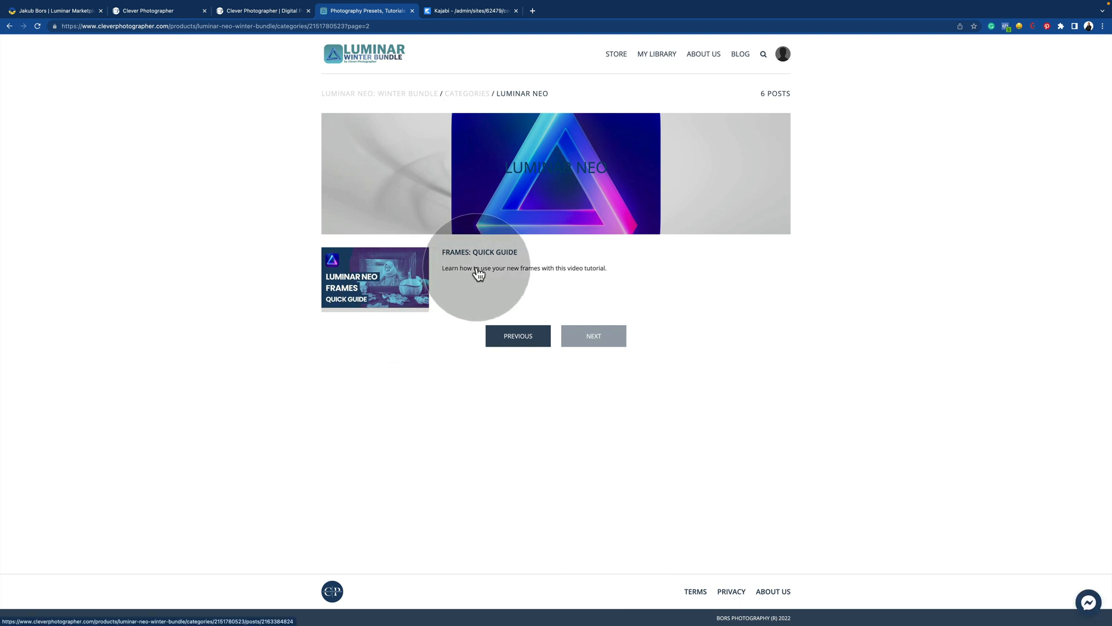
click(518, 336)
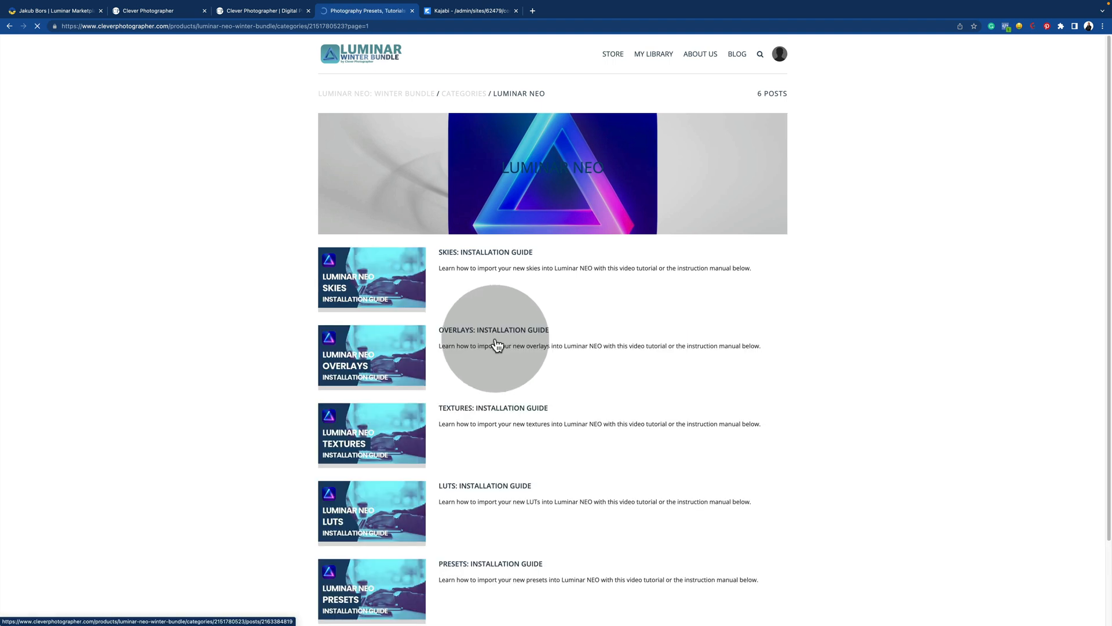
mouse_move(460, 276)
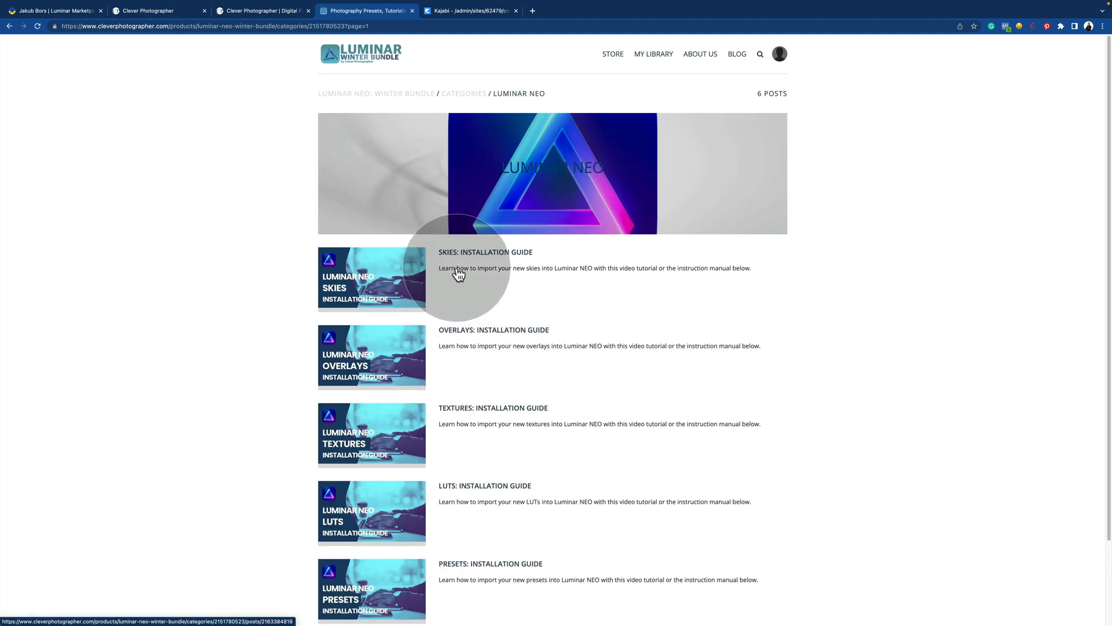
click(461, 270)
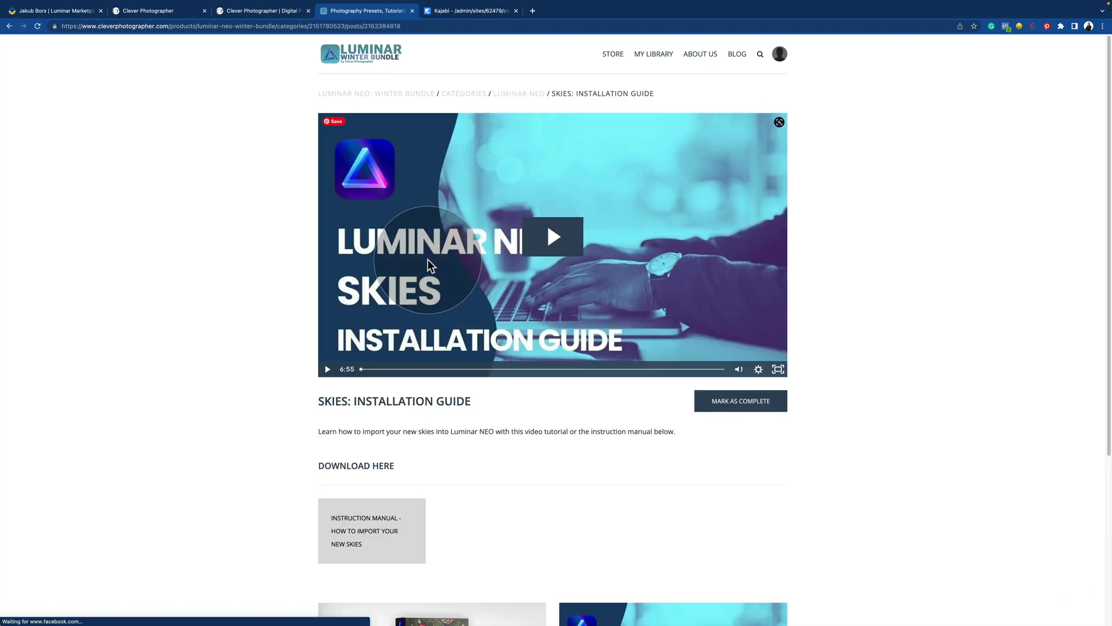
mouse_move(525, 246)
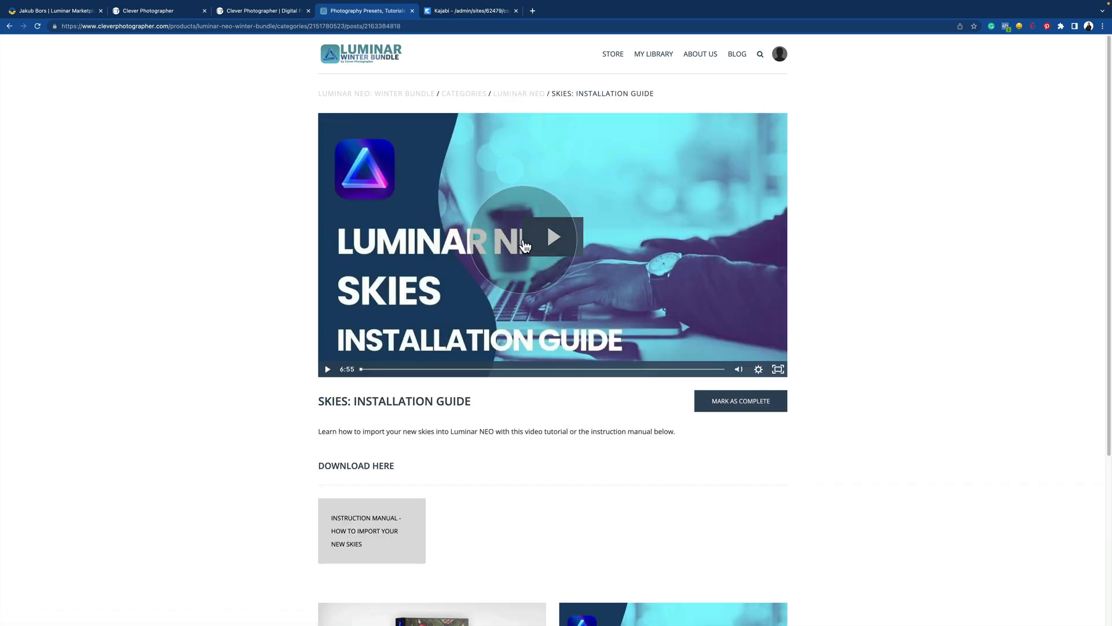
Play the embedded Skies installation guide video on its post
click(553, 237)
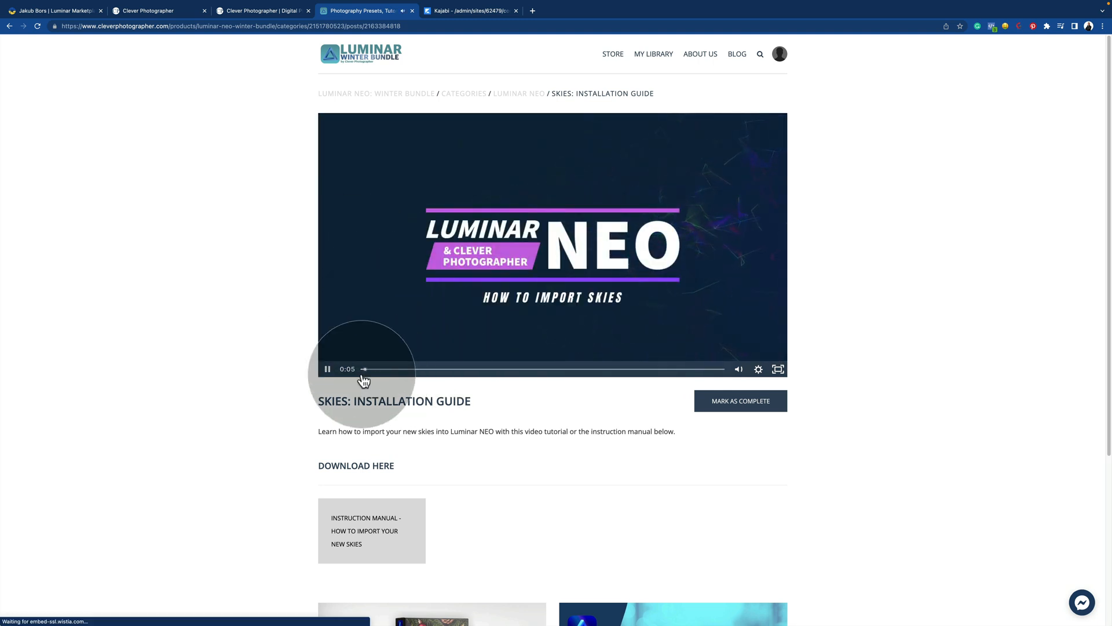
mouse_move(442, 494)
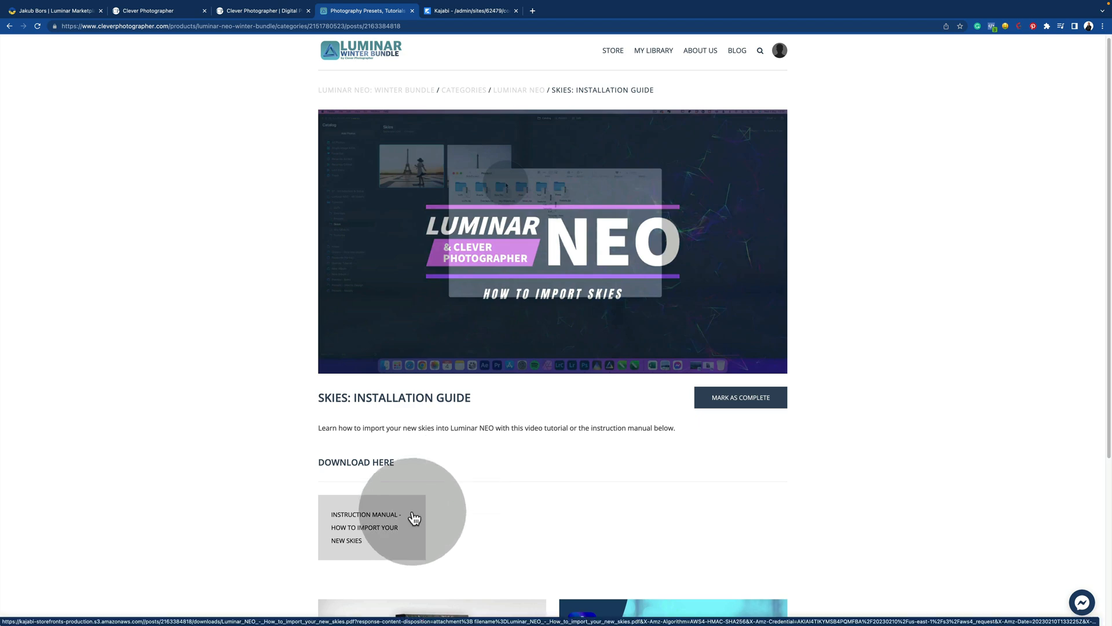
mouse_move(406, 467)
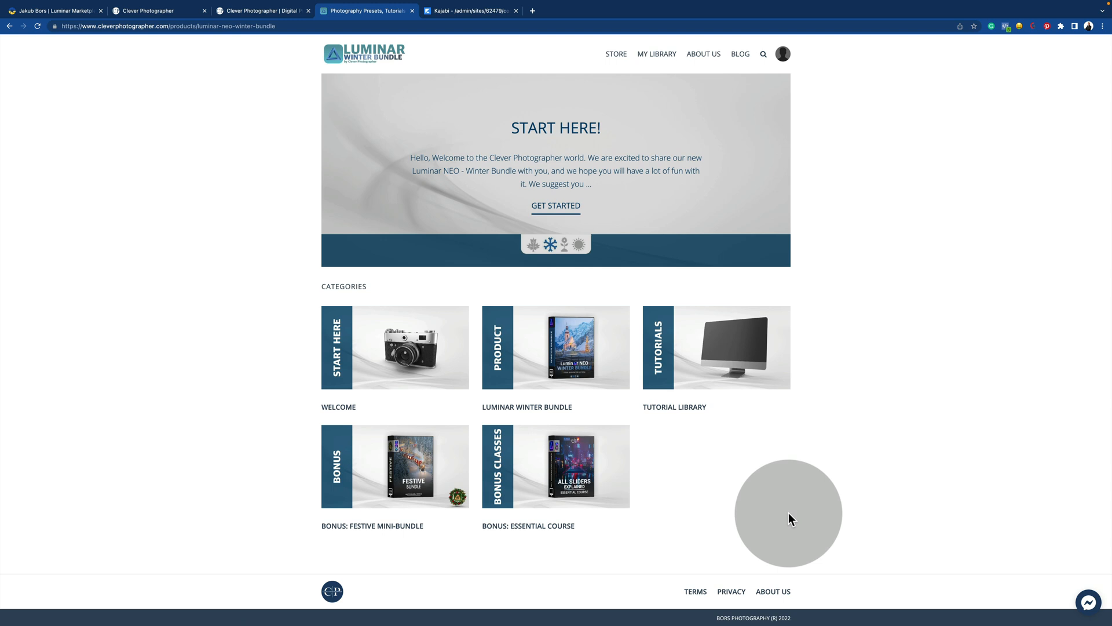
mouse_move(721, 492)
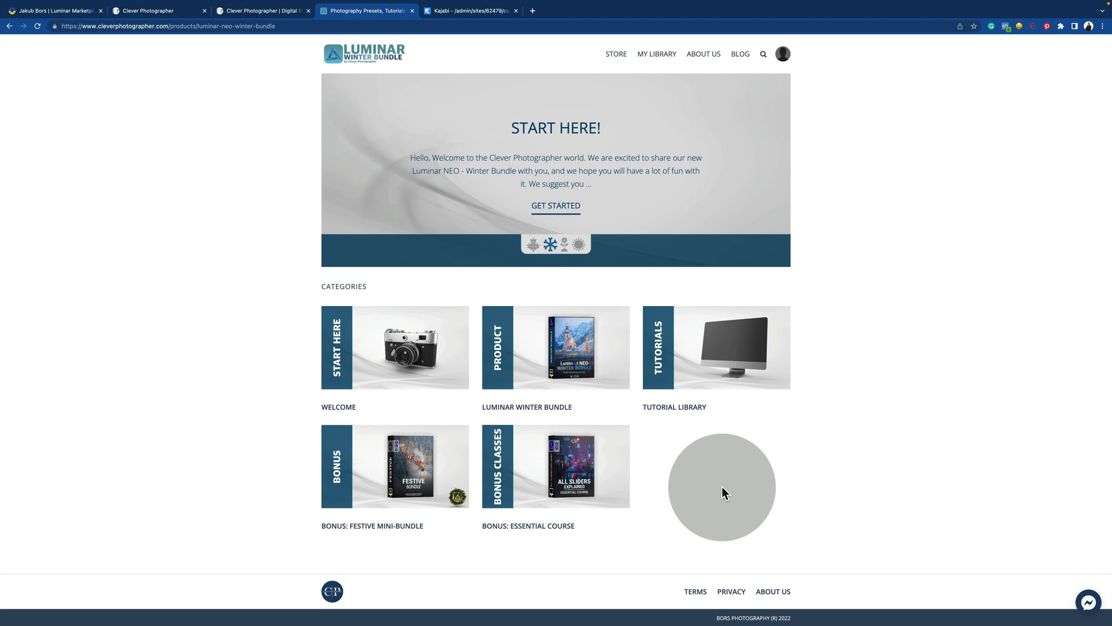
mouse_move(577, 475)
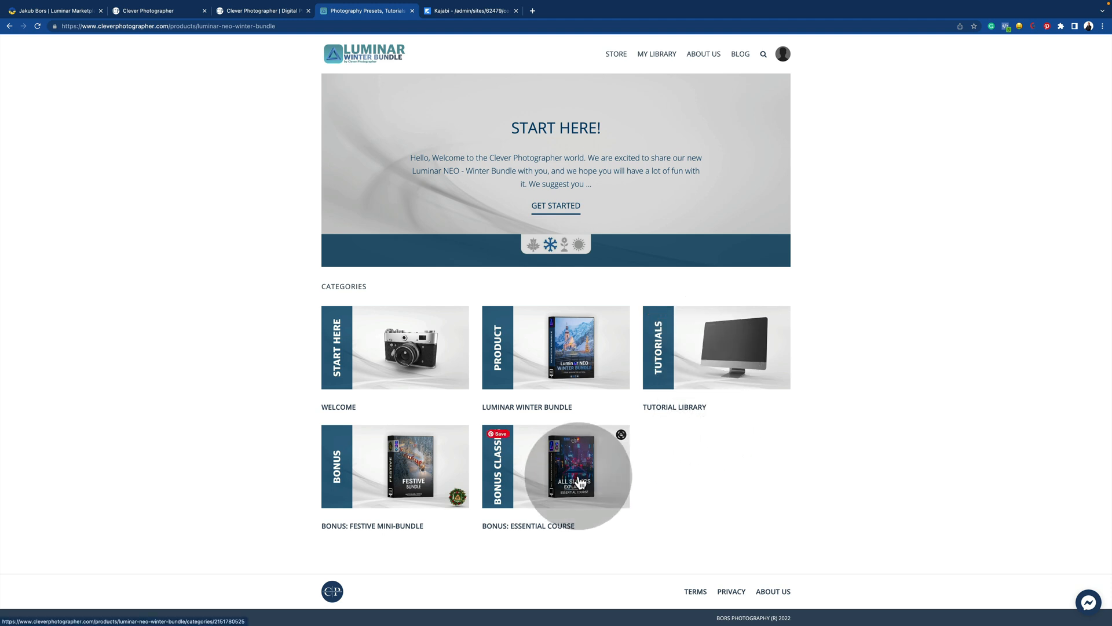
mouse_move(714, 489)
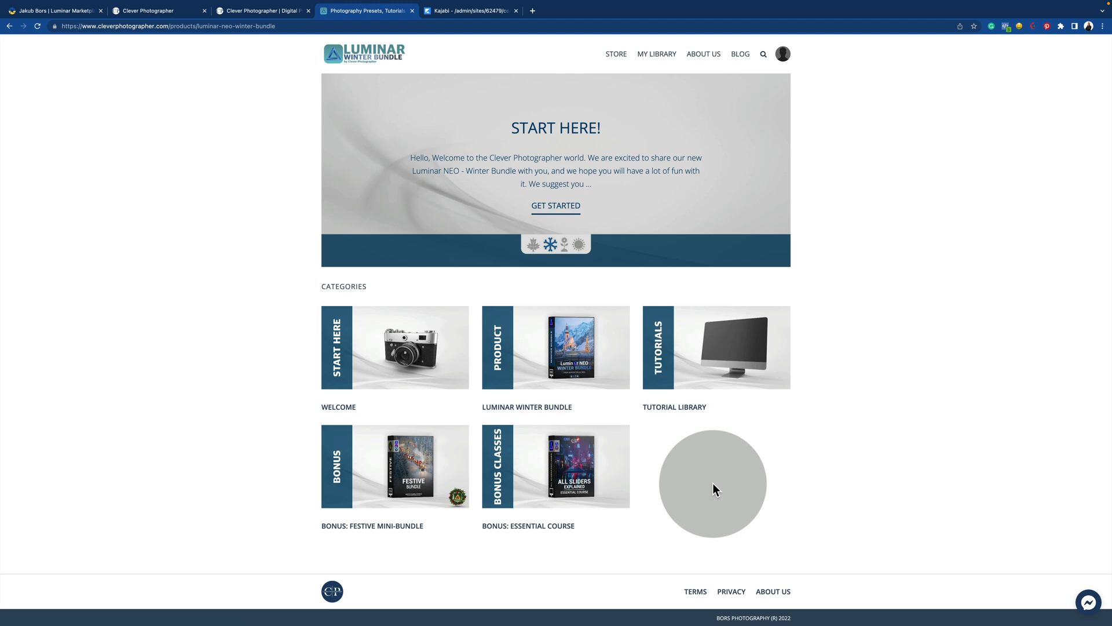